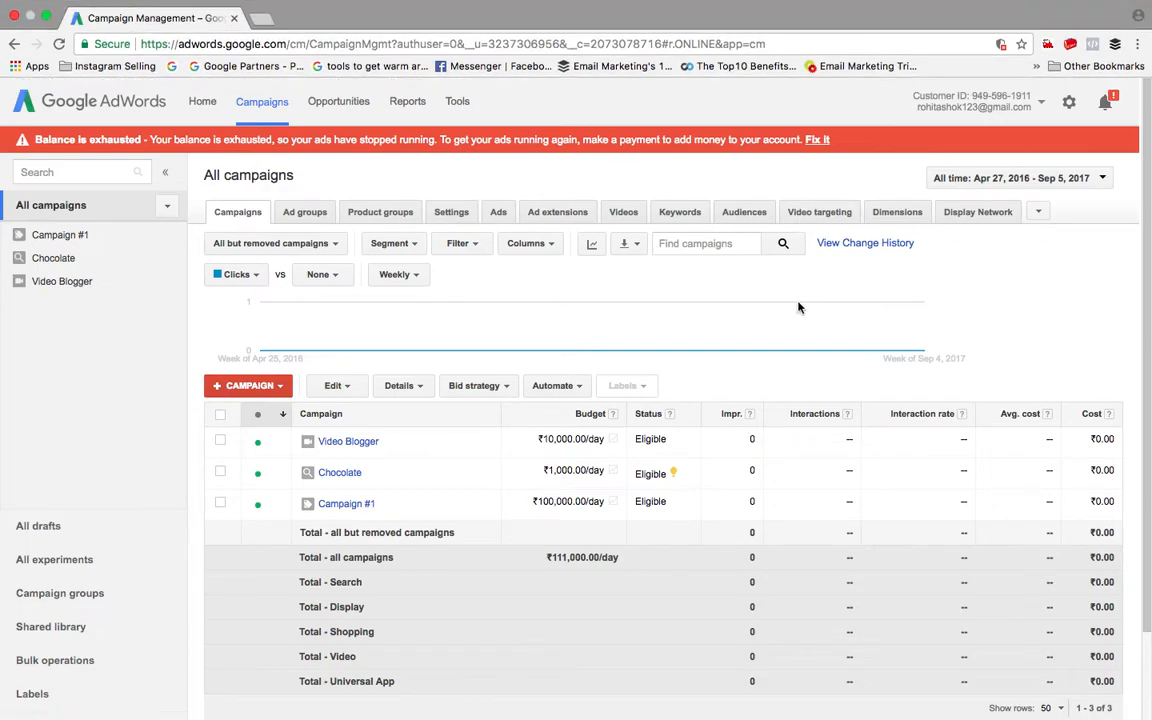
mouse_move(790, 103)
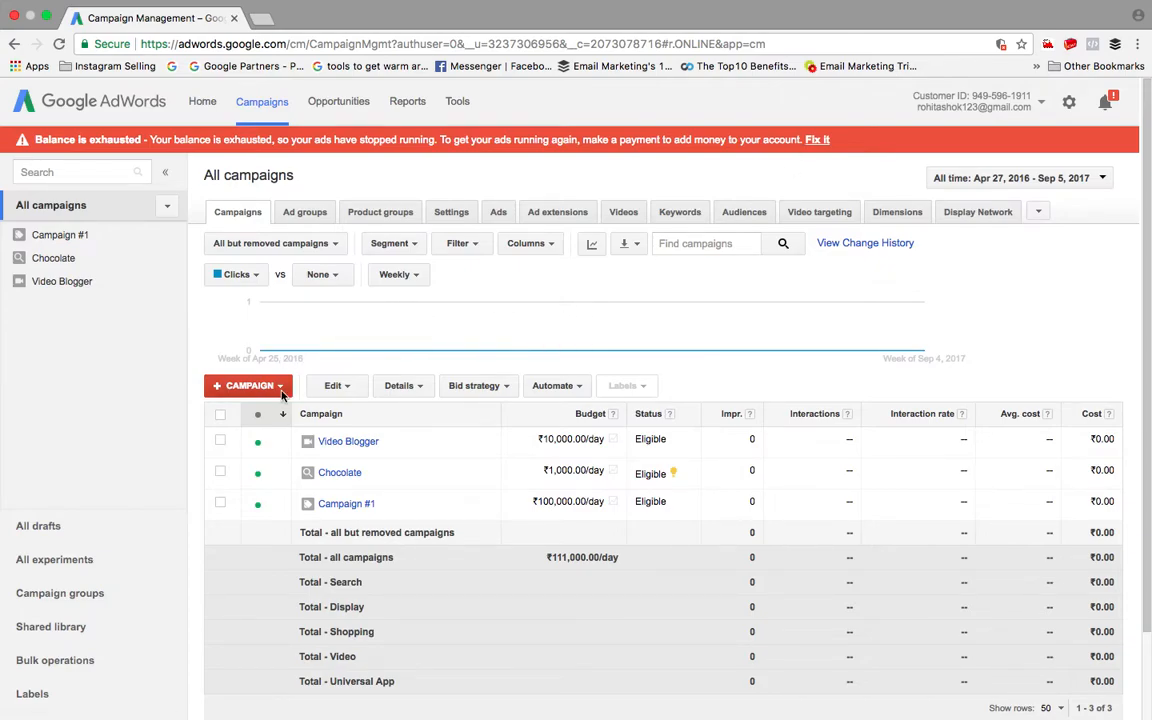
Step: Reopen the campaign type list after dismissing it, and start a Universal app campaign
click(248, 385)
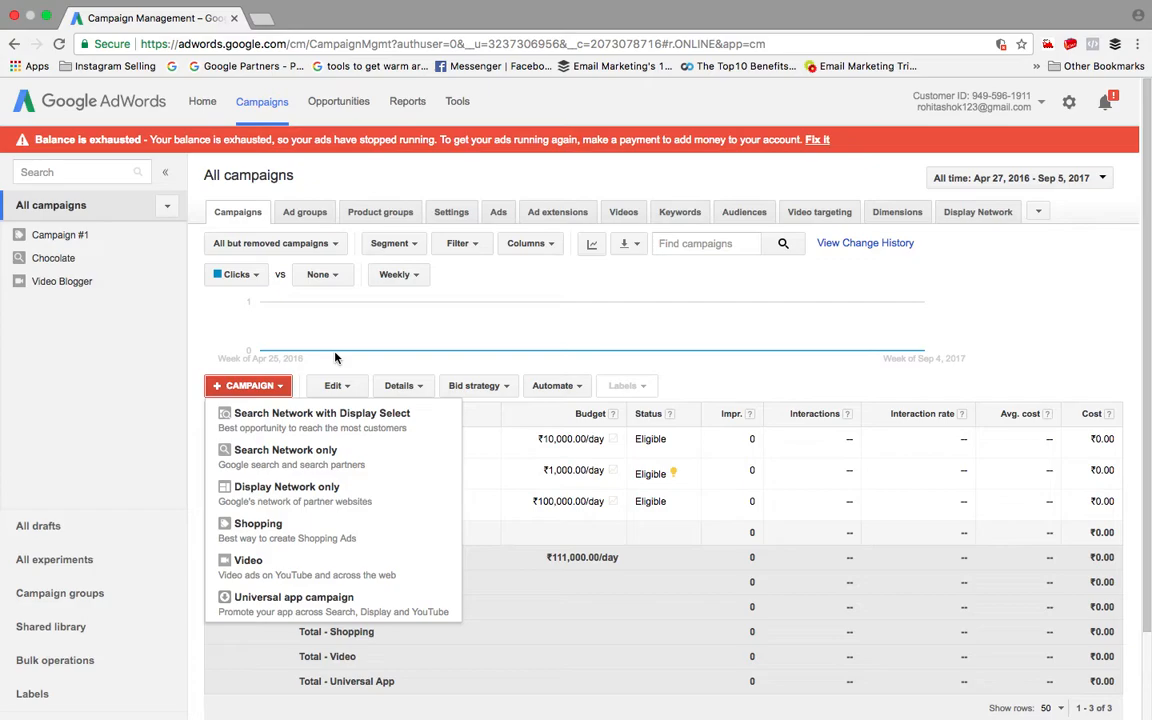
mouse_move(357, 350)
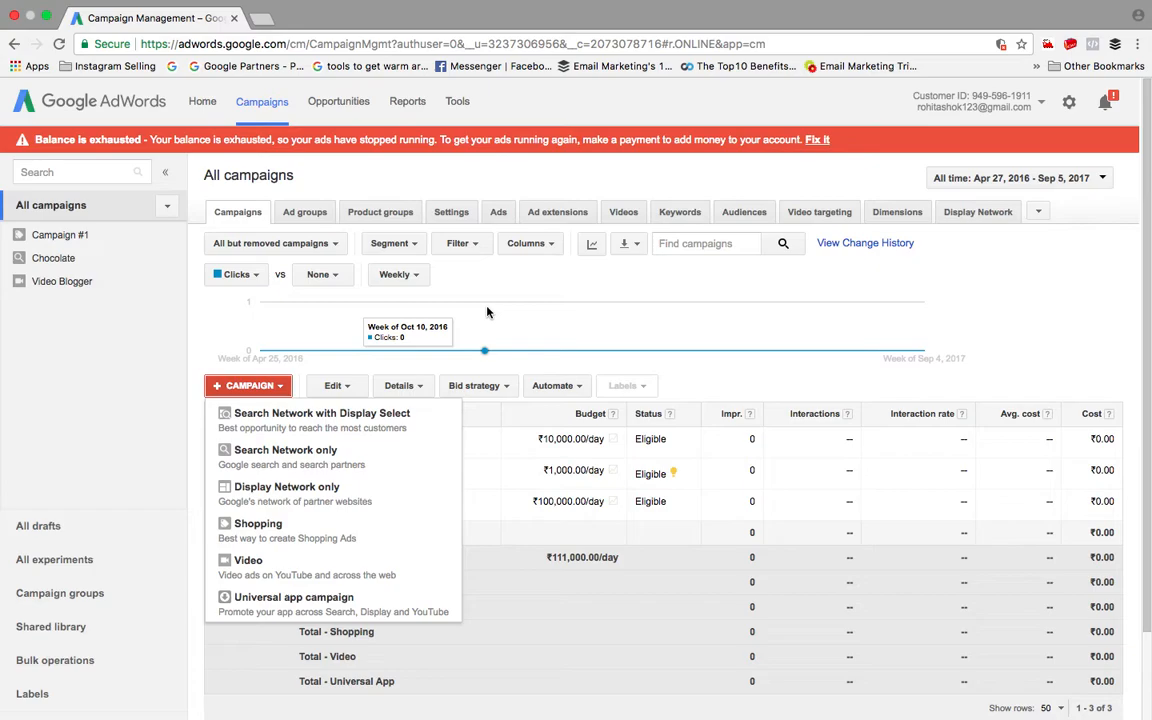
click(482, 291)
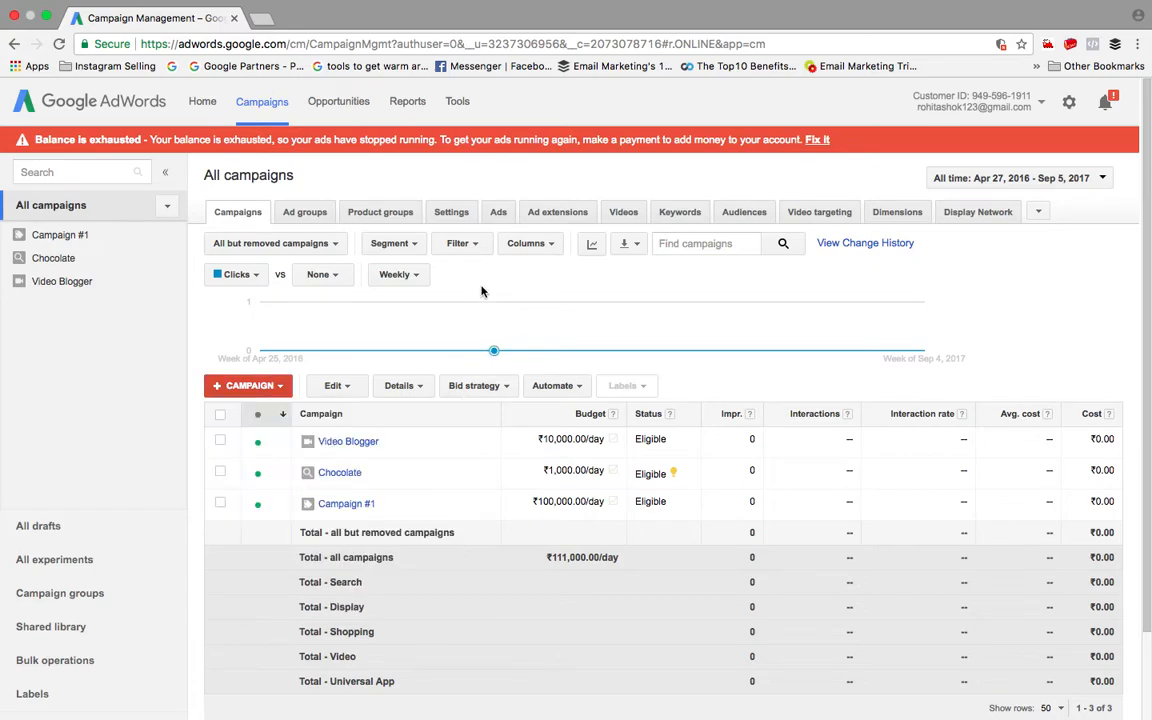
mouse_move(585, 133)
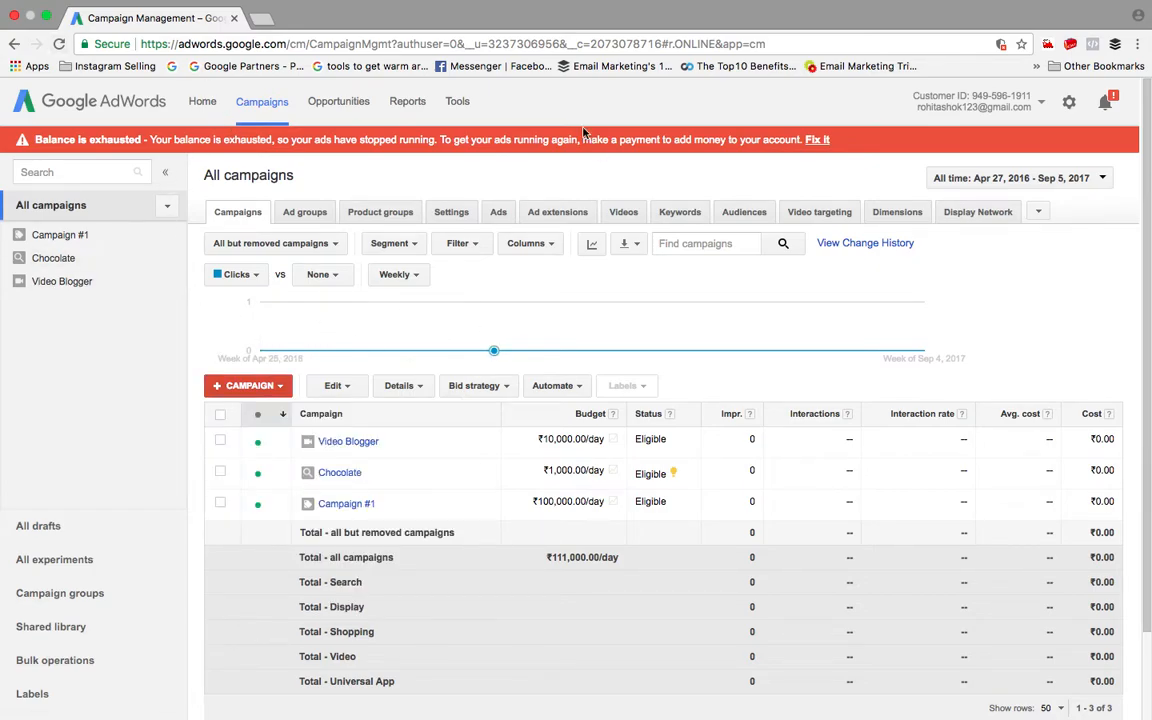
mouse_move(452, 194)
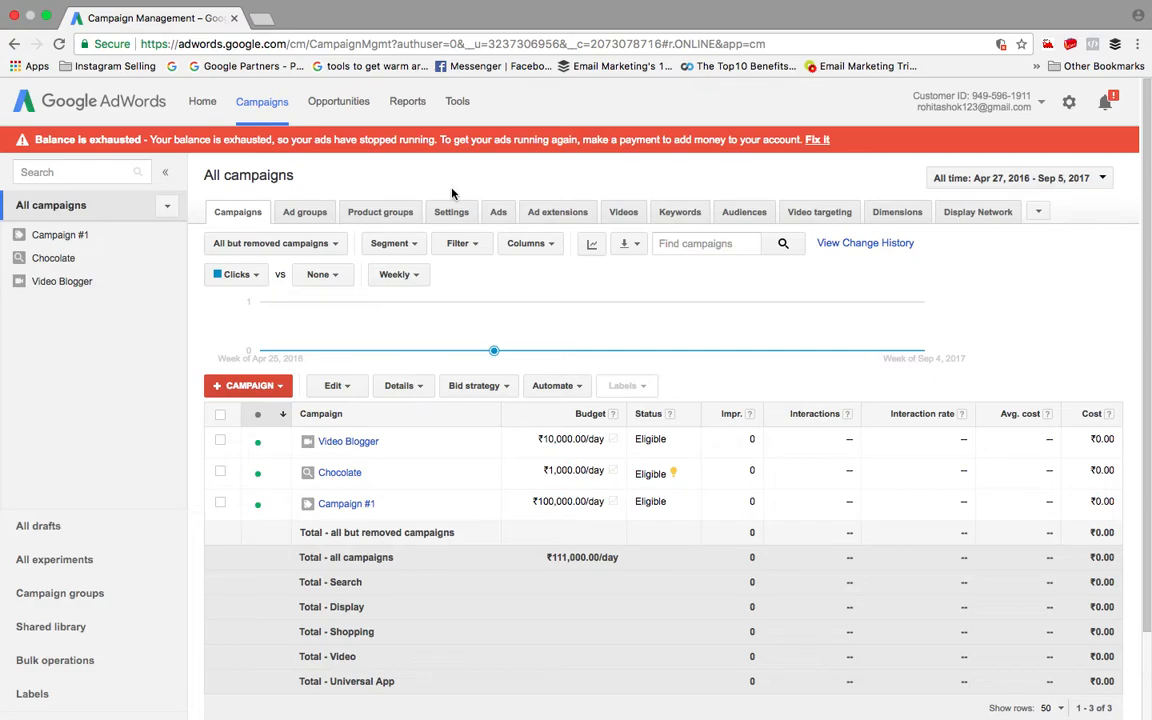
click(248, 385)
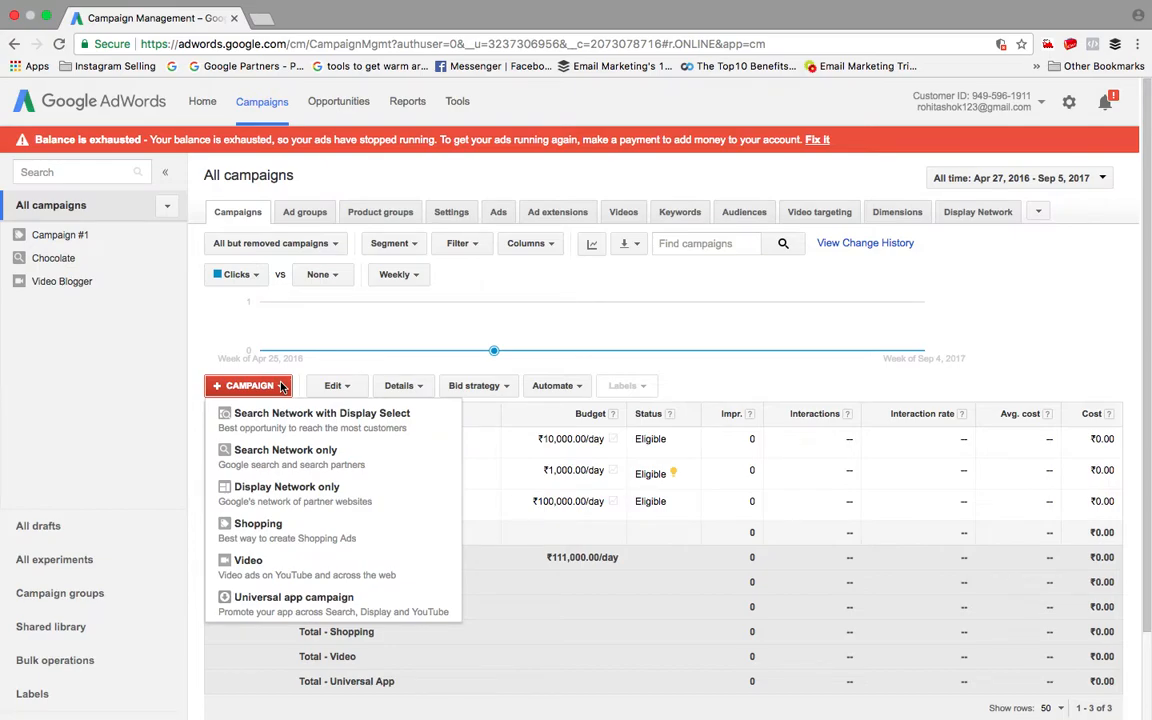
mouse_move(340, 597)
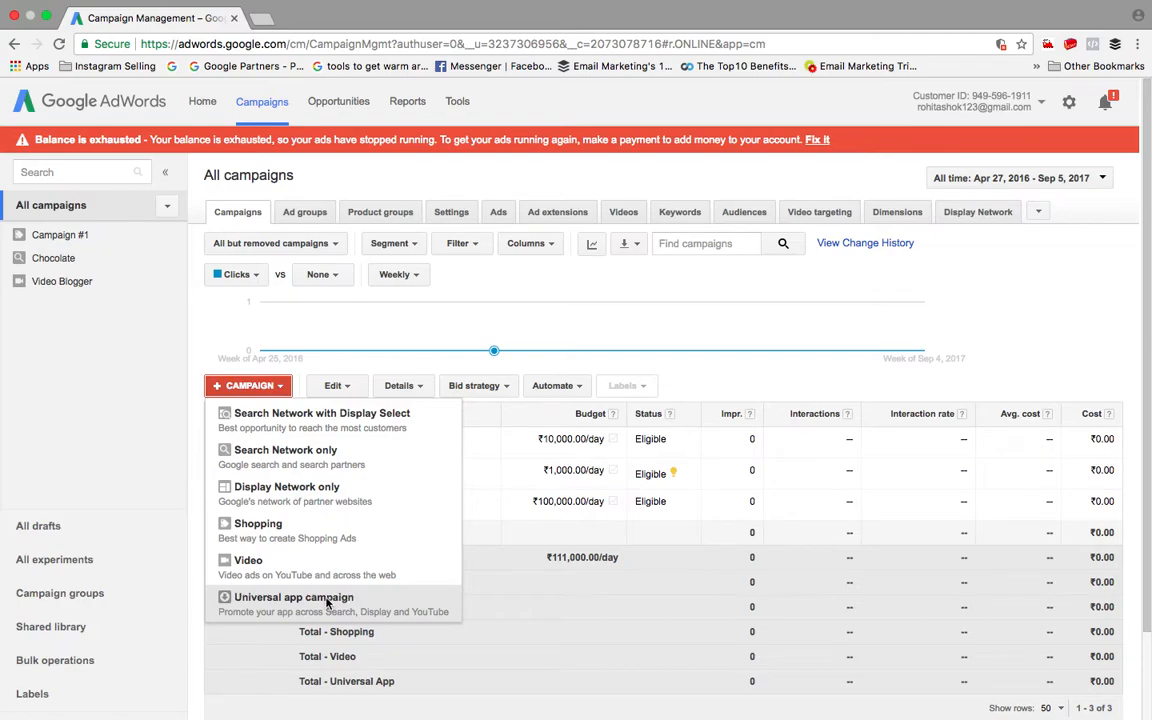
click(294, 597)
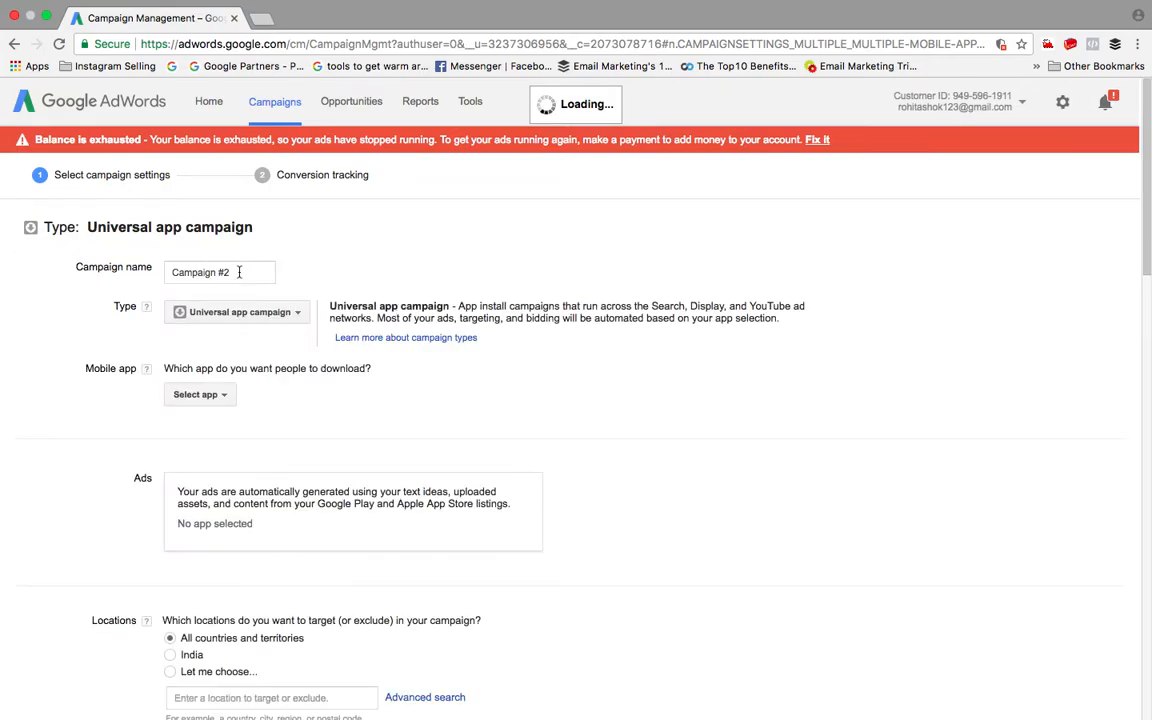
Step: Replace 'Campaign #2' with the name 'XYZ App' and bring up the app choices
triple_click(219, 272)
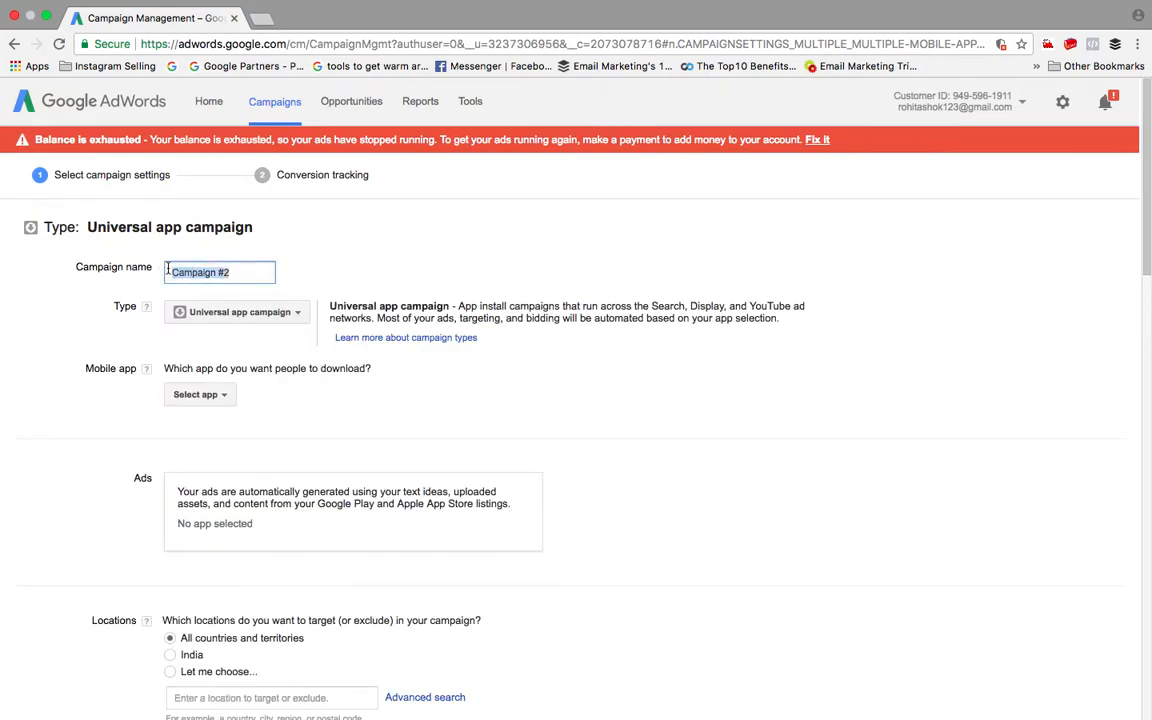
text(XY)
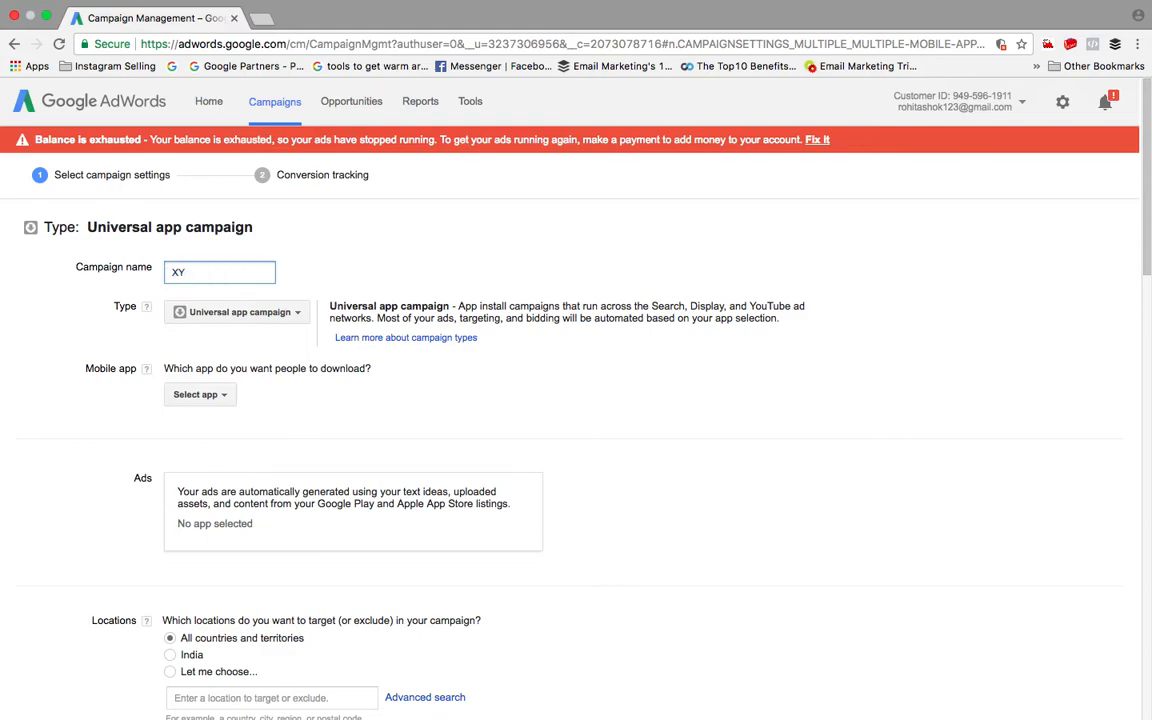
text(Z)
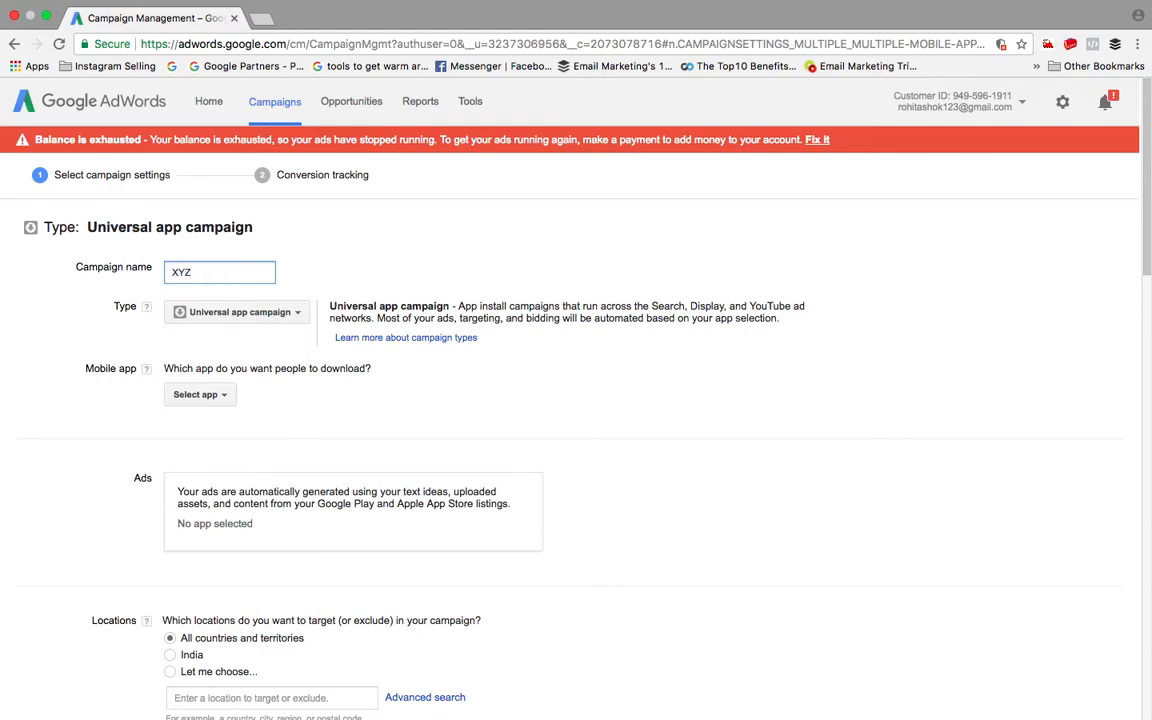
text(App)
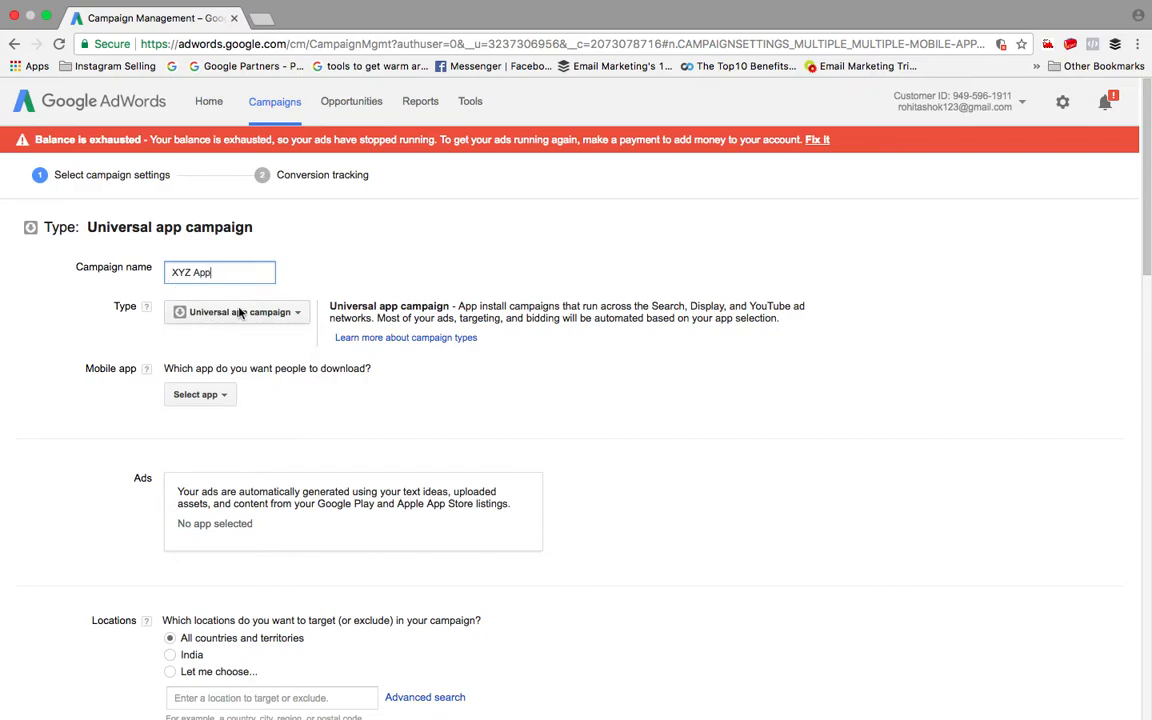
click(199, 394)
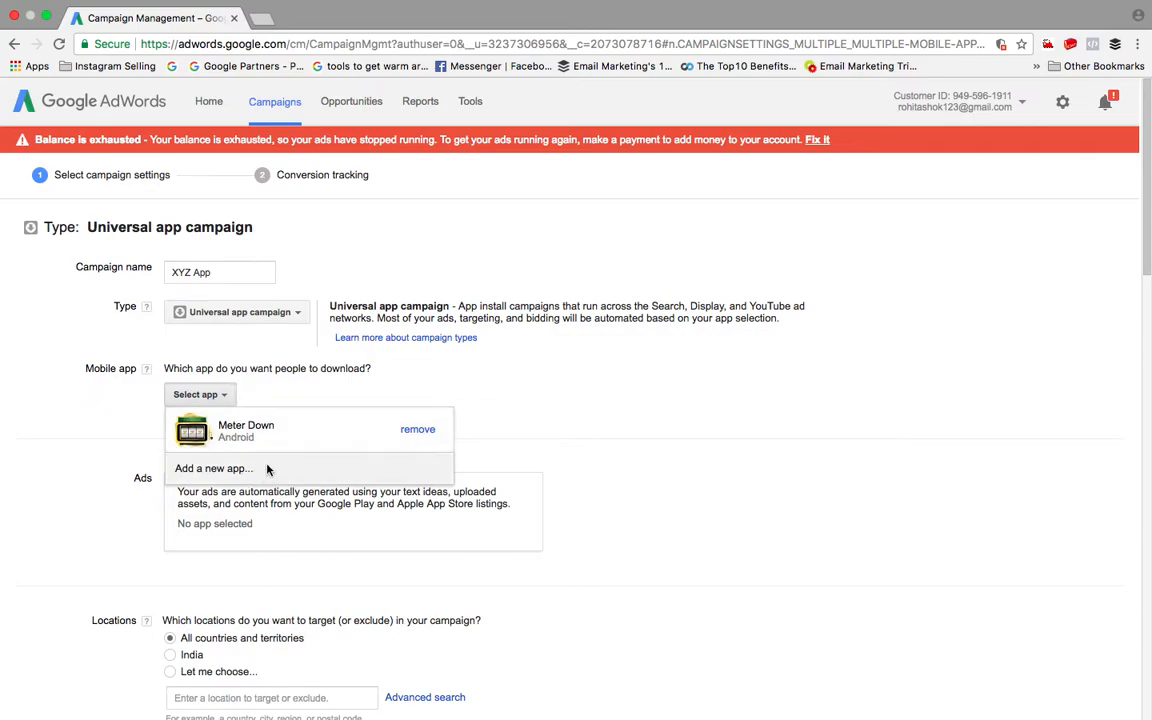
Step: Remove Meter Down, look up 'dating app', and choose happn – Local dating app
click(417, 429)
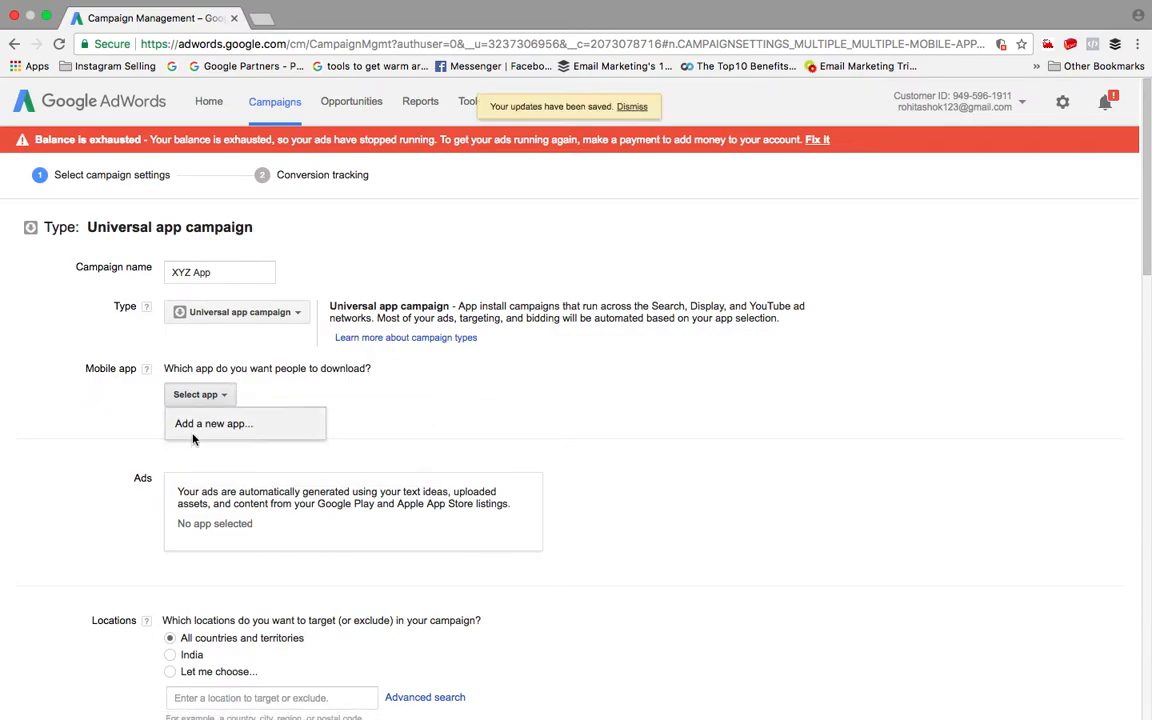
click(213, 423)
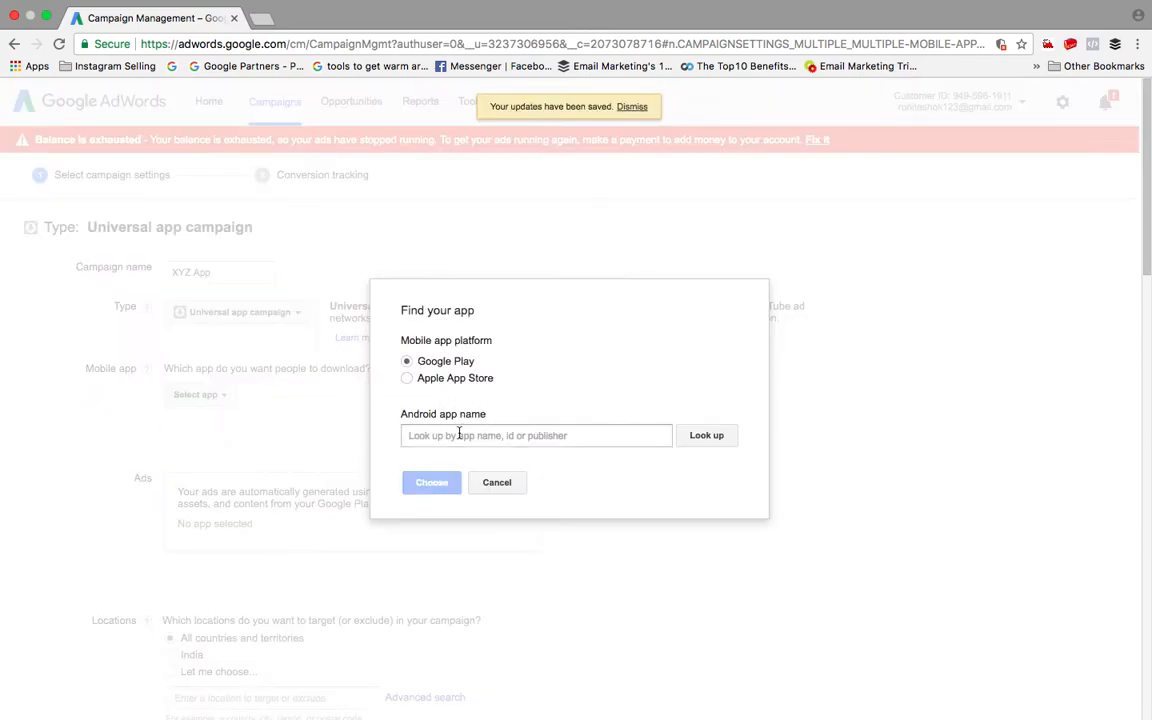
text(da)
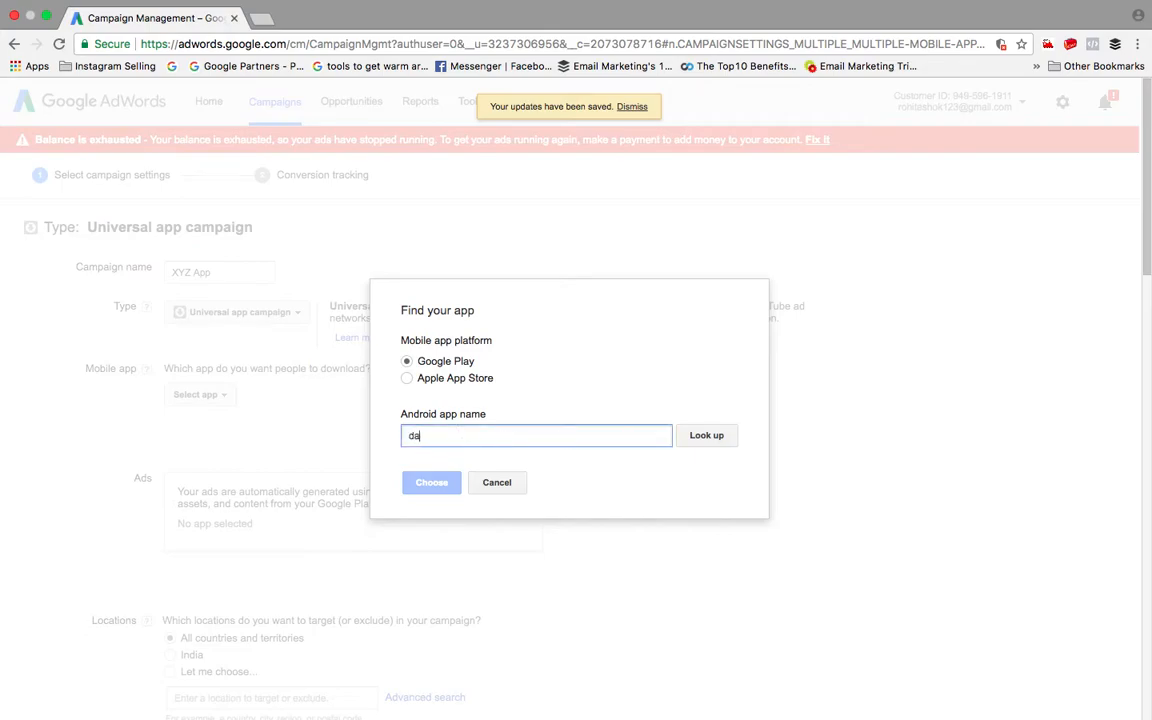
text(ting)
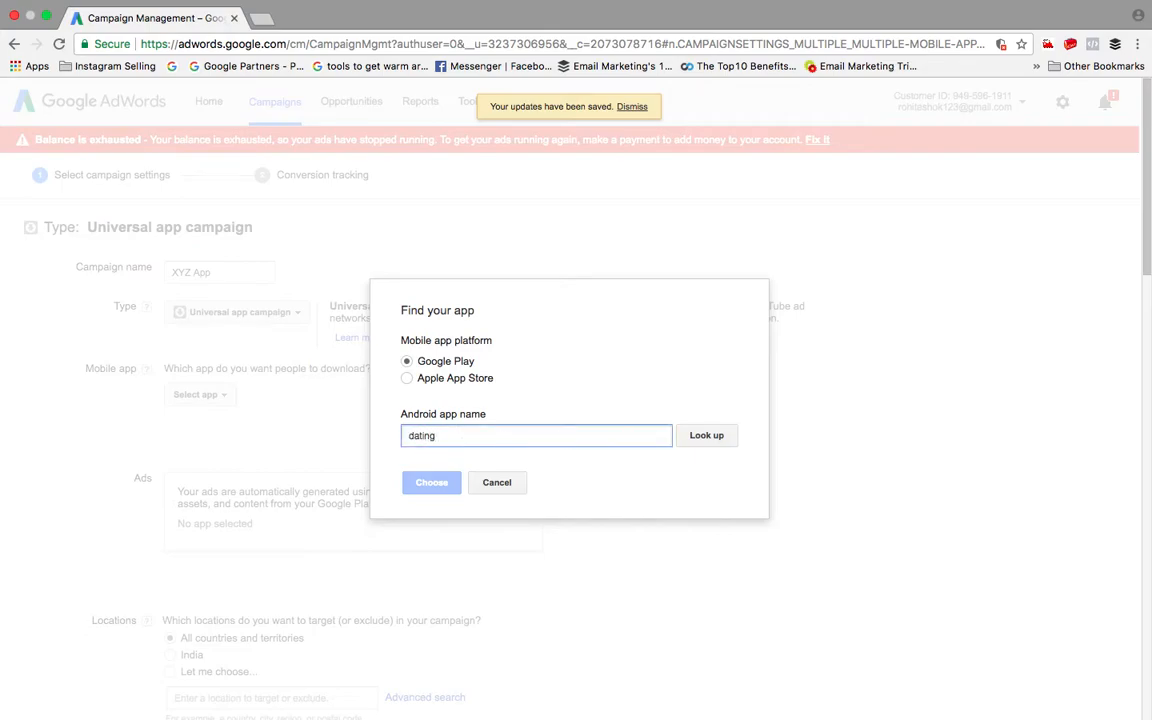
text(app)
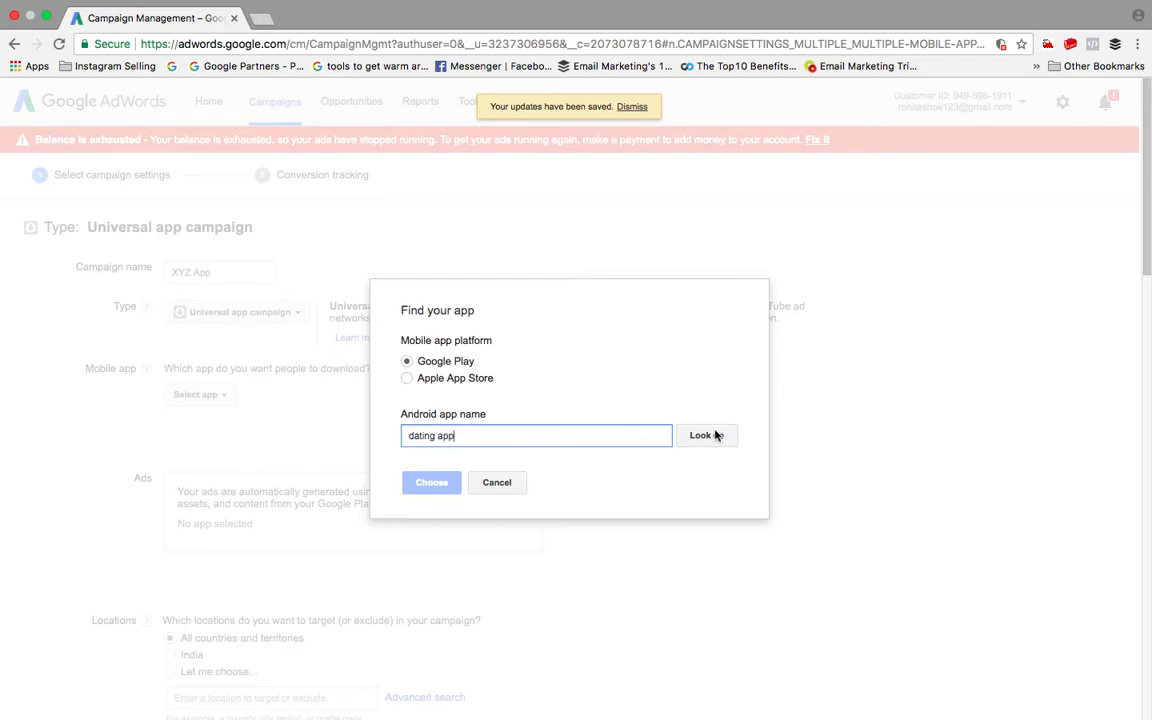
click(706, 435)
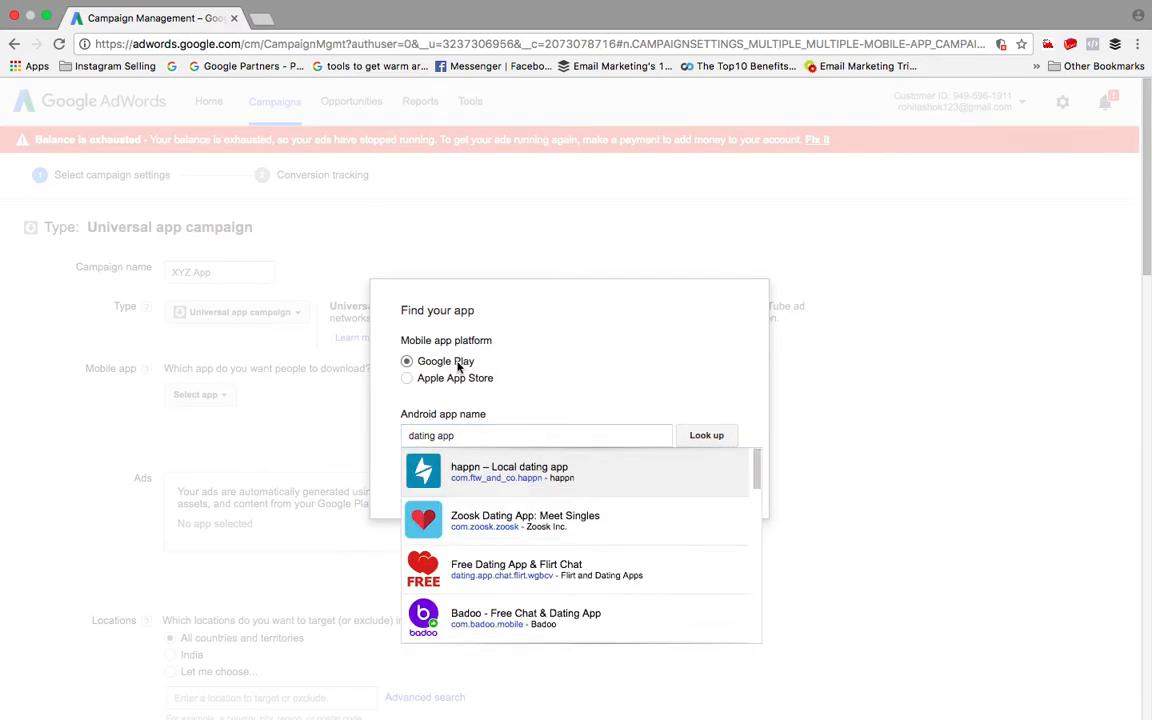
mouse_move(481, 395)
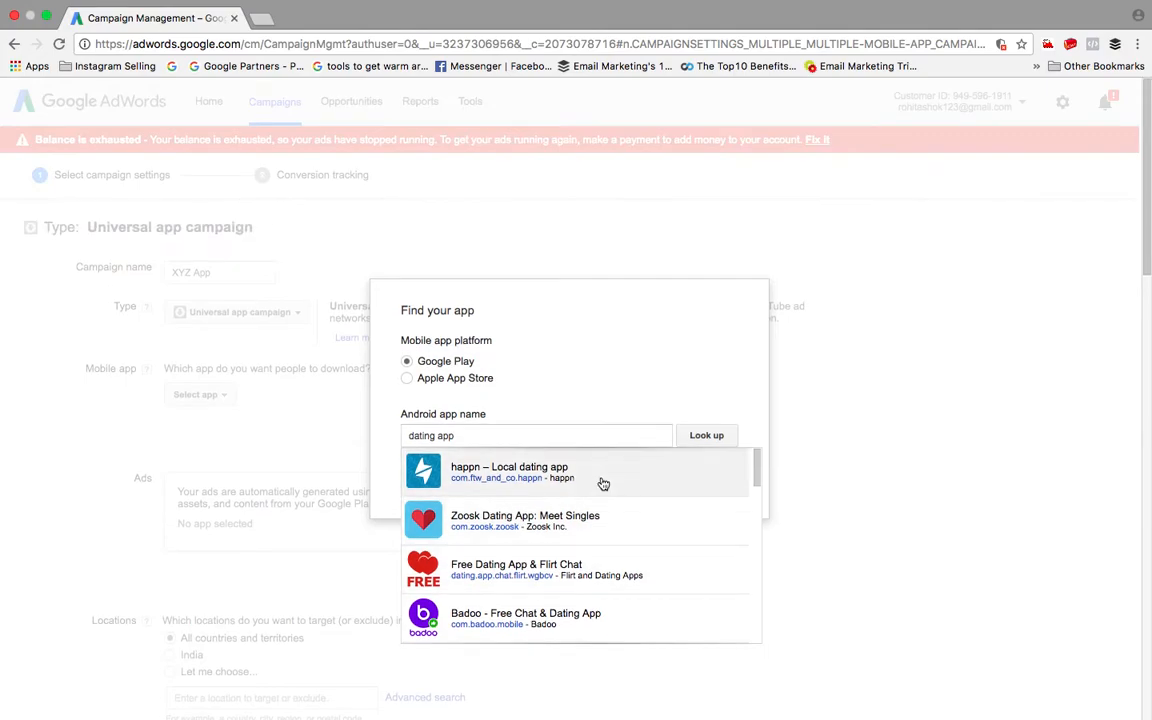
mouse_move(590, 500)
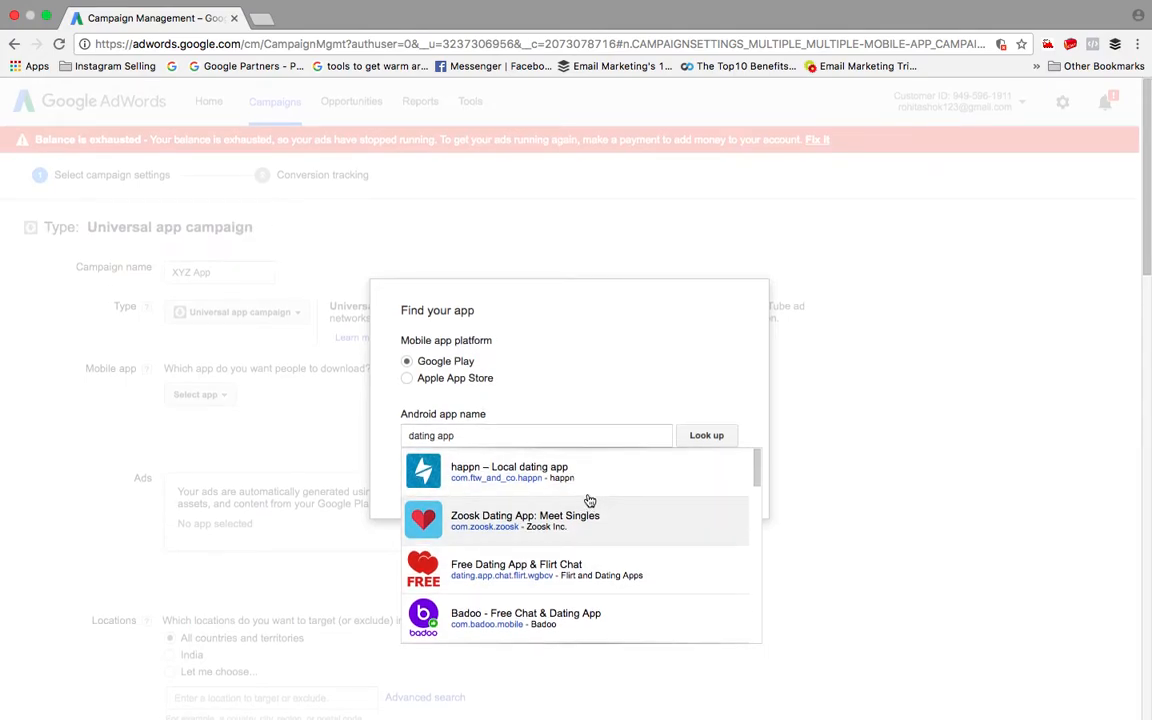
mouse_move(590, 472)
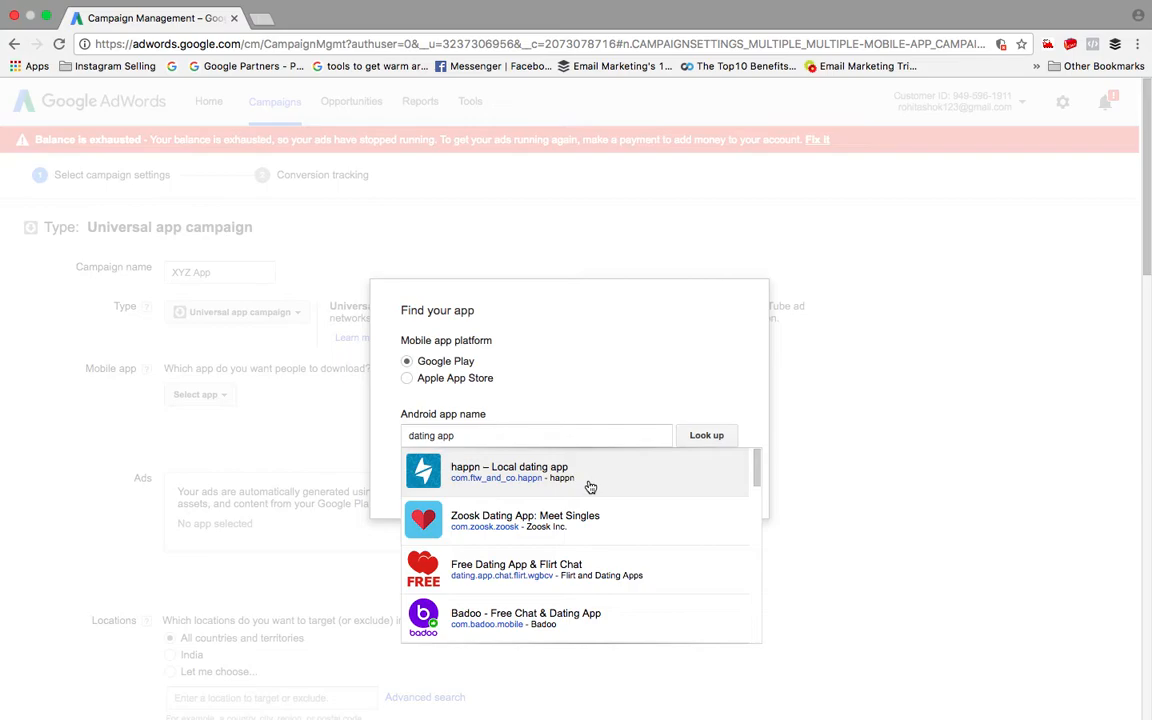
mouse_move(598, 484)
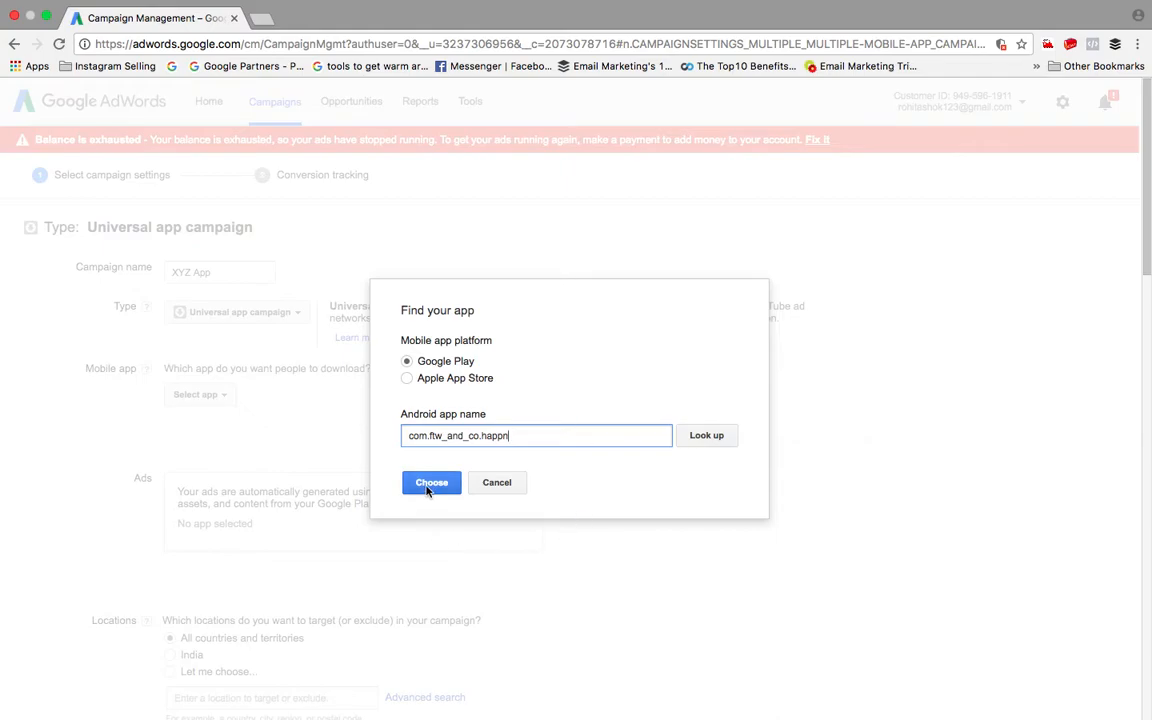
click(431, 482)
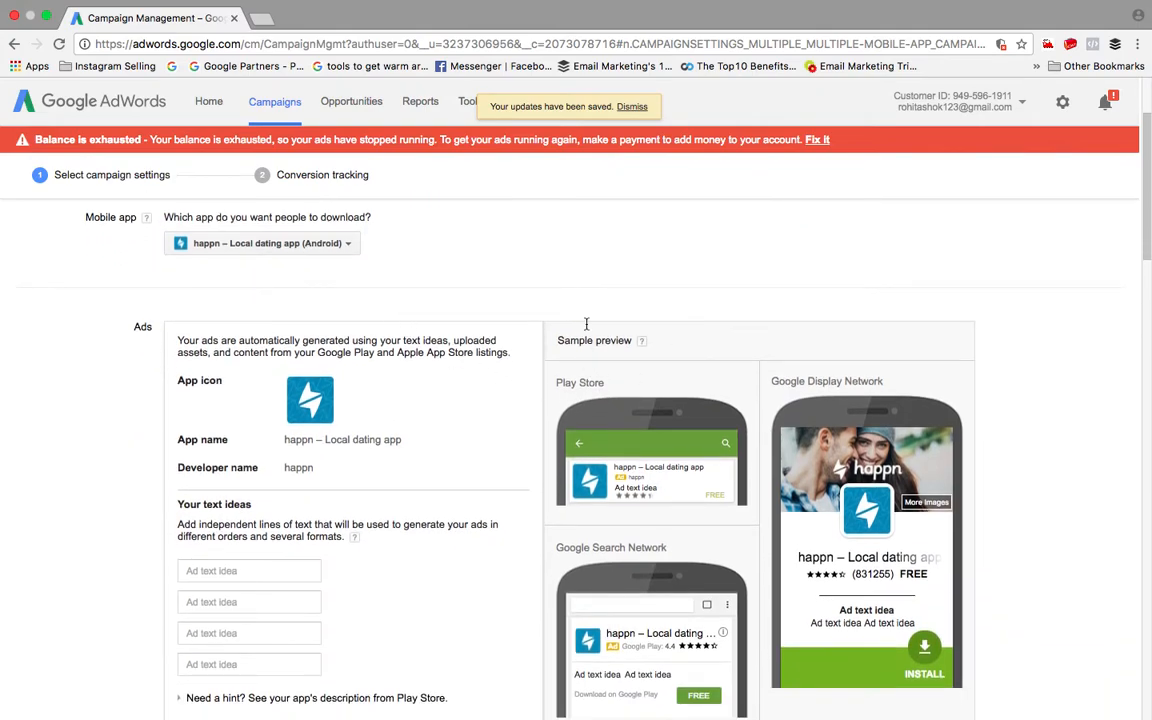
mouse_move(757, 488)
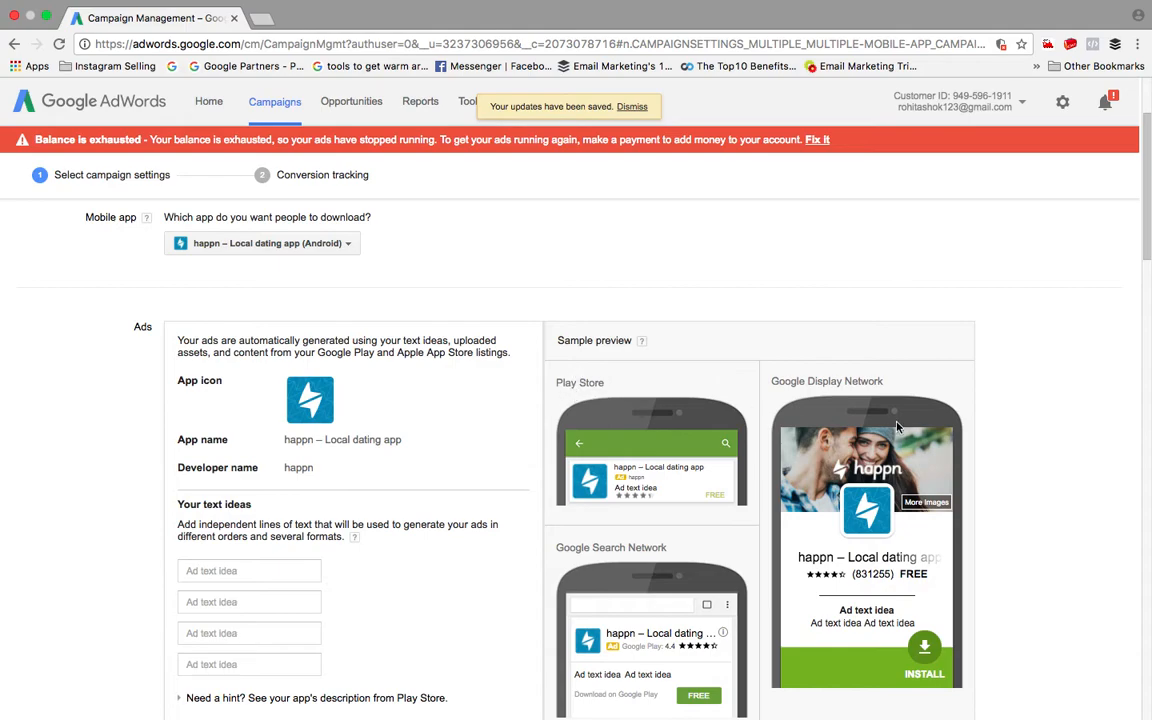
scroll(down, 3)
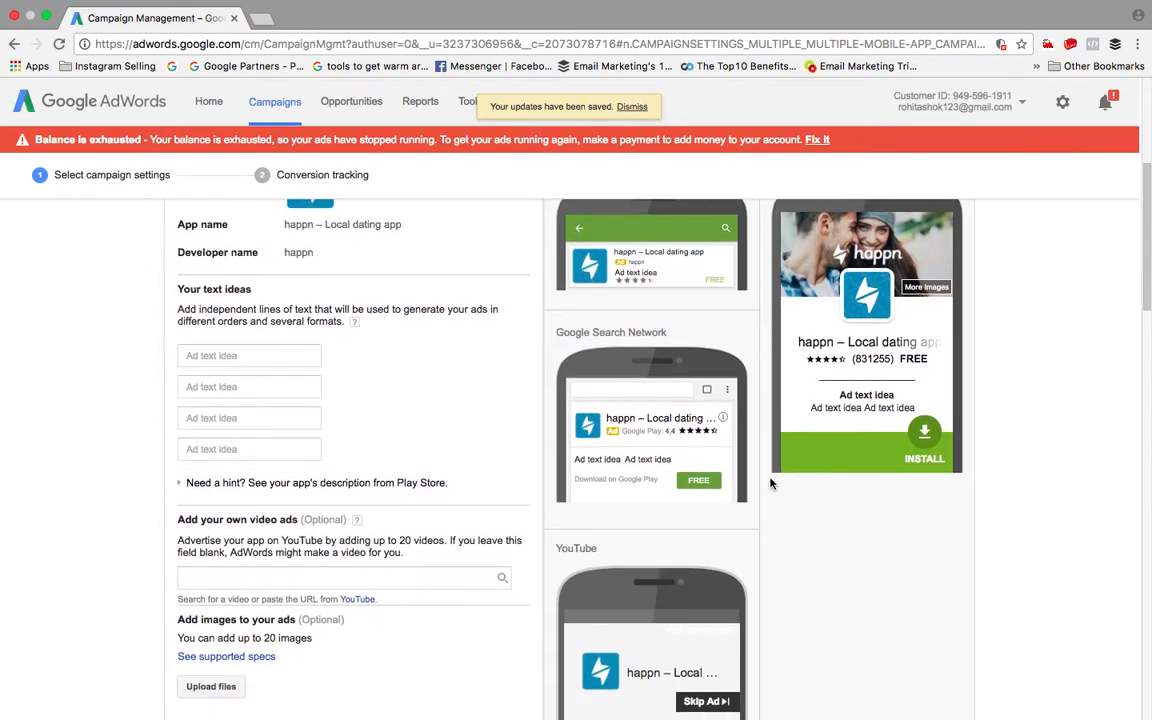
scroll(down, 3)
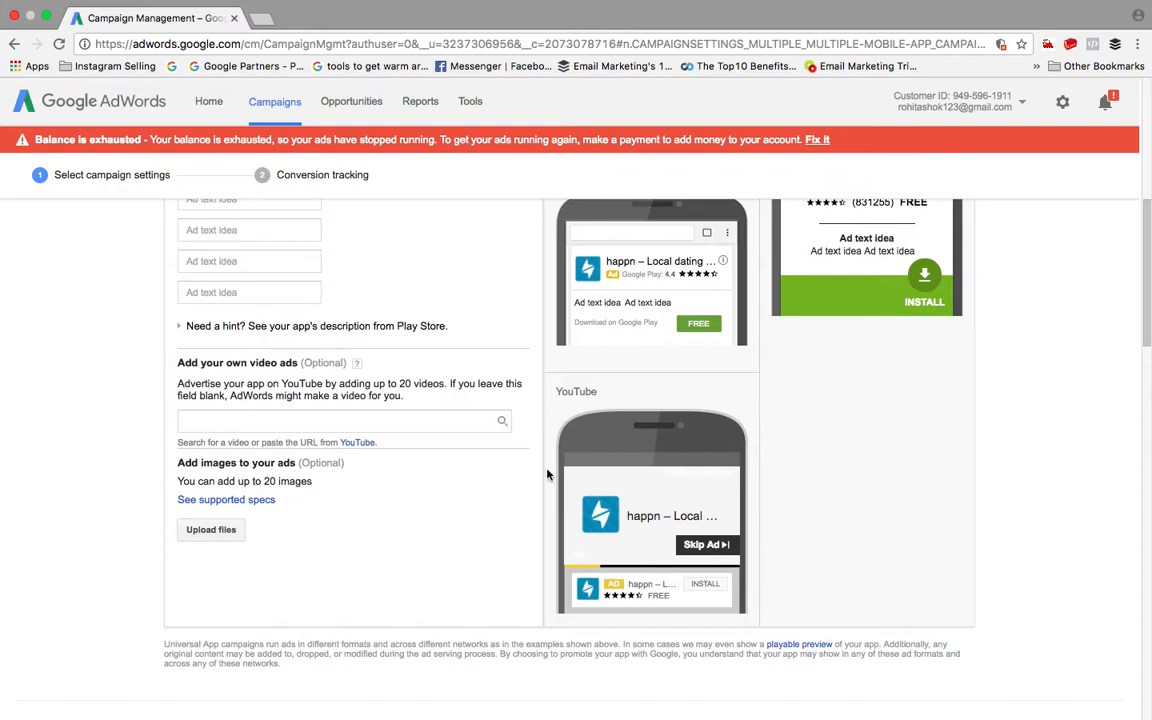
scroll(up, 3)
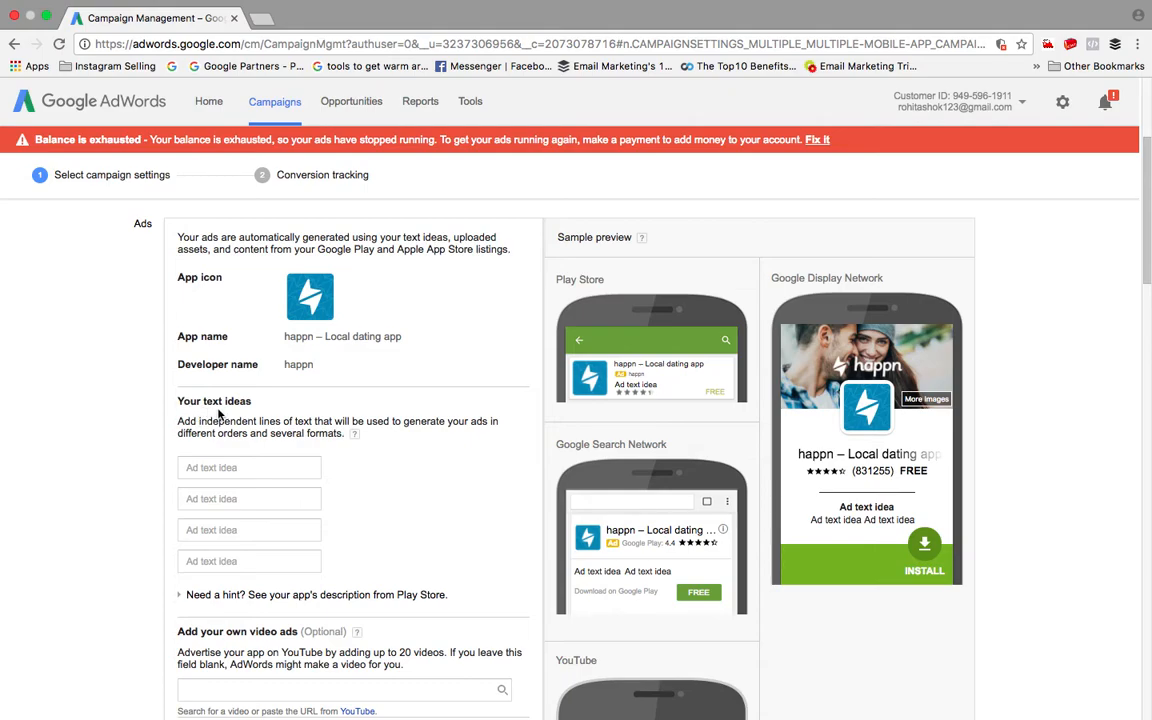
mouse_move(288, 418)
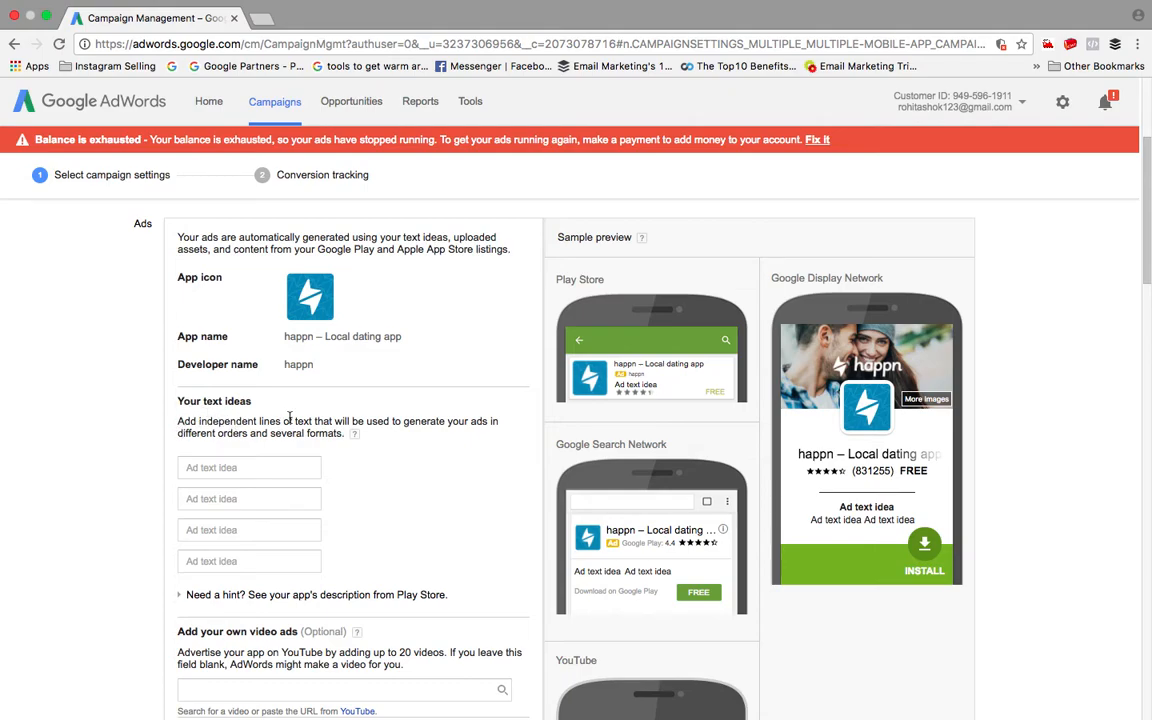
mouse_move(476, 436)
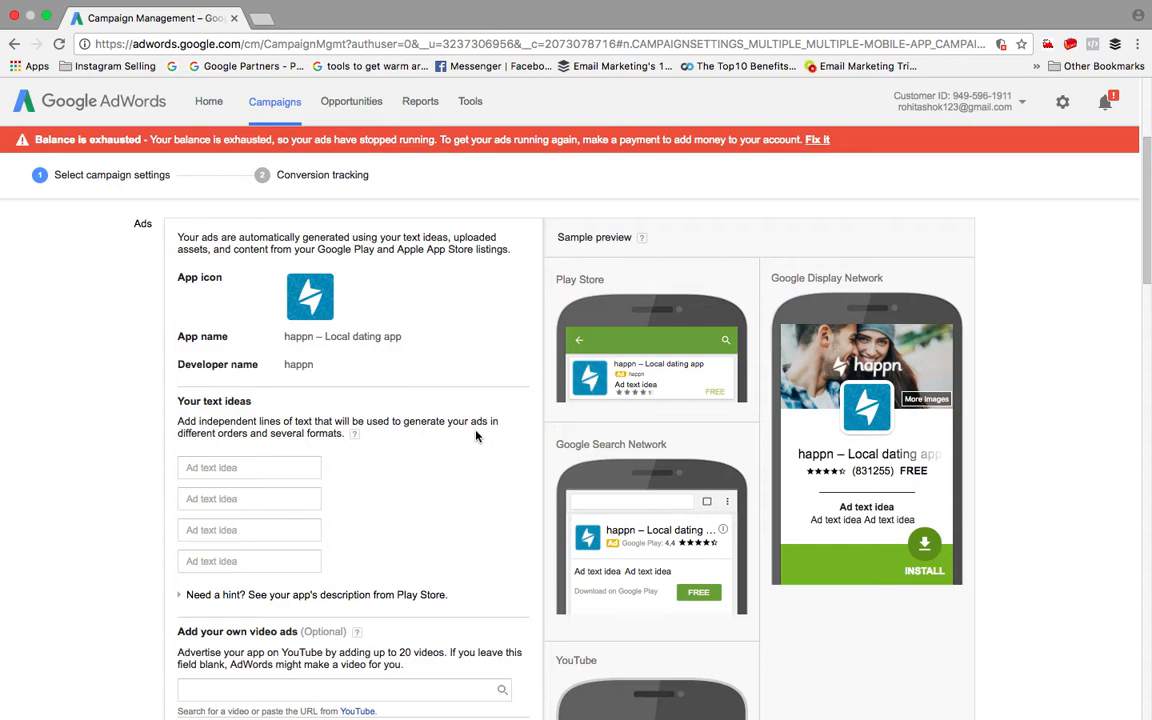
Step: Enter the first two text ideas, 'Best Dating App' and 'Just Cross and Connect'
click(249, 467)
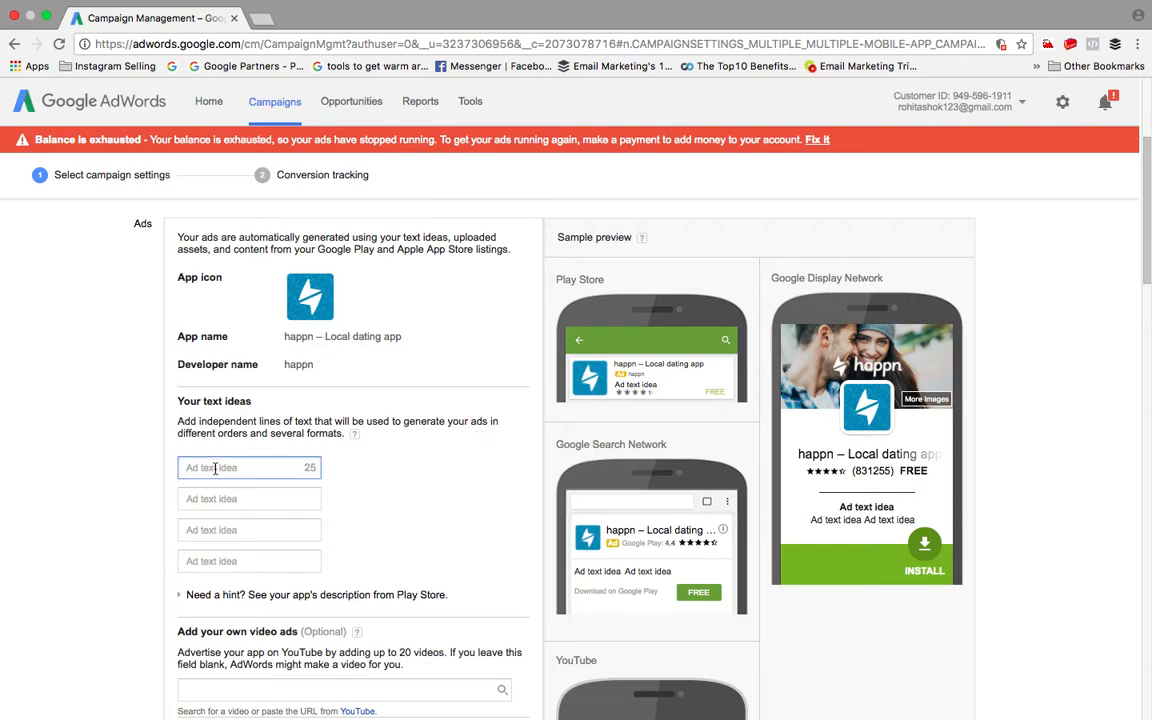
text(Best Dat)
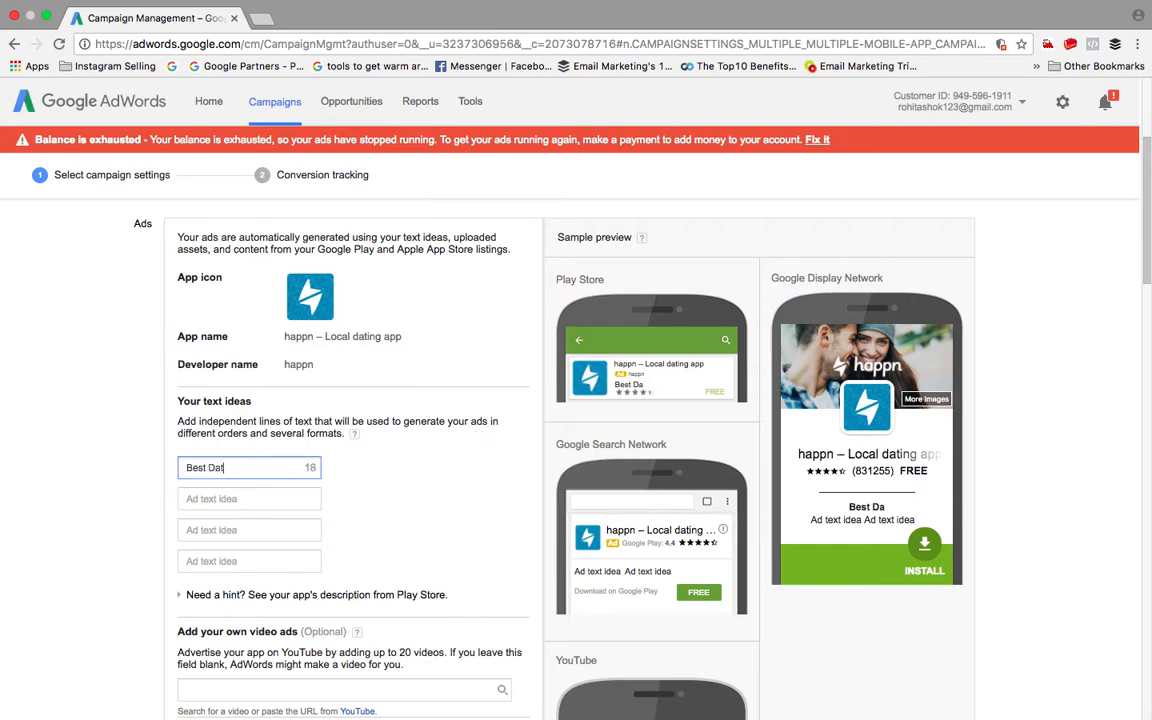
text(ing App)
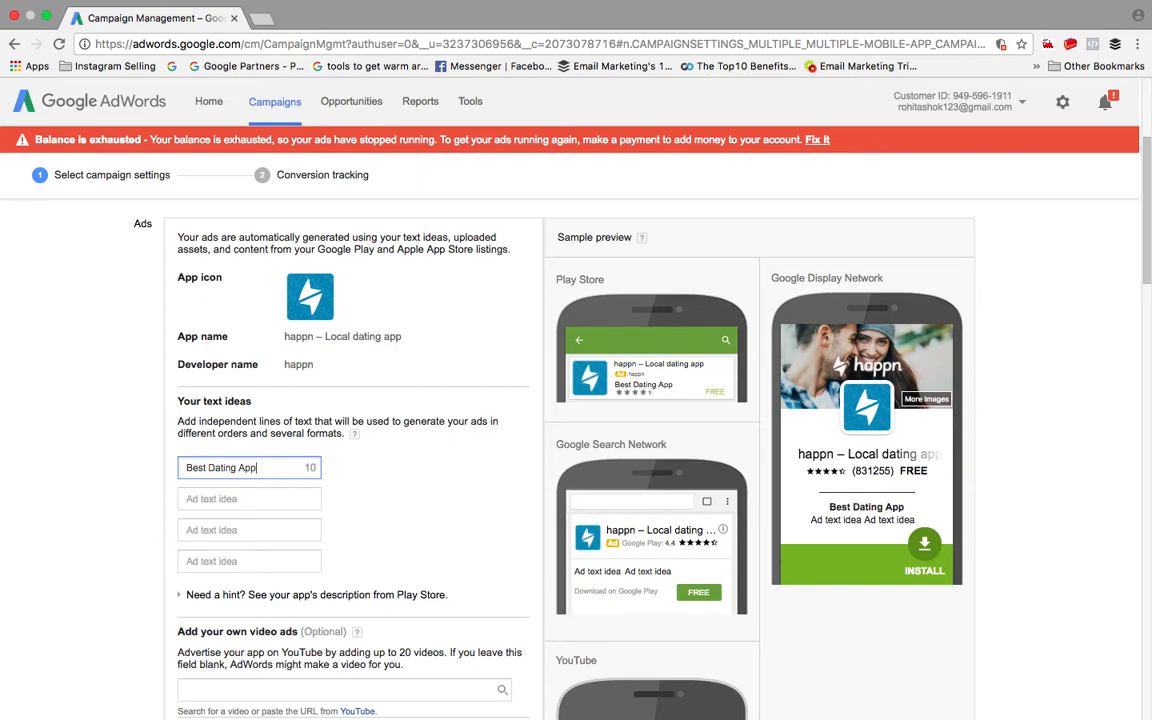
text(Just Cross)
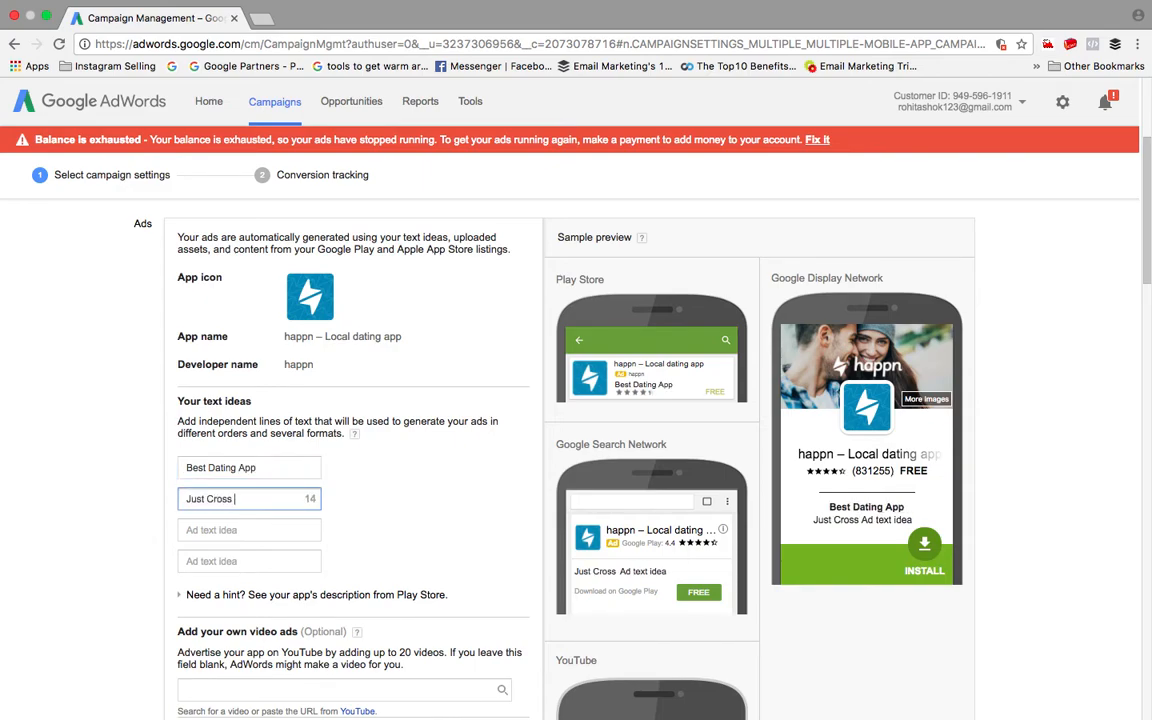
text(and Connect)
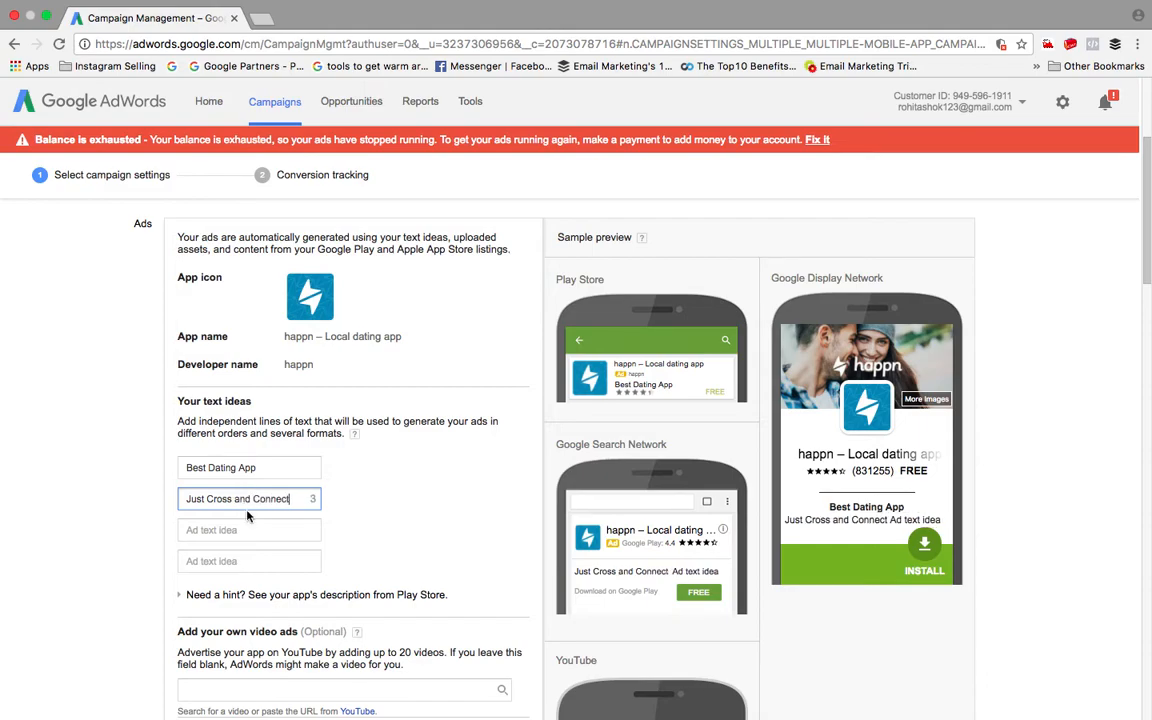
Step: Add the text ideas 'Wow i just saw' and 'Yo you look fantastic'
click(249, 530)
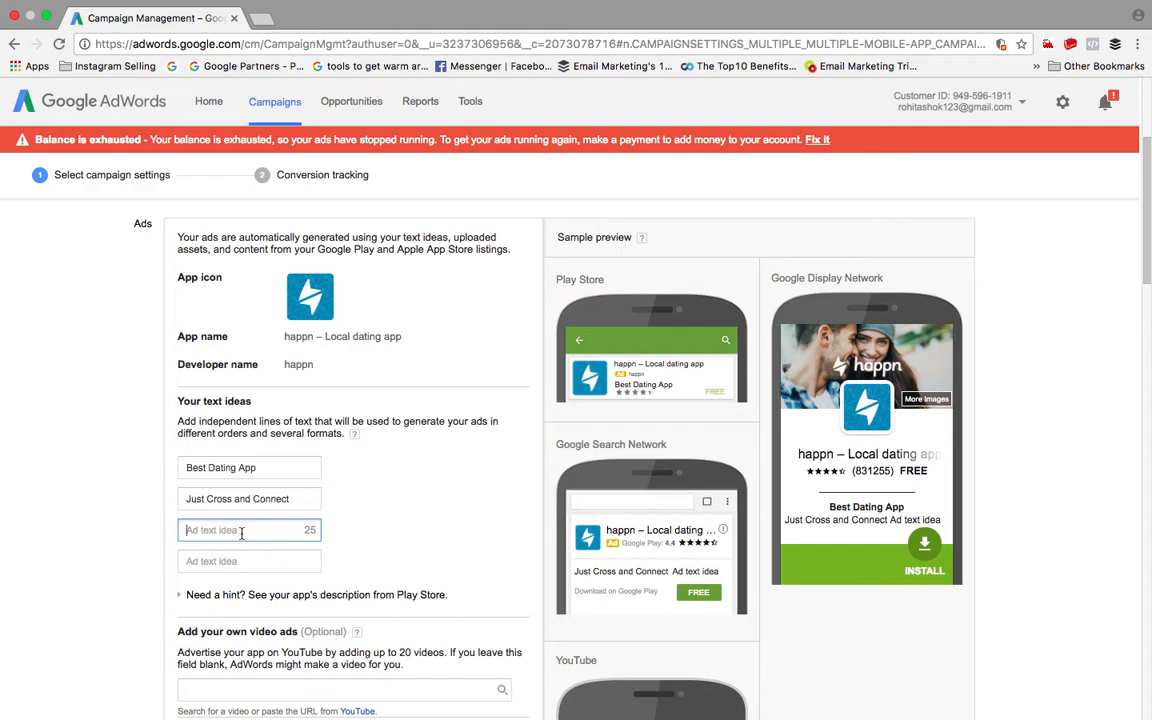
text(Wow)
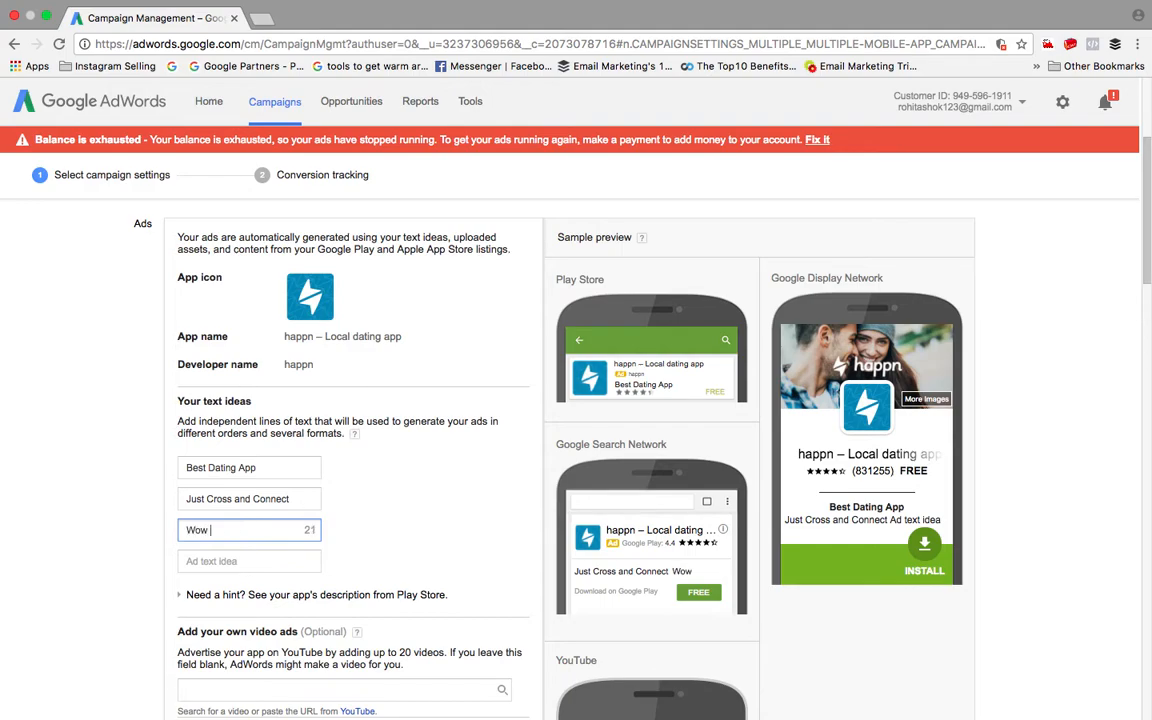
text(i)
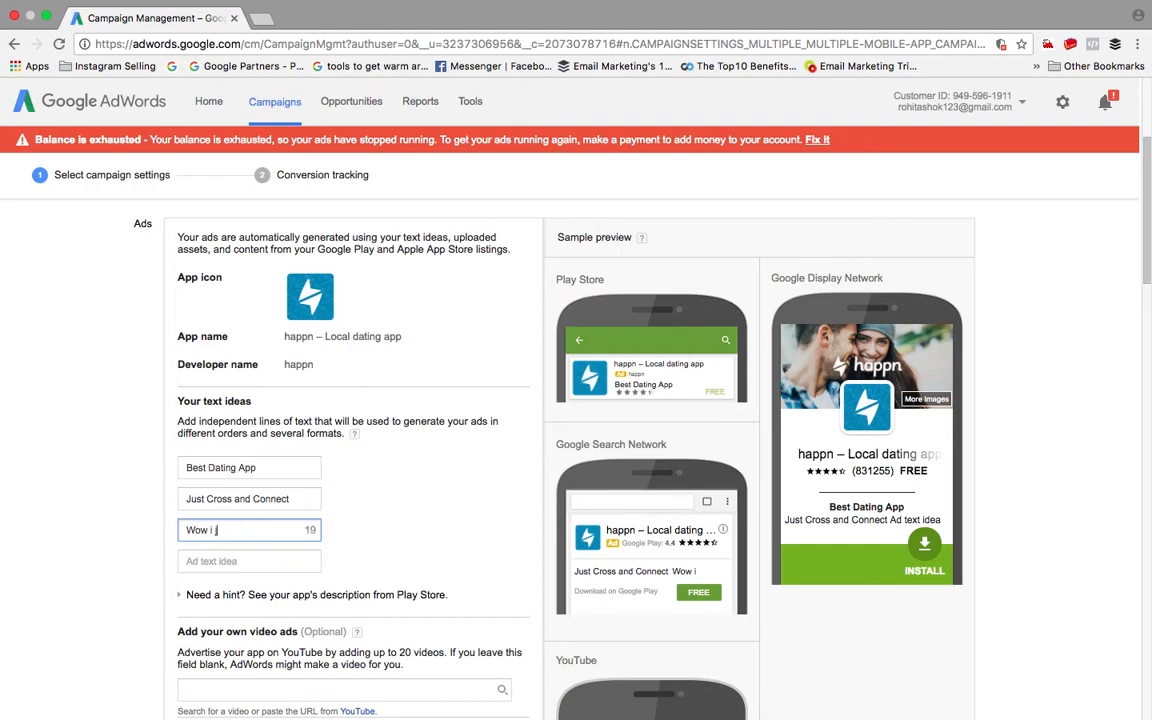
text(just s)
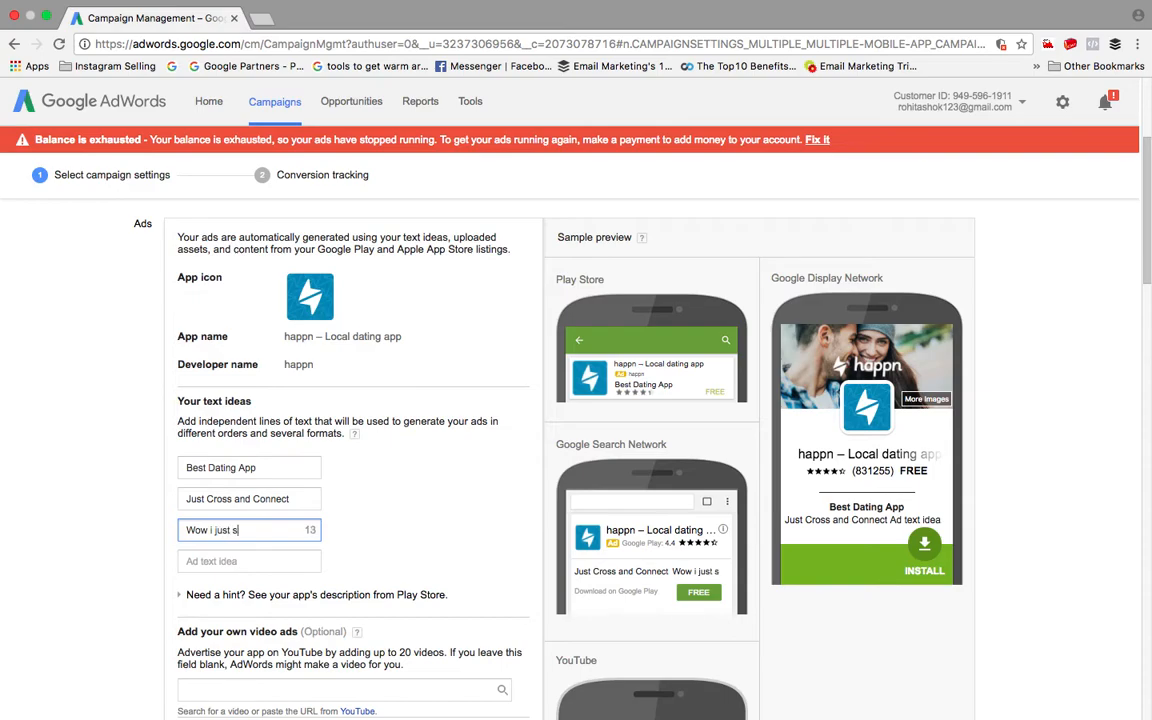
text(aw)
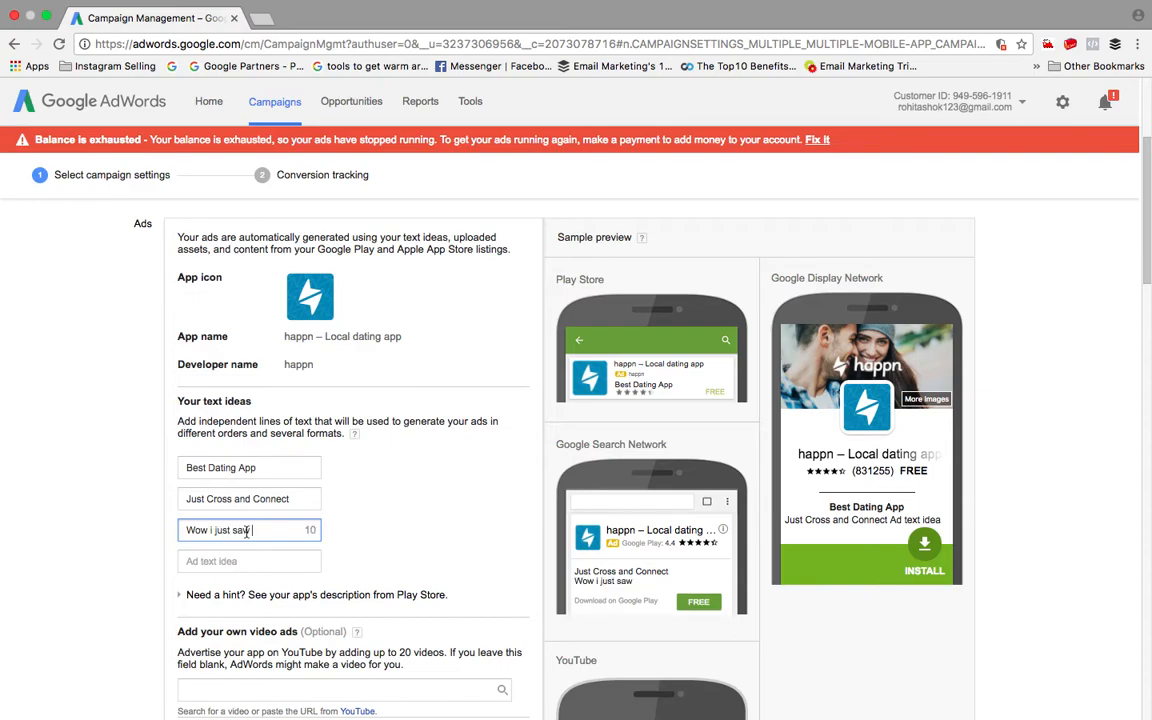
click(248, 560)
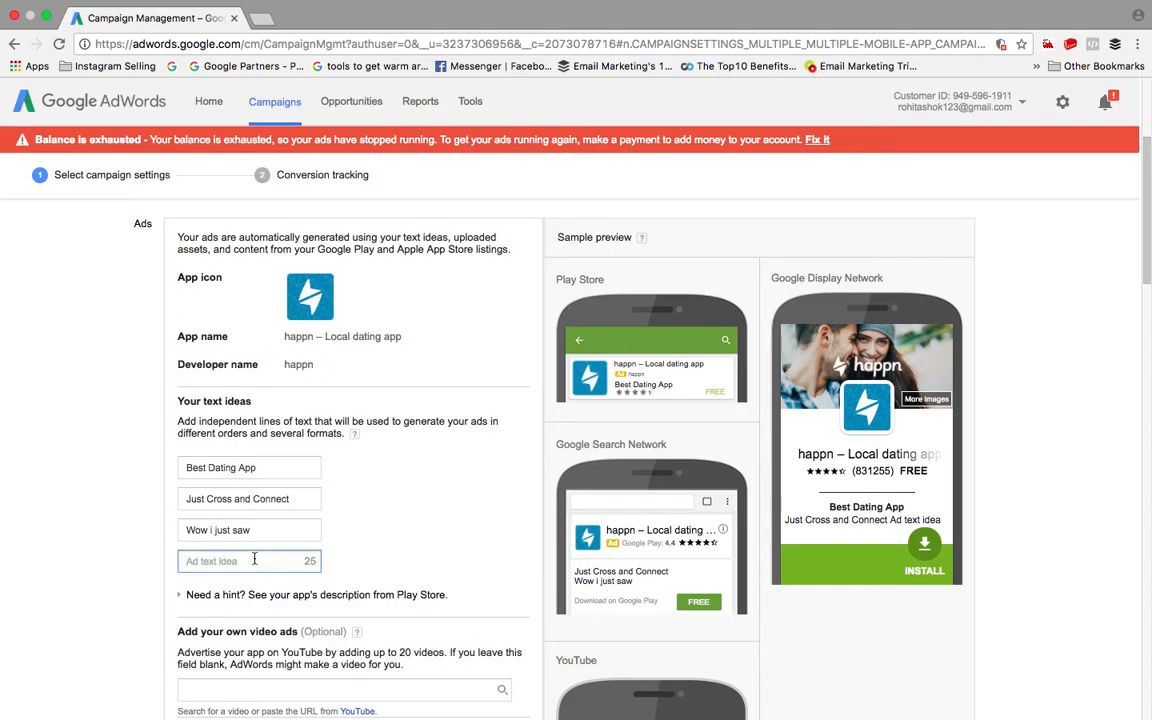
scroll(down, 3)
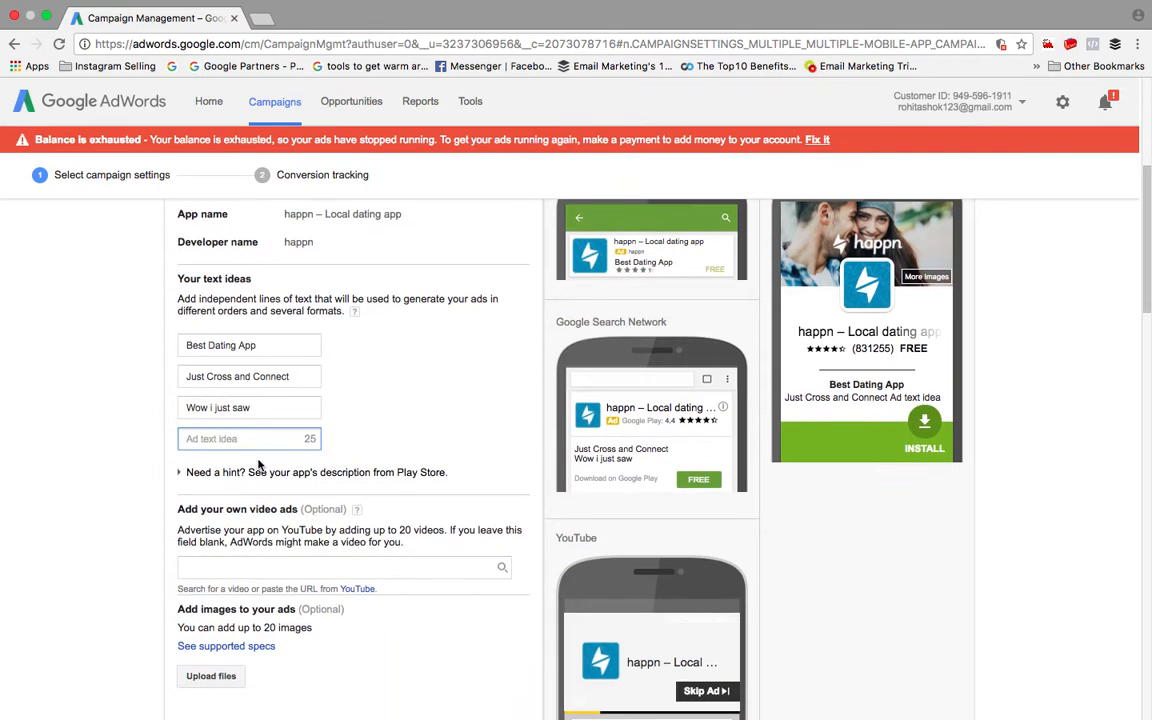
text(Yo)
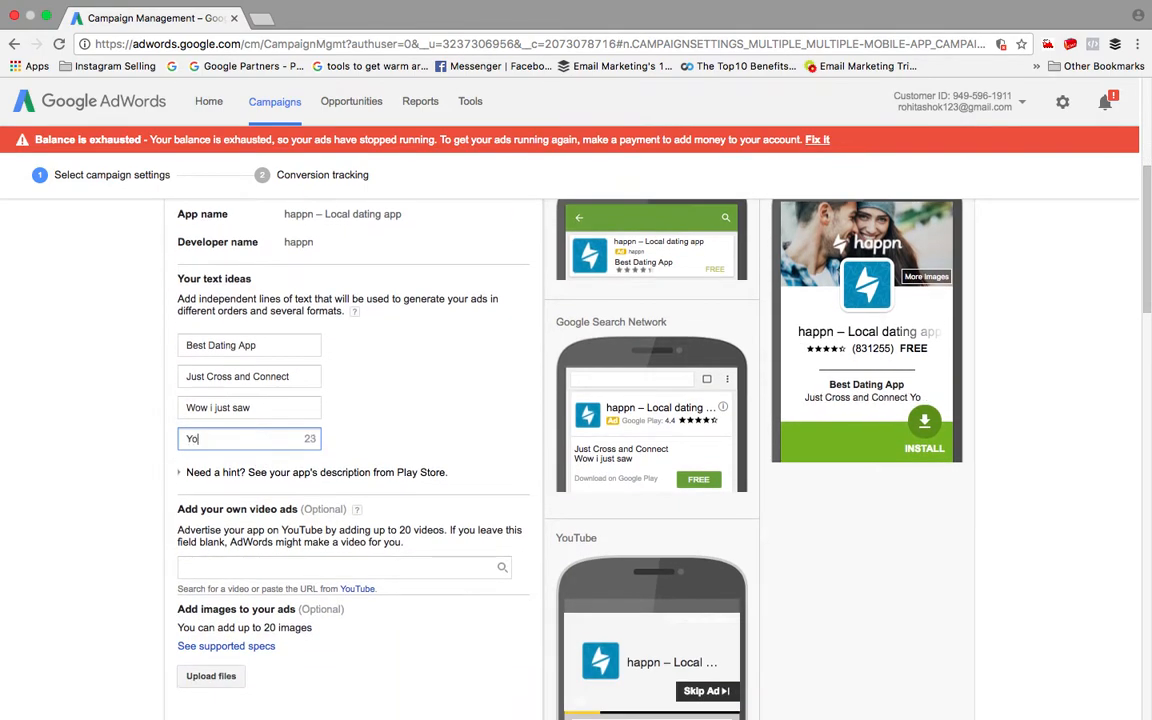
text(you look fa)
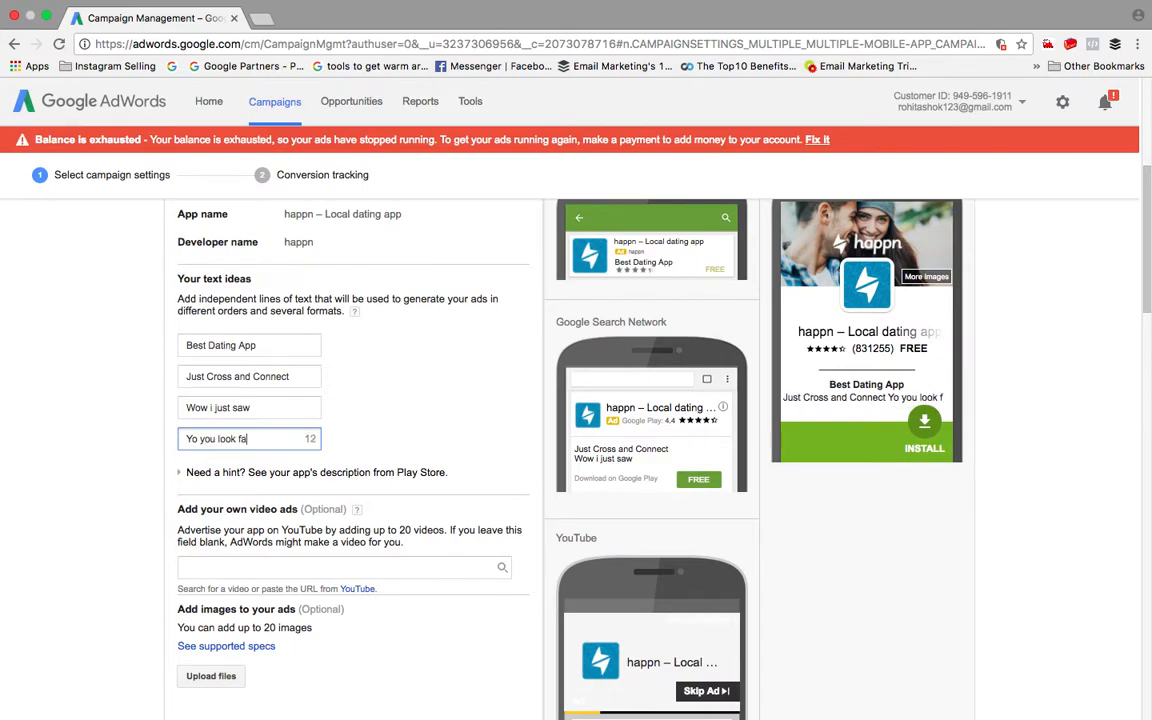
text(nt)
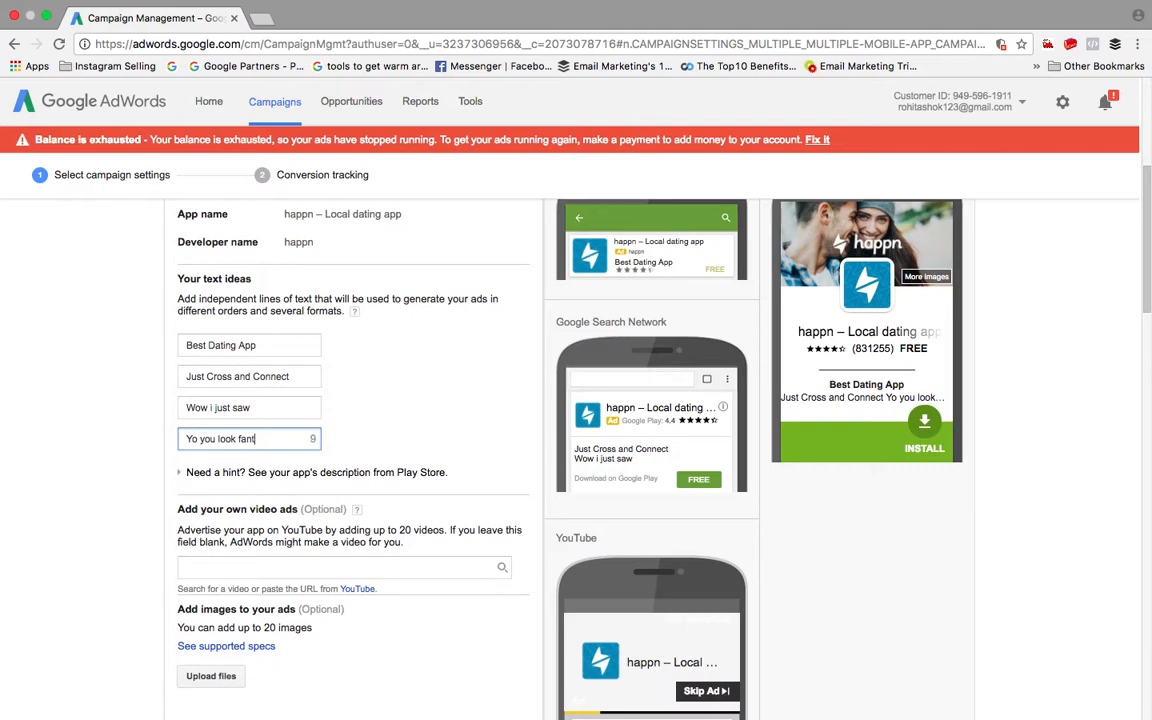
text(astic)
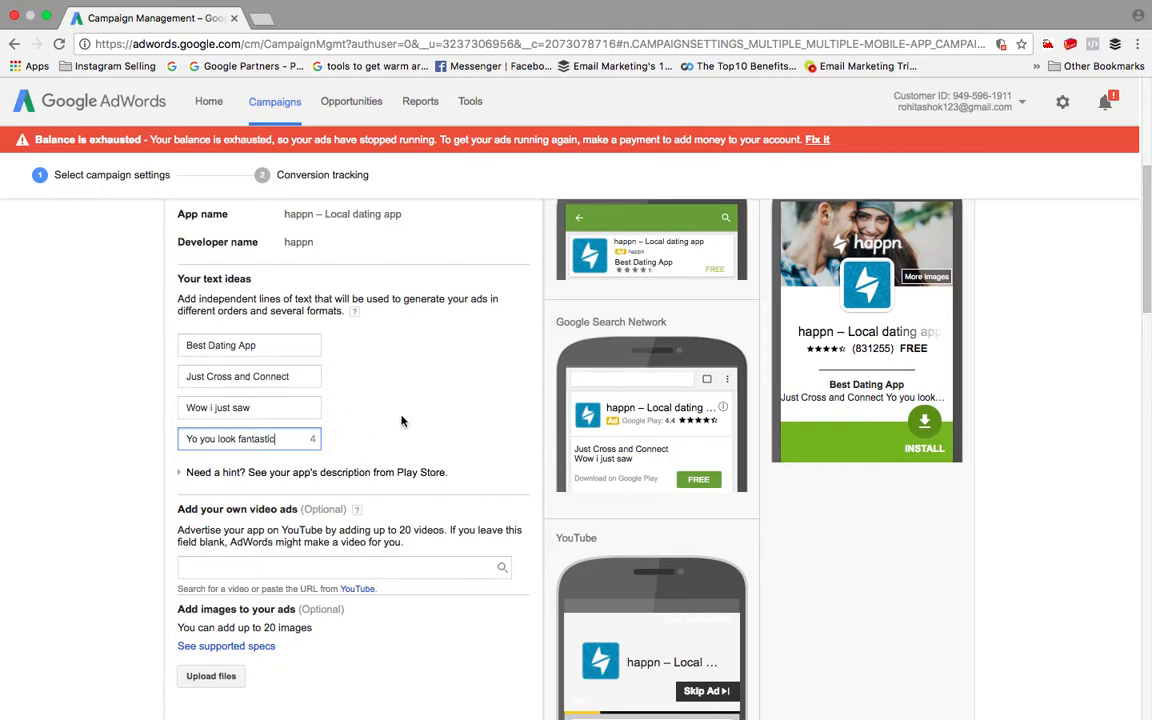
mouse_move(420, 408)
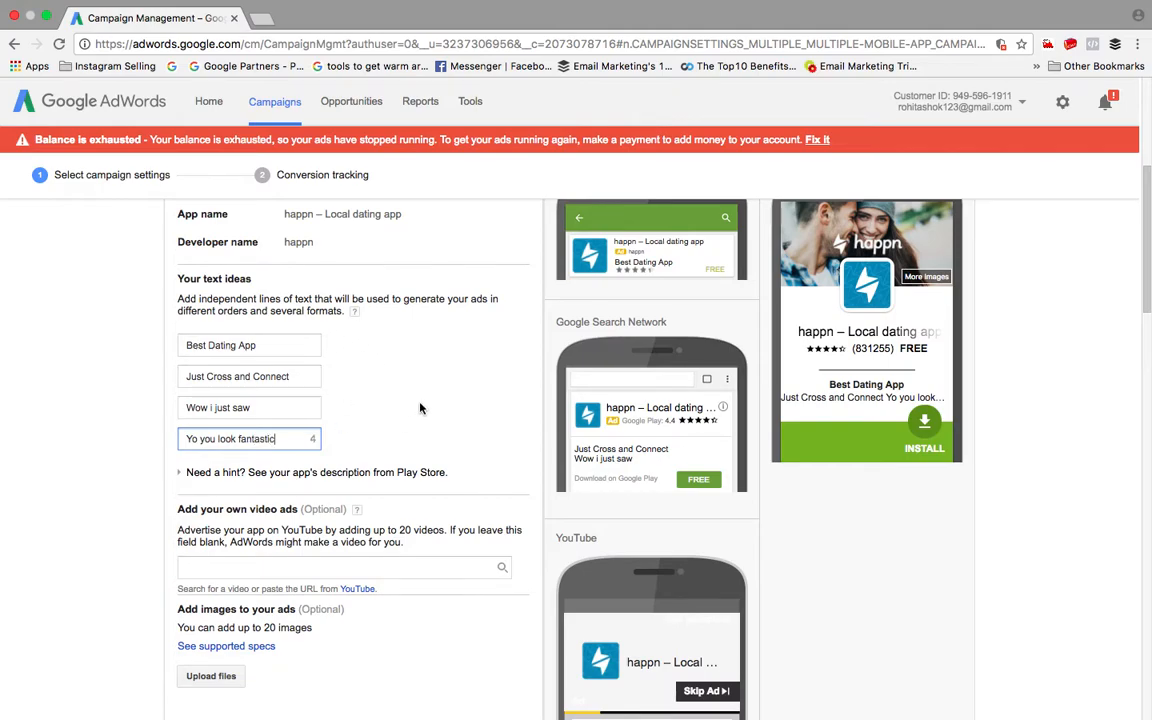
mouse_move(435, 408)
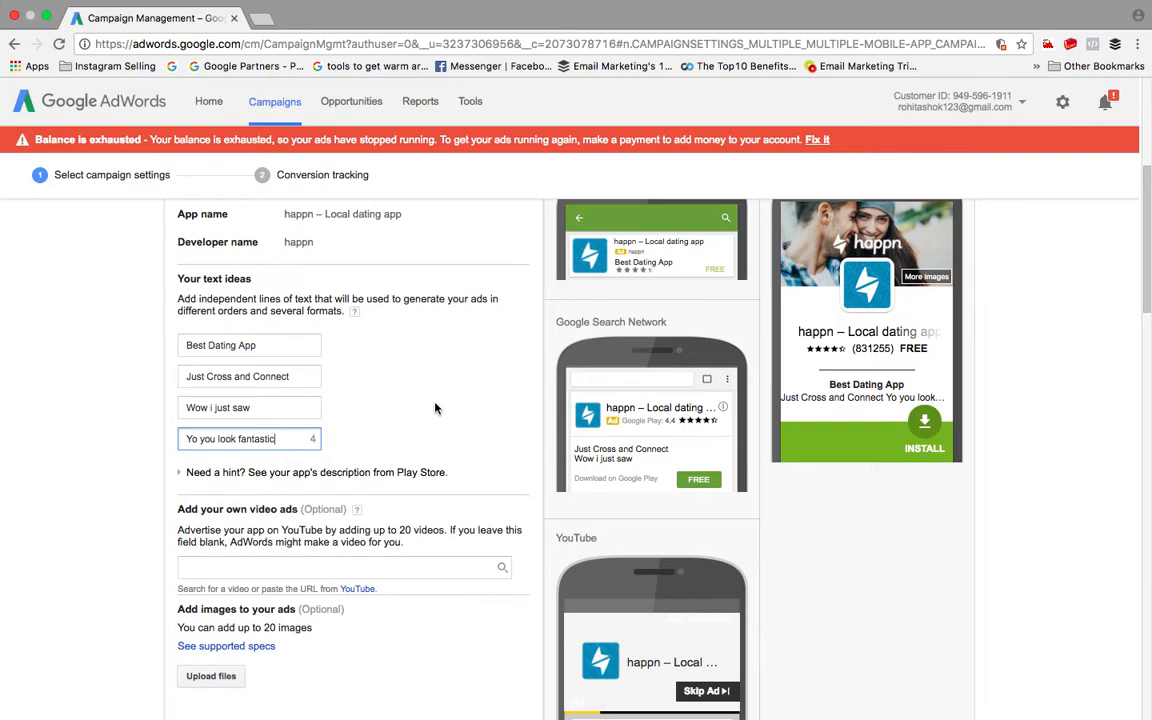
scroll(up, 3)
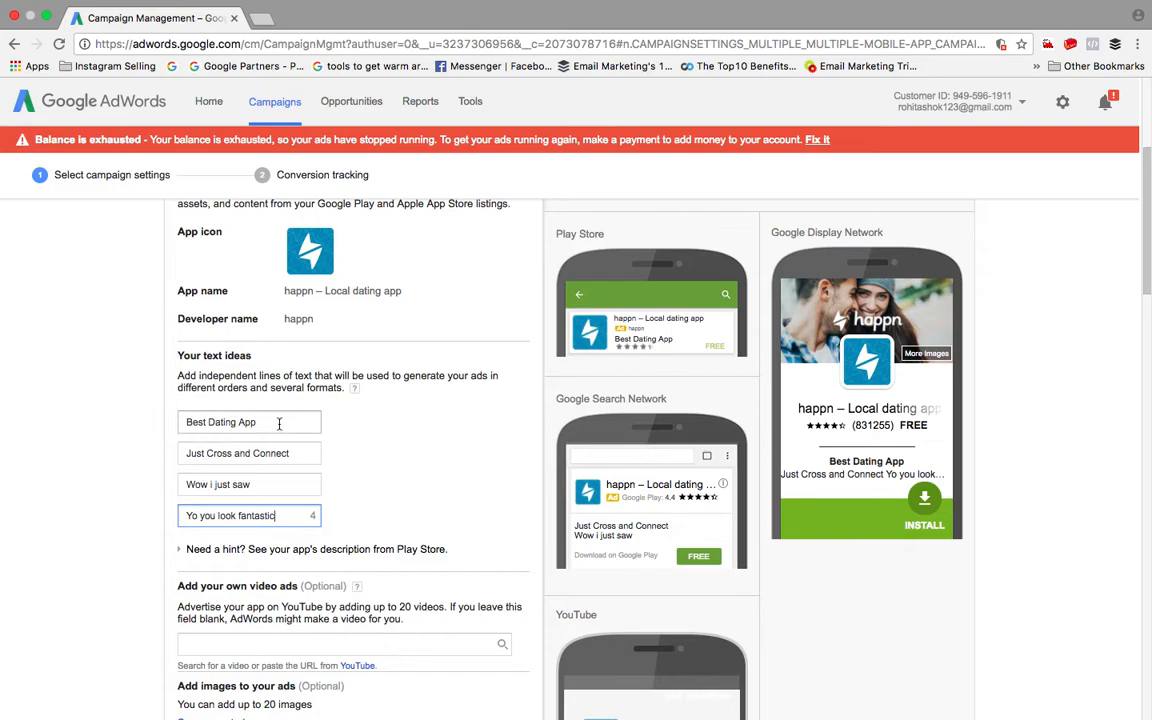
mouse_move(684, 338)
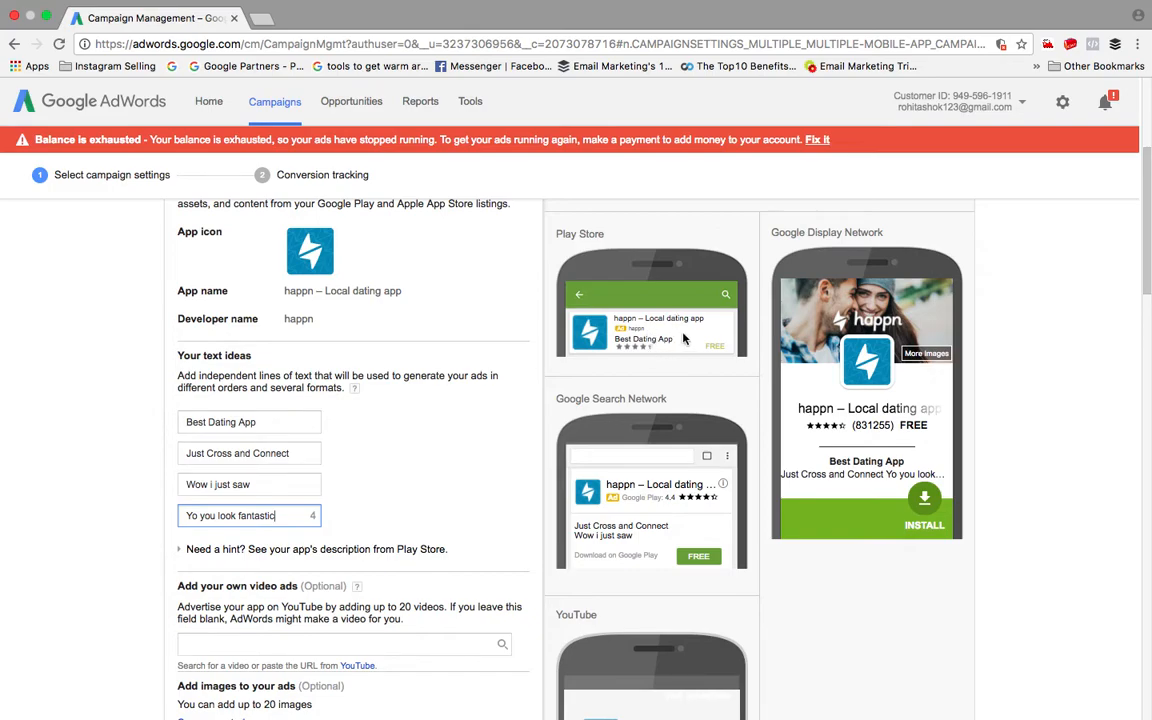
mouse_move(398, 458)
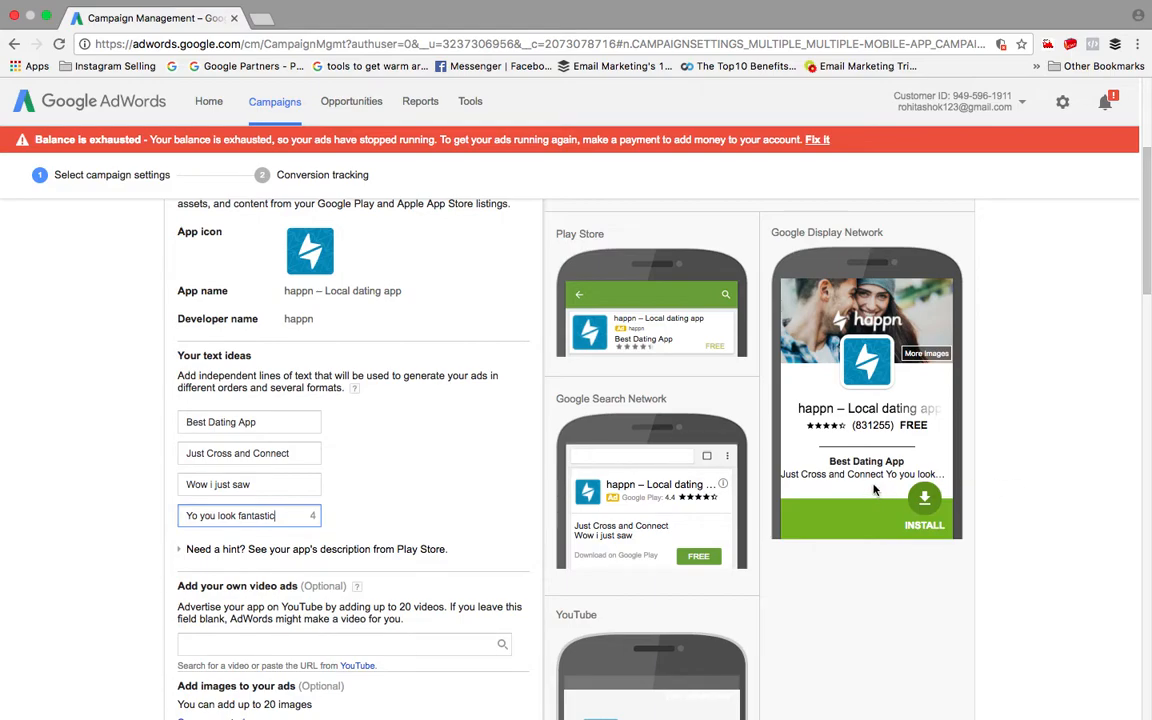
mouse_move(420, 540)
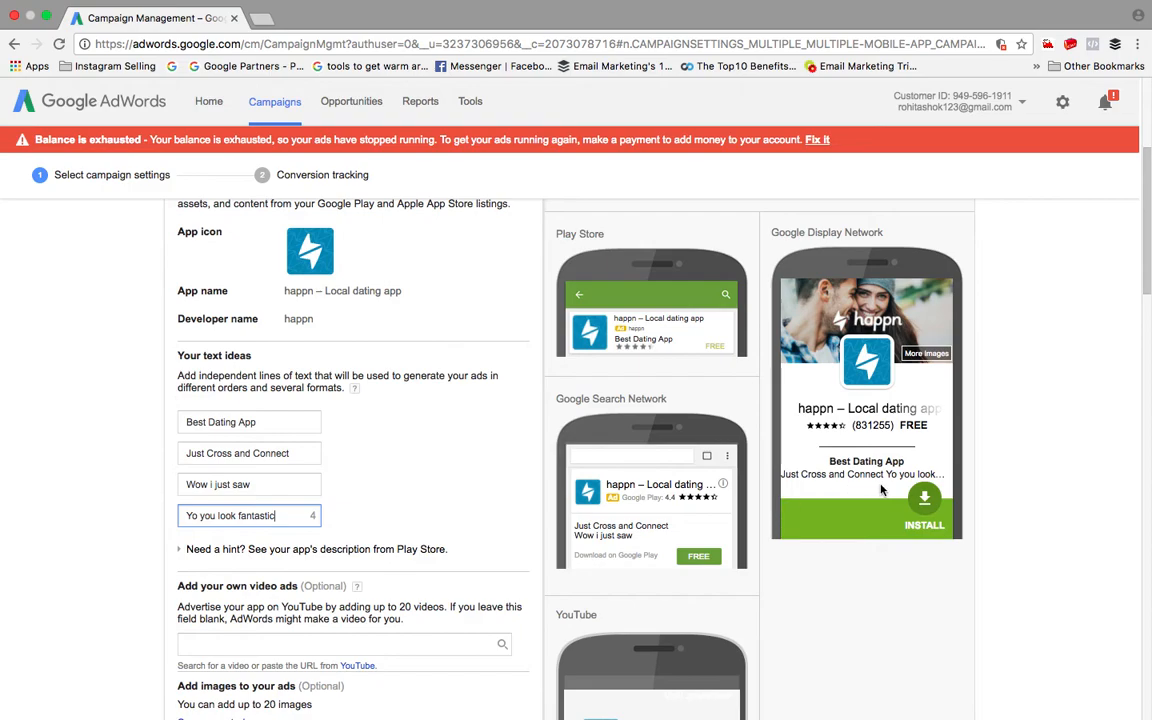
mouse_move(846, 500)
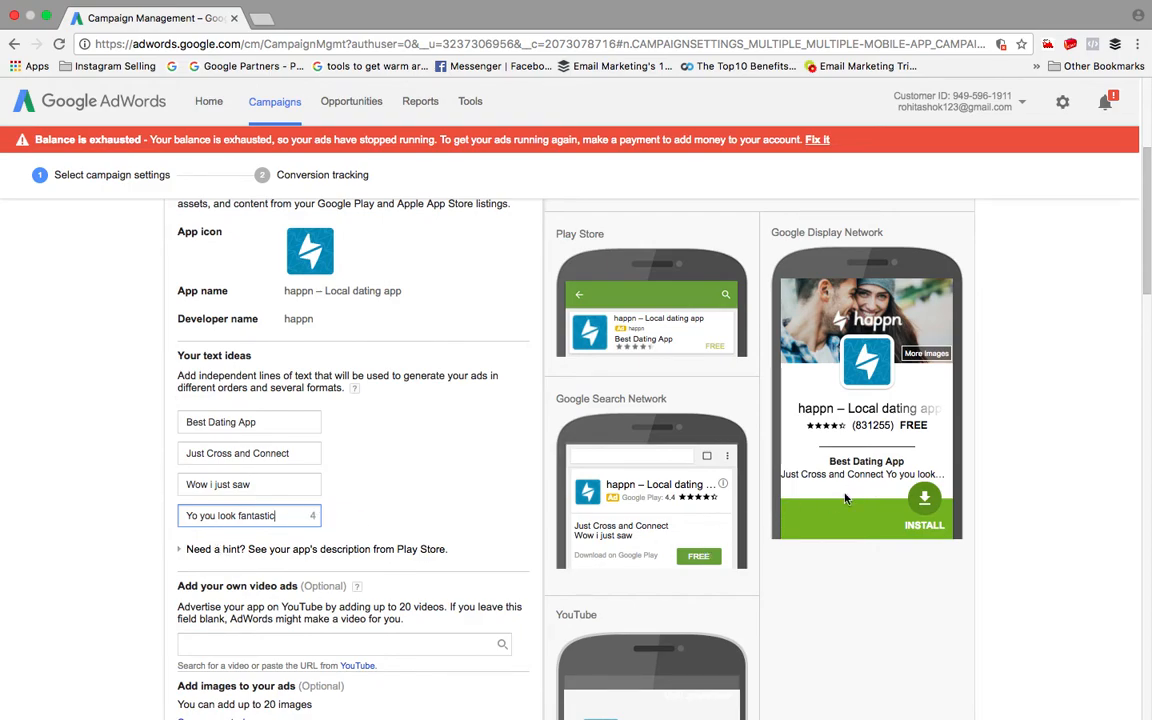
scroll(down, 3)
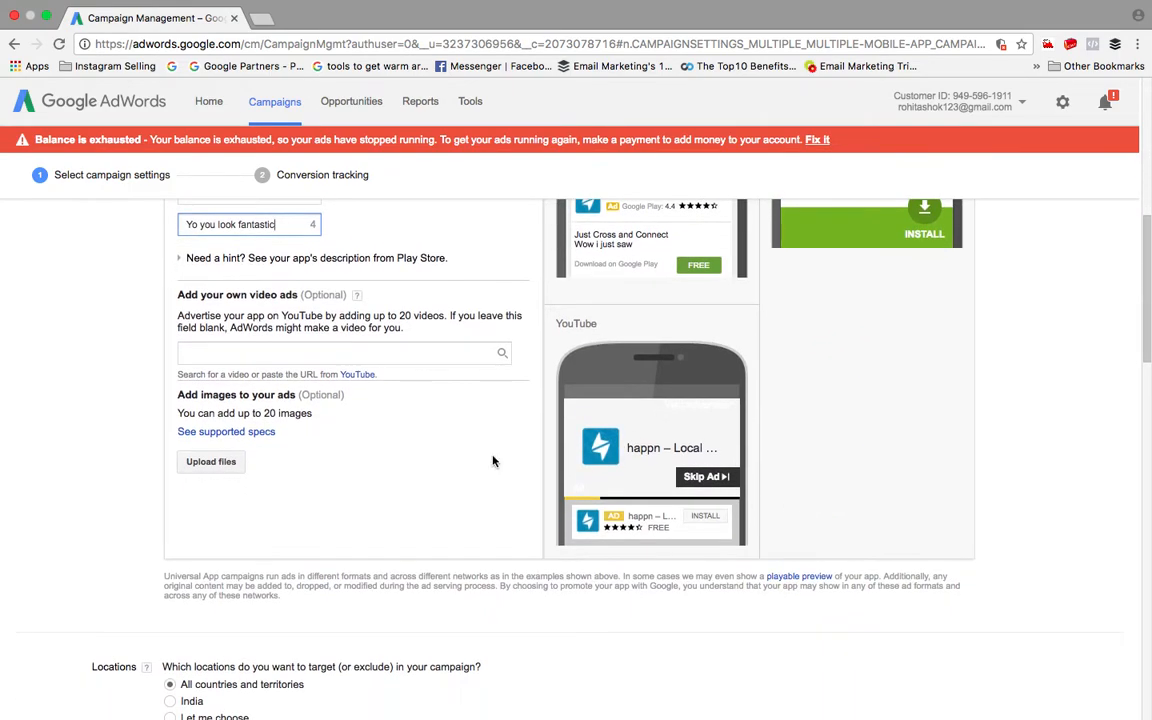
mouse_move(343, 331)
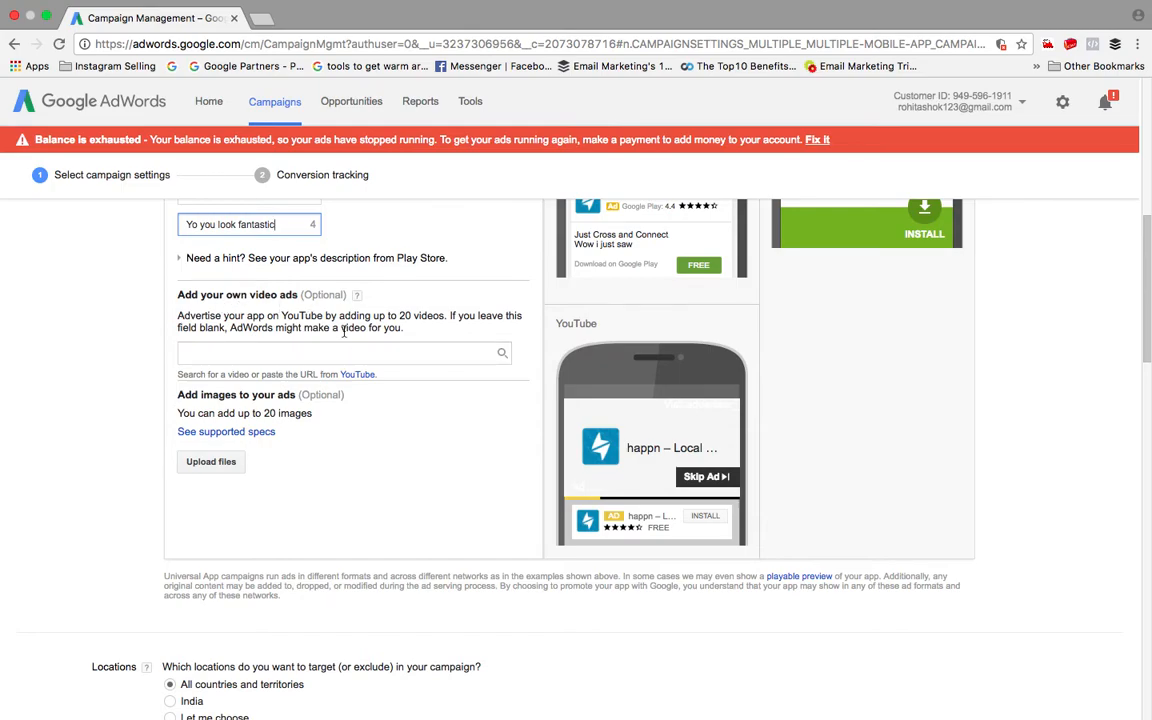
click(344, 353)
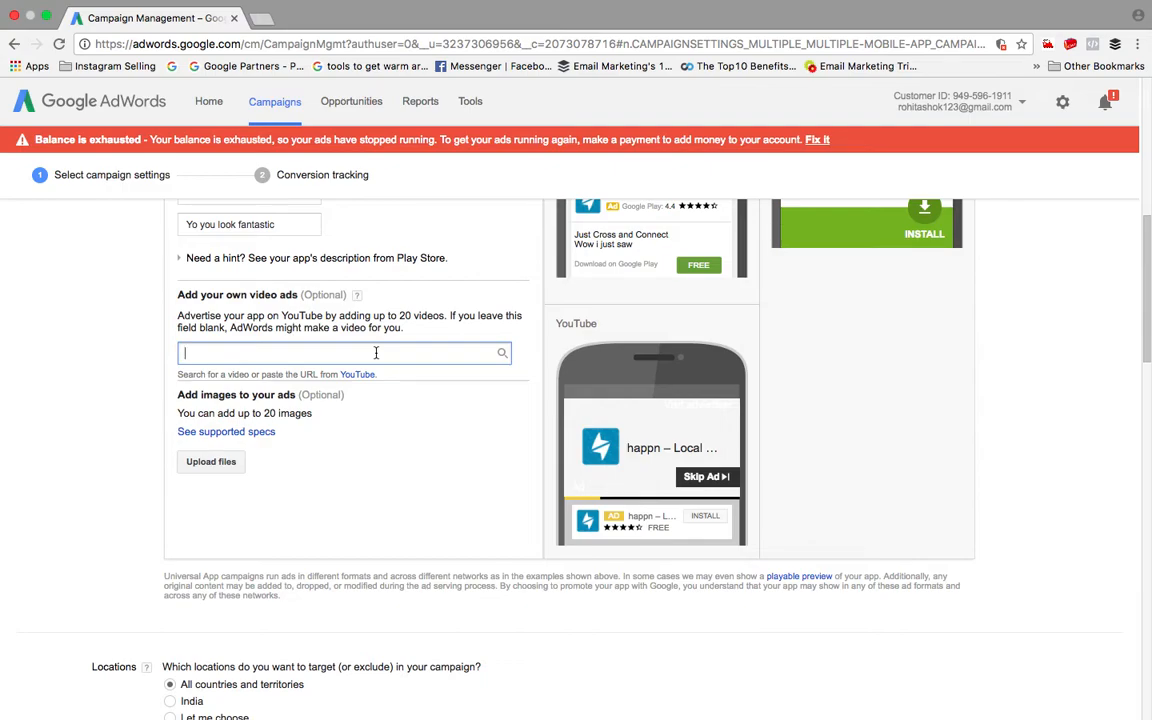
mouse_move(382, 387)
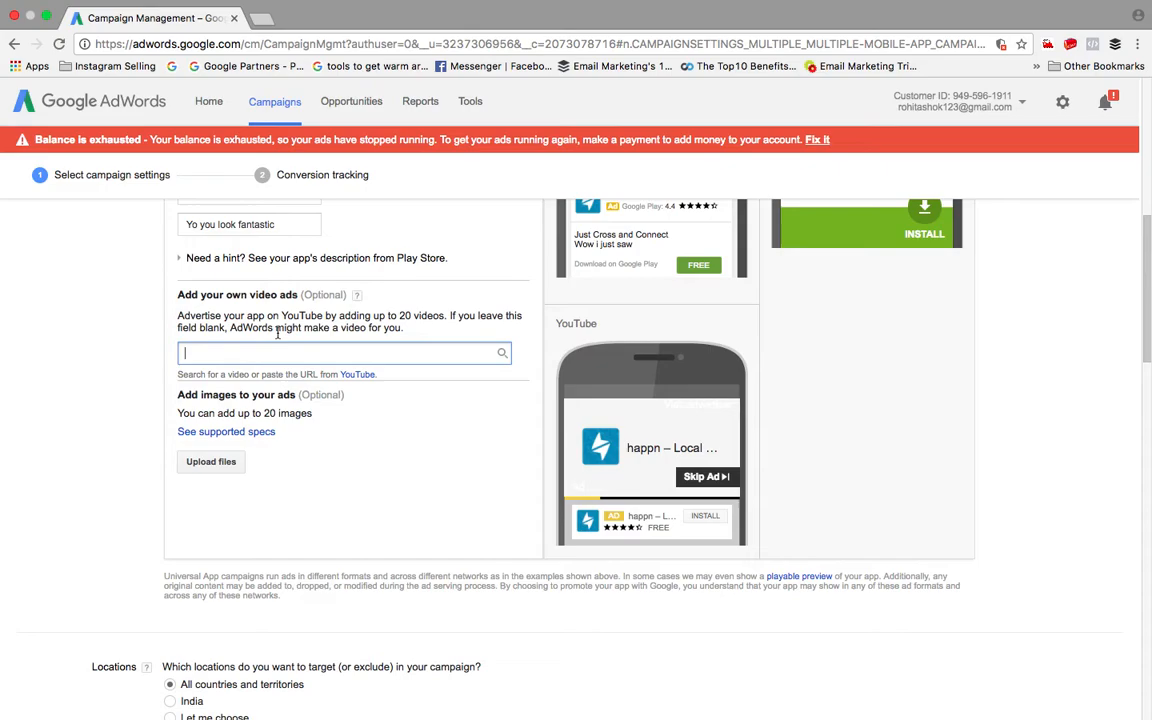
scroll(down, 3)
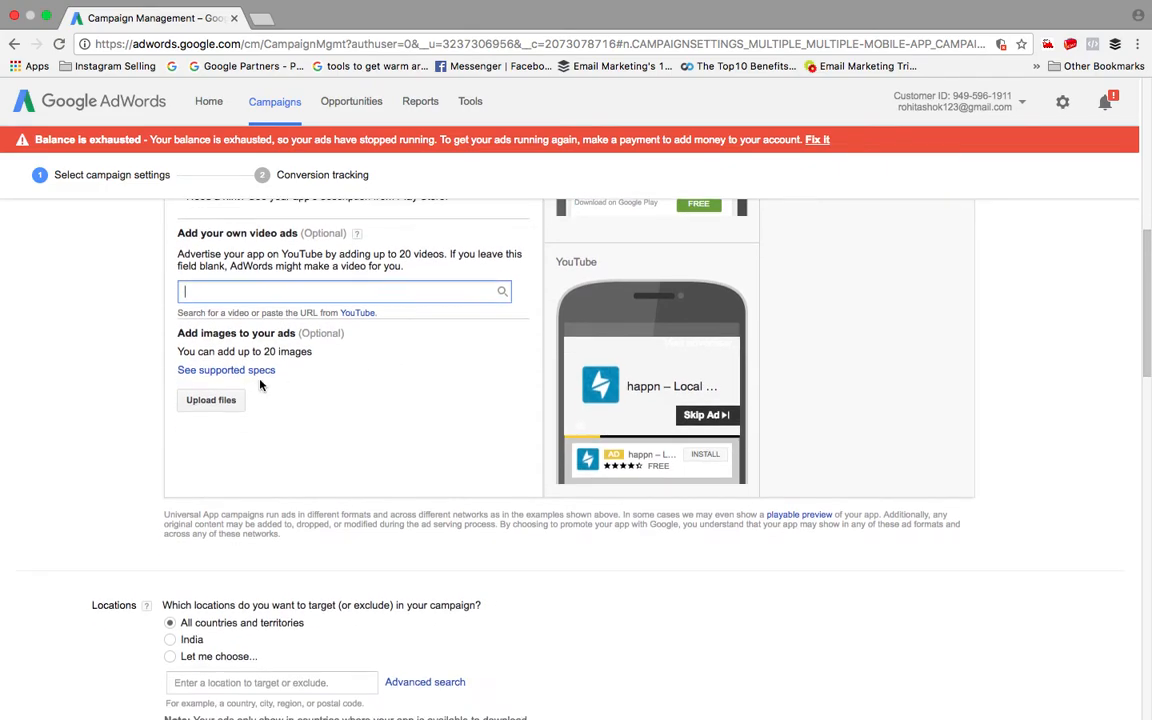
mouse_move(250, 411)
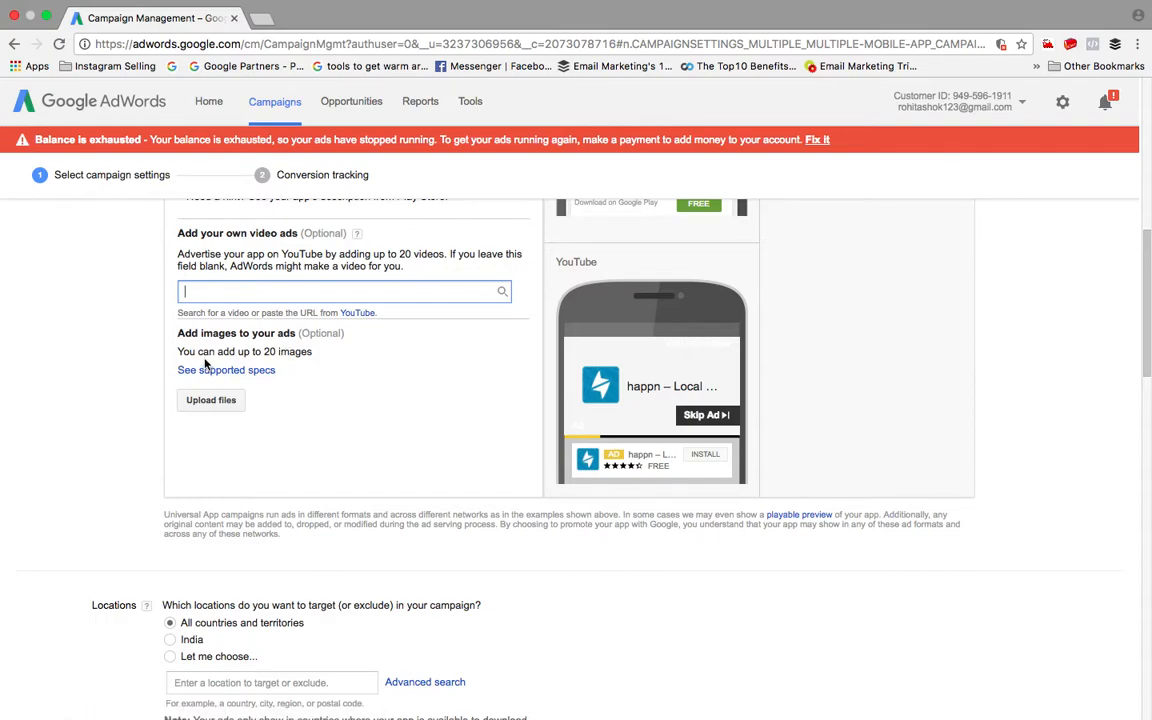
mouse_move(212, 380)
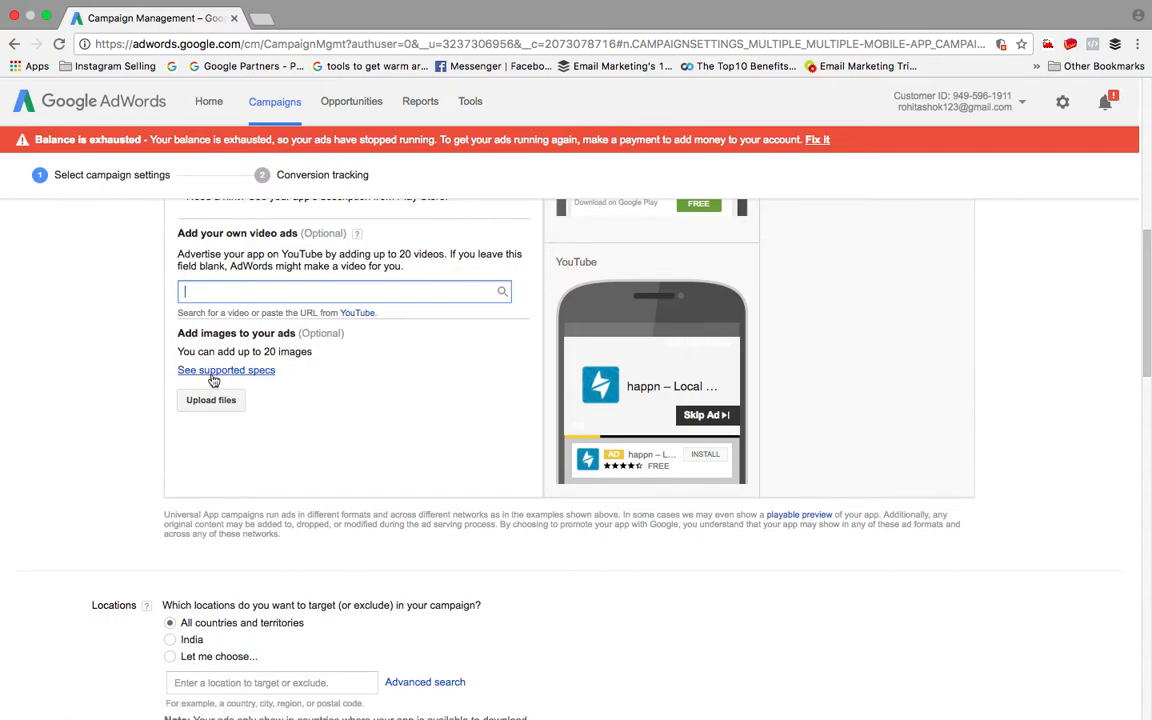
scroll(down, 3)
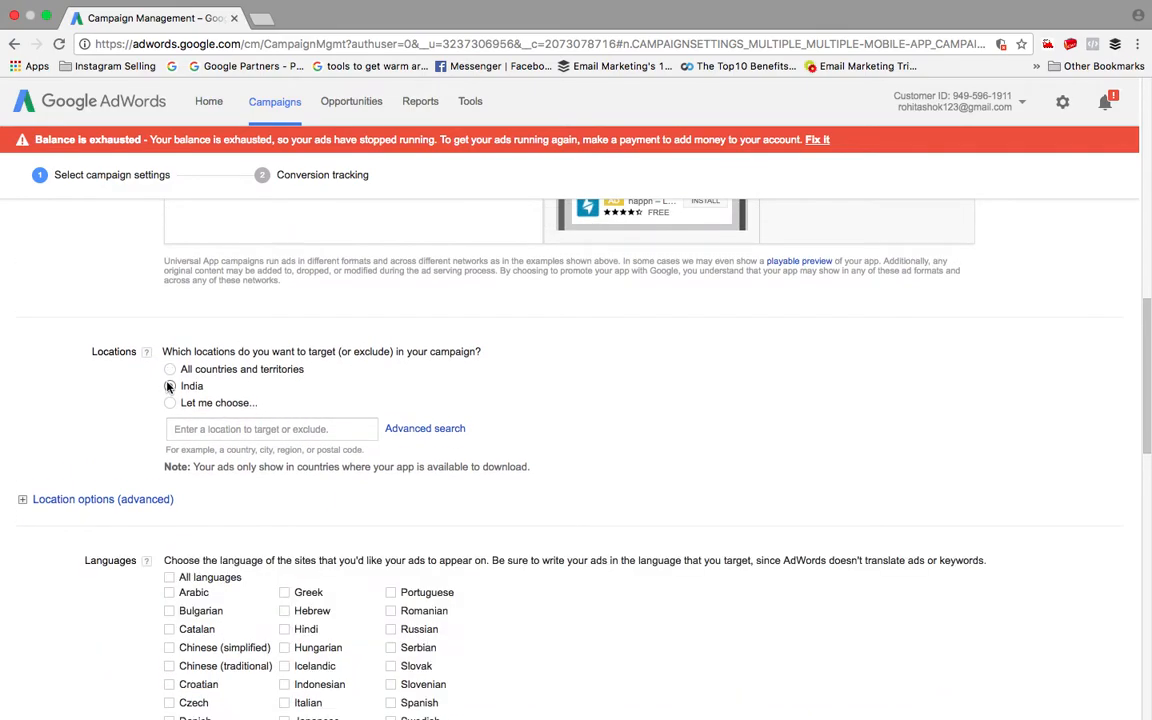
Step: Scroll past Locations, Languages and Campaign optimization to the bid strategy field
scroll(down, 3)
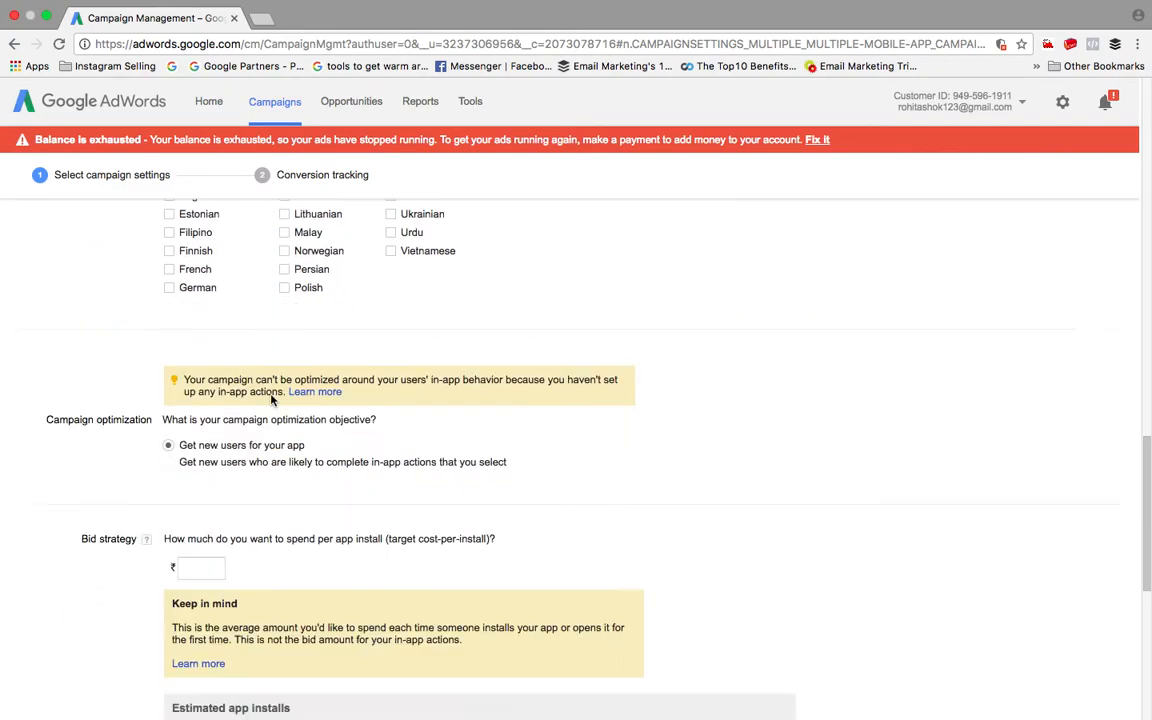
scroll(down, 3)
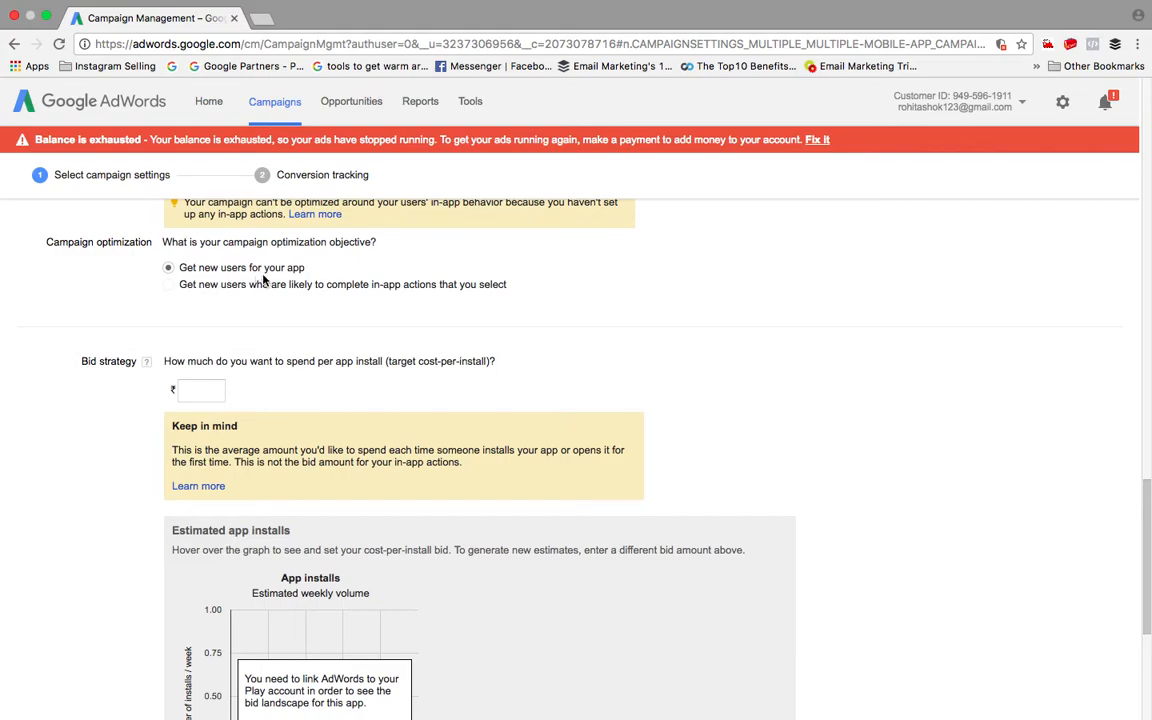
mouse_move(156, 315)
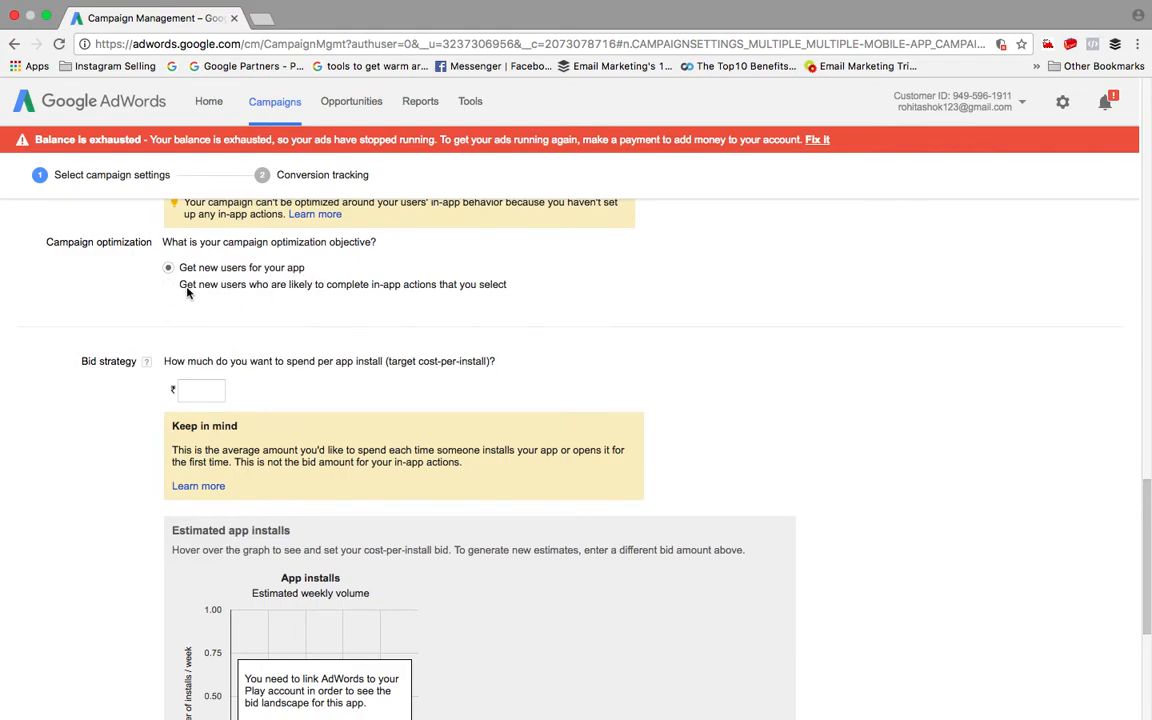
mouse_move(370, 301)
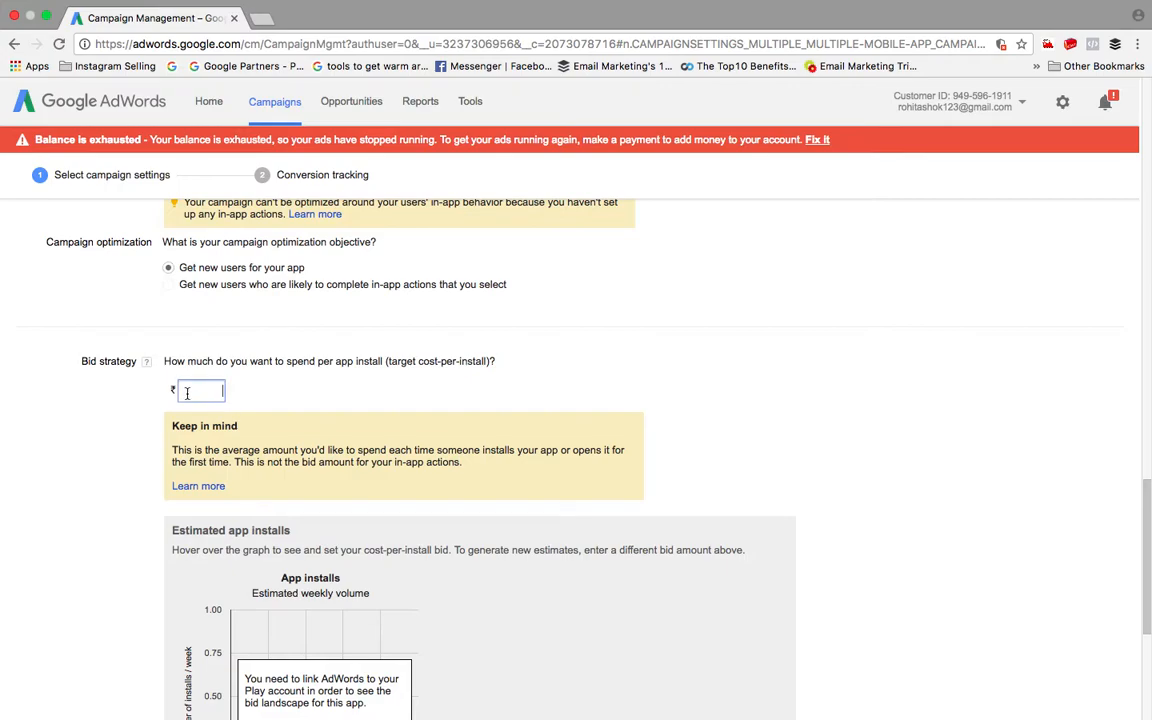
mouse_move(354, 391)
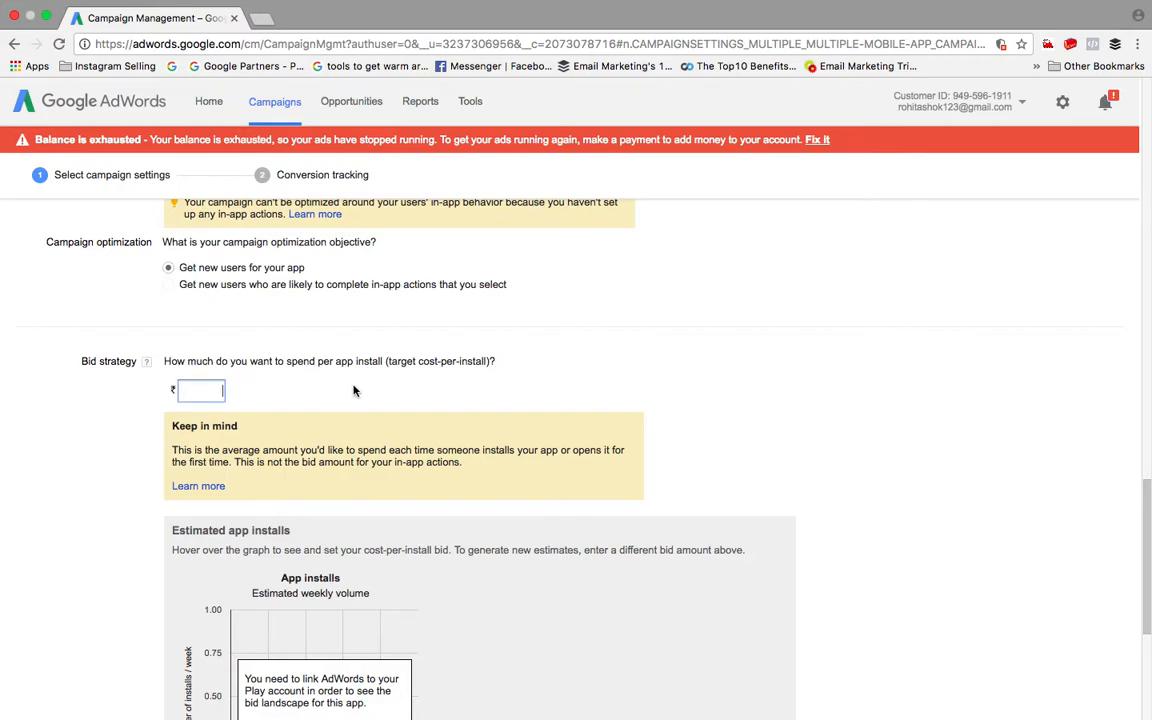
Step: Enter a ₹12 cost-per-install bid and ₹2000 daily budget, then save and continue
scroll(down, 3)
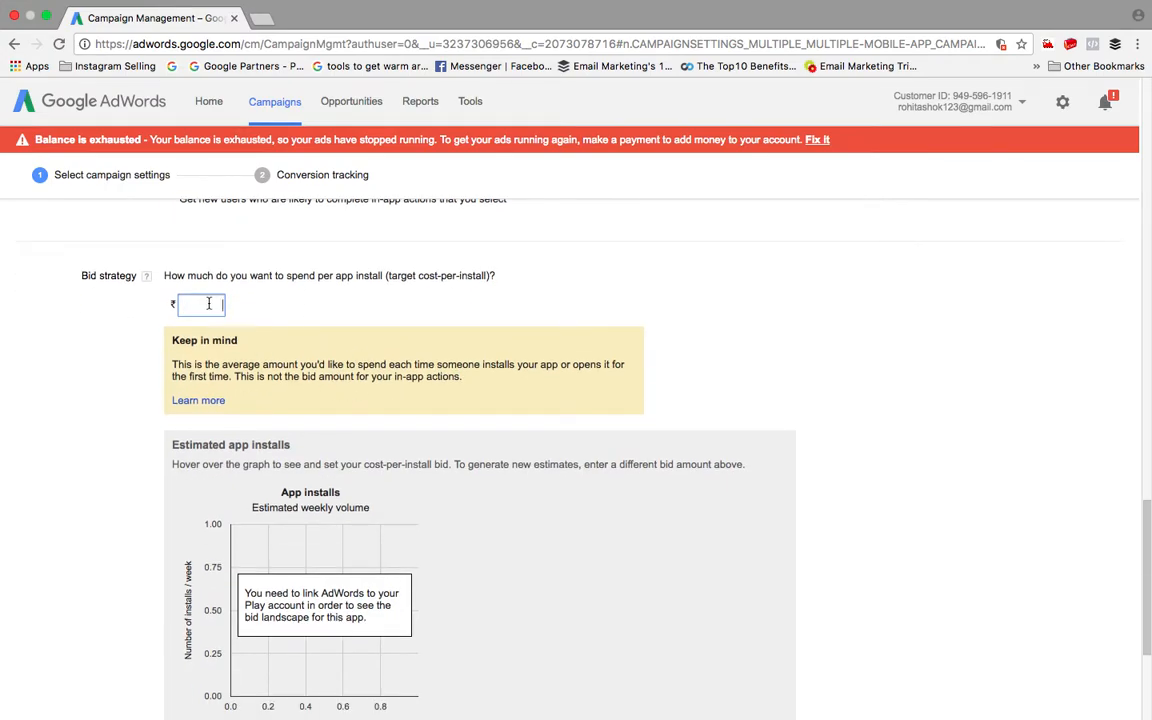
text(12)
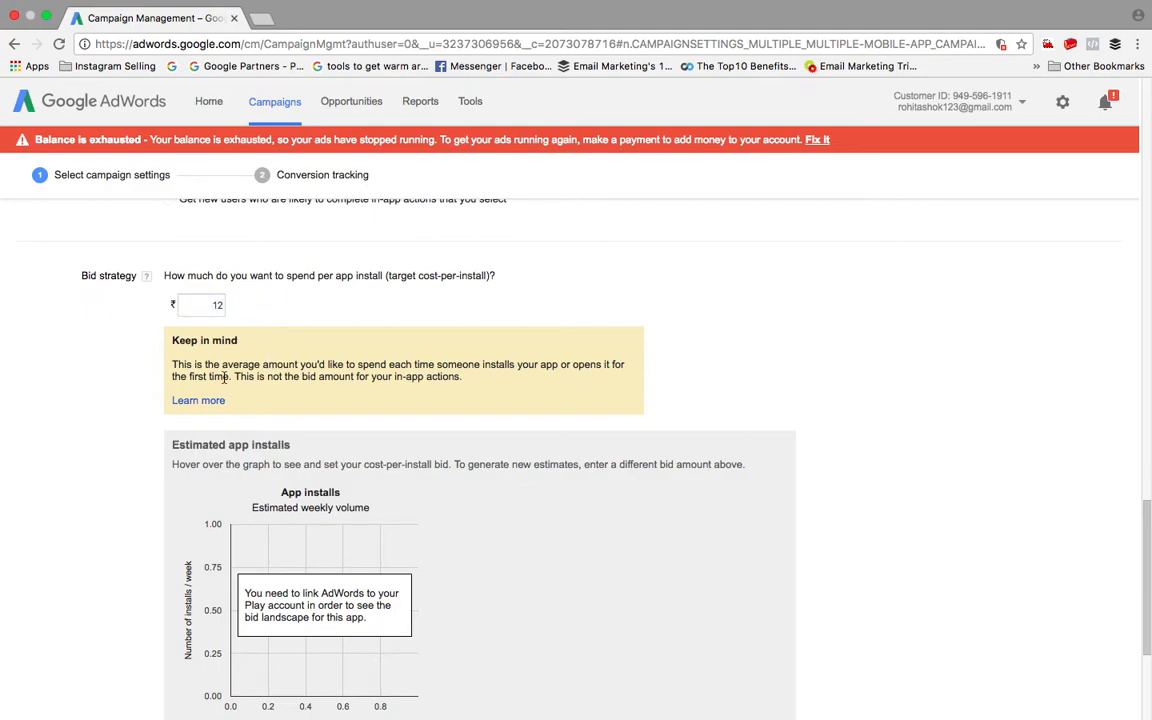
scroll(down, 3)
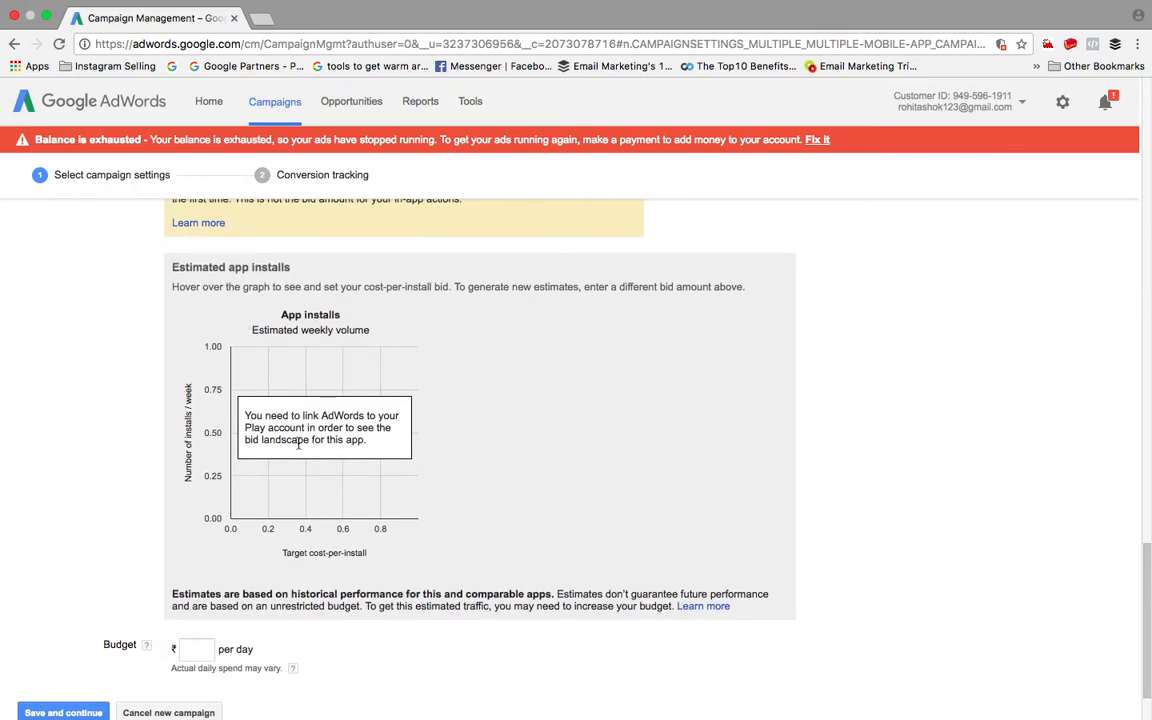
mouse_move(239, 341)
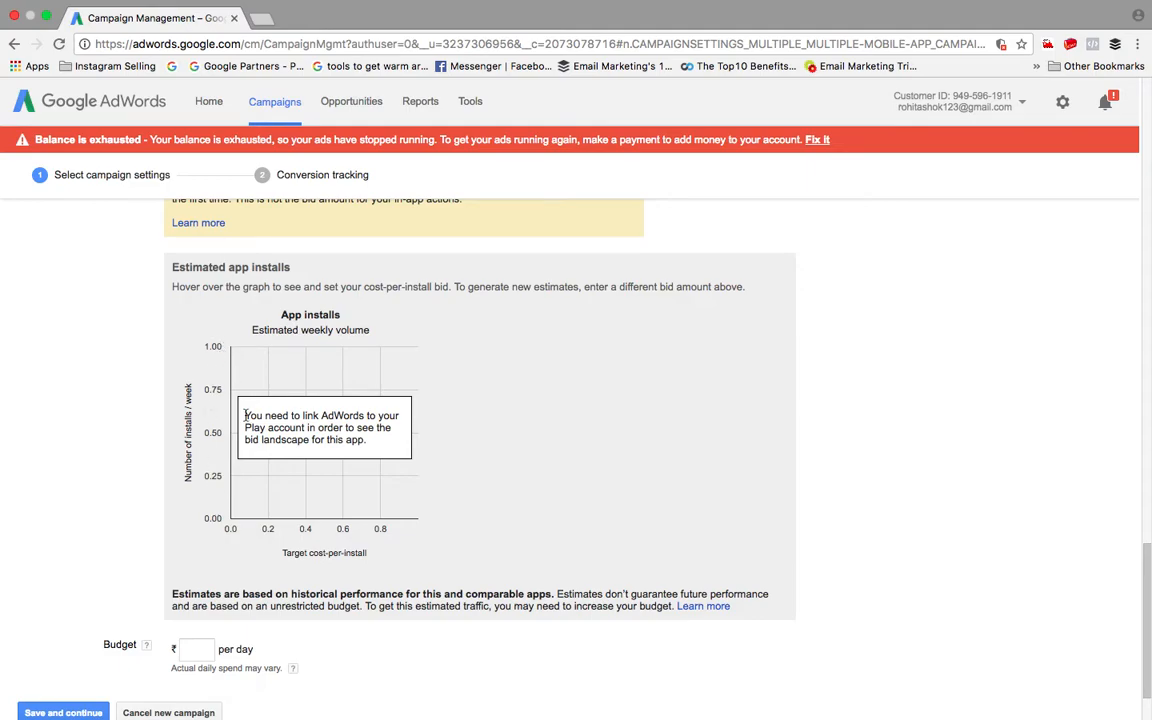
scroll(down, 3)
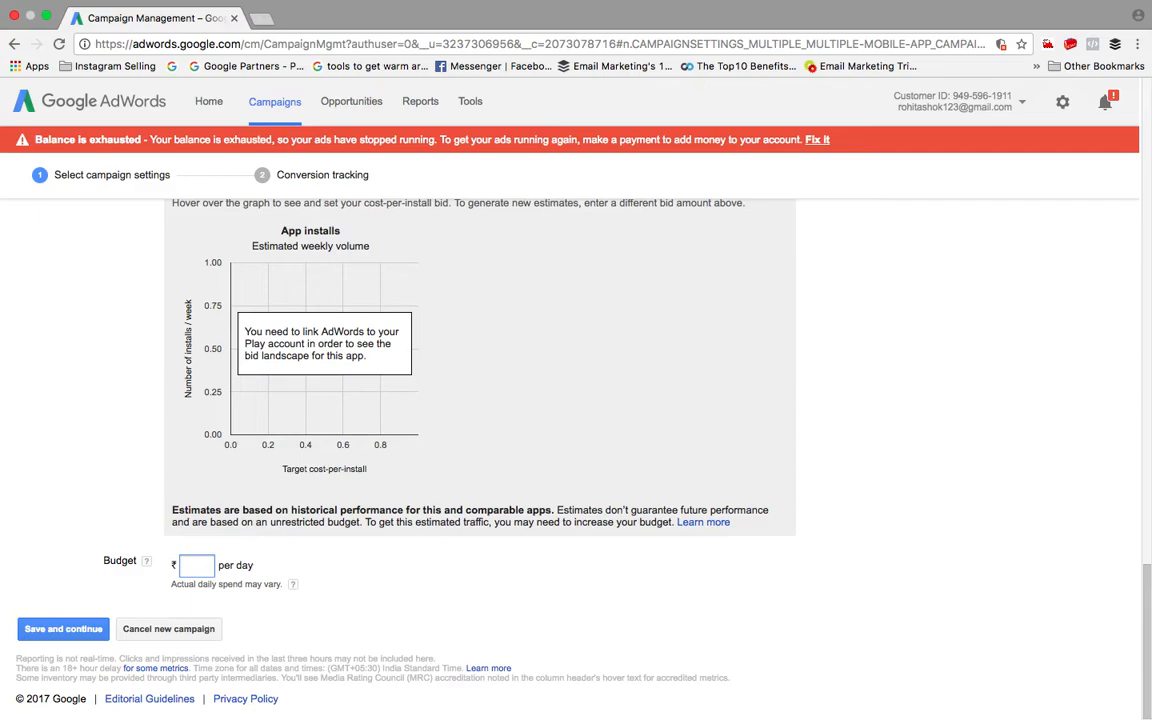
text(2000)
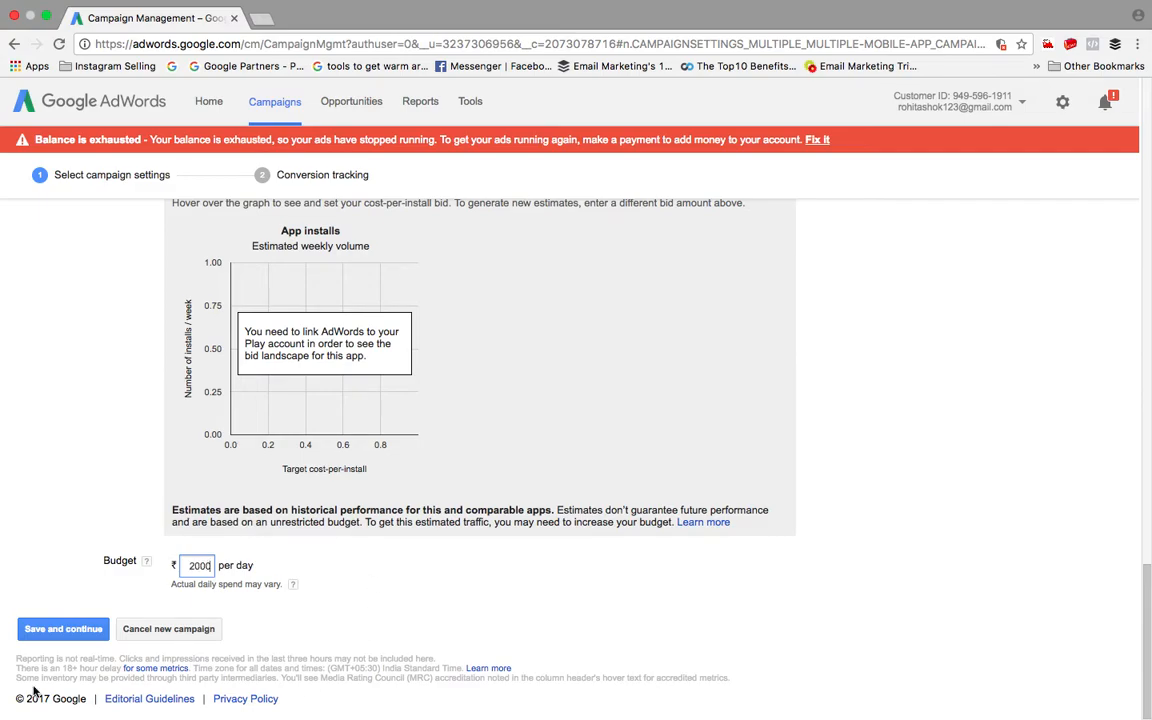
click(62, 628)
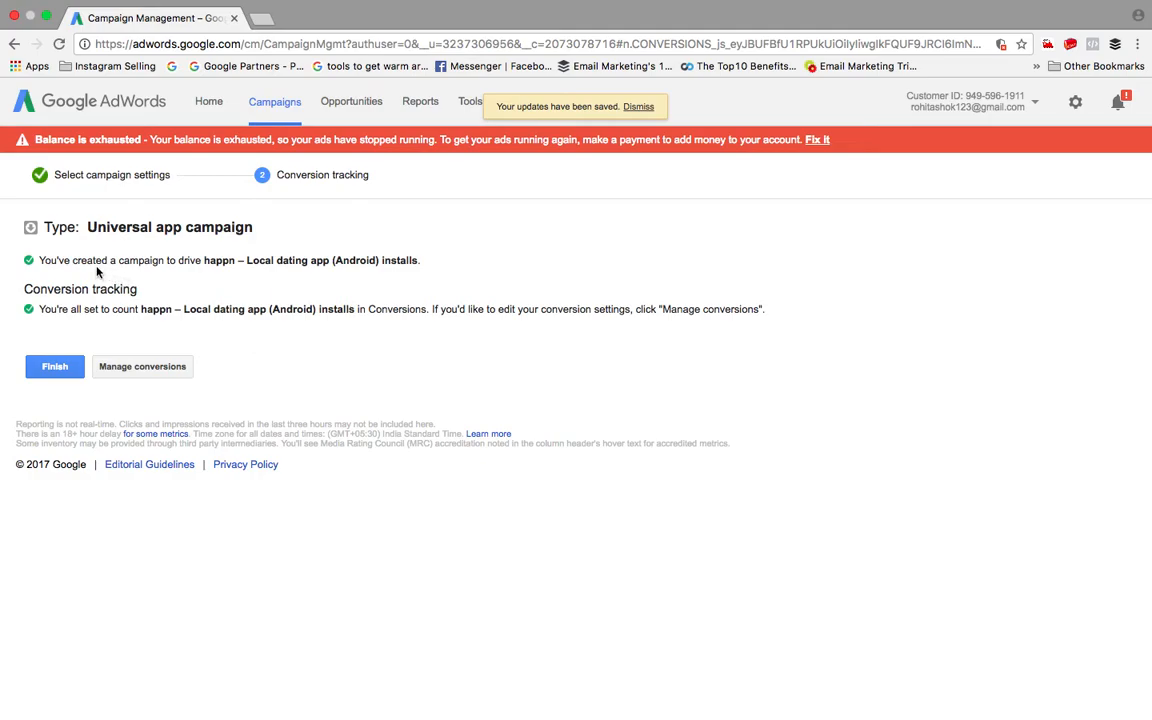
mouse_move(418, 264)
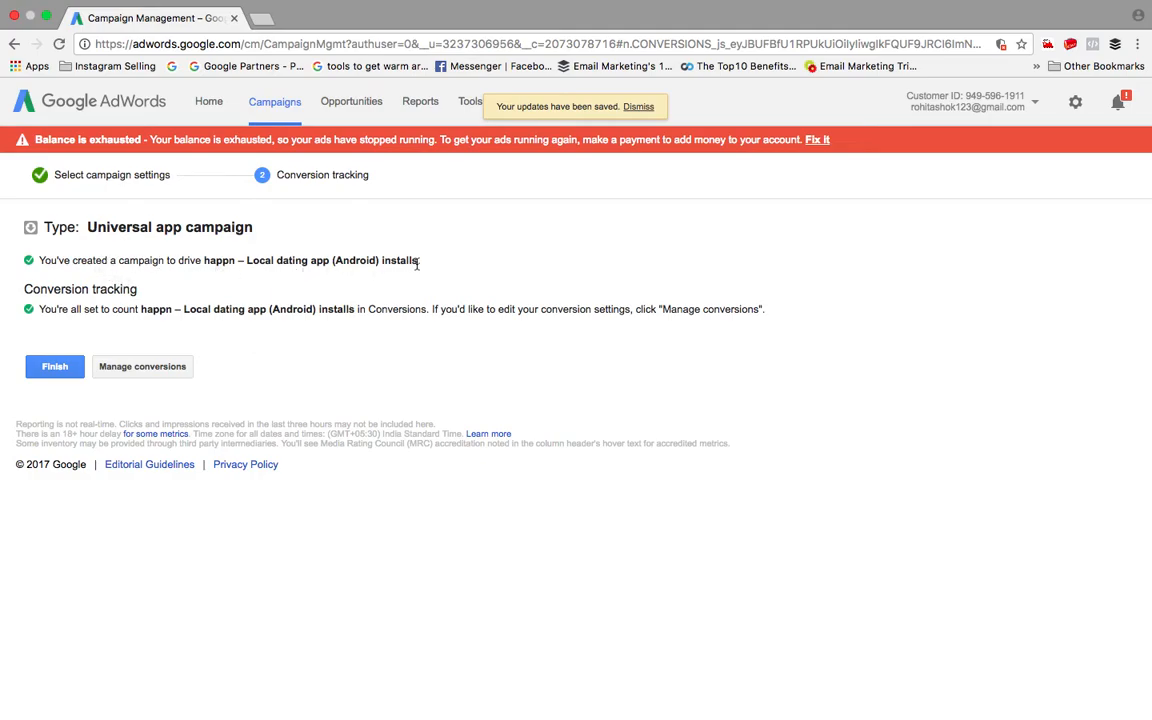
mouse_move(283, 373)
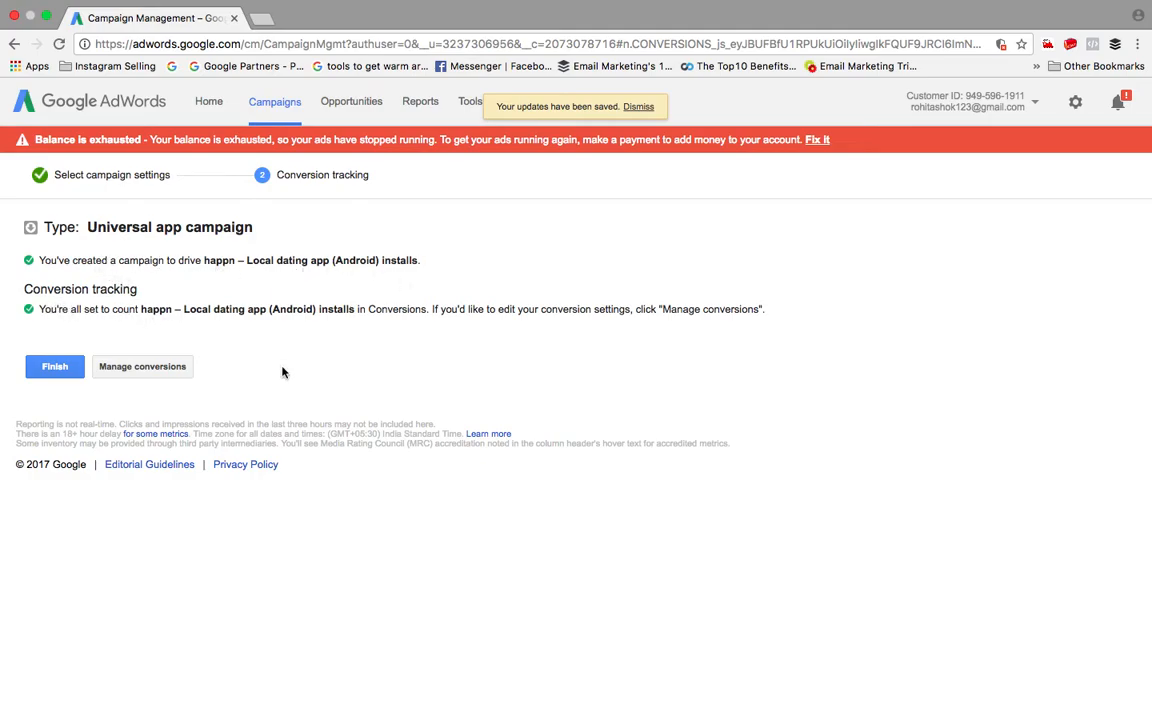
mouse_move(294, 193)
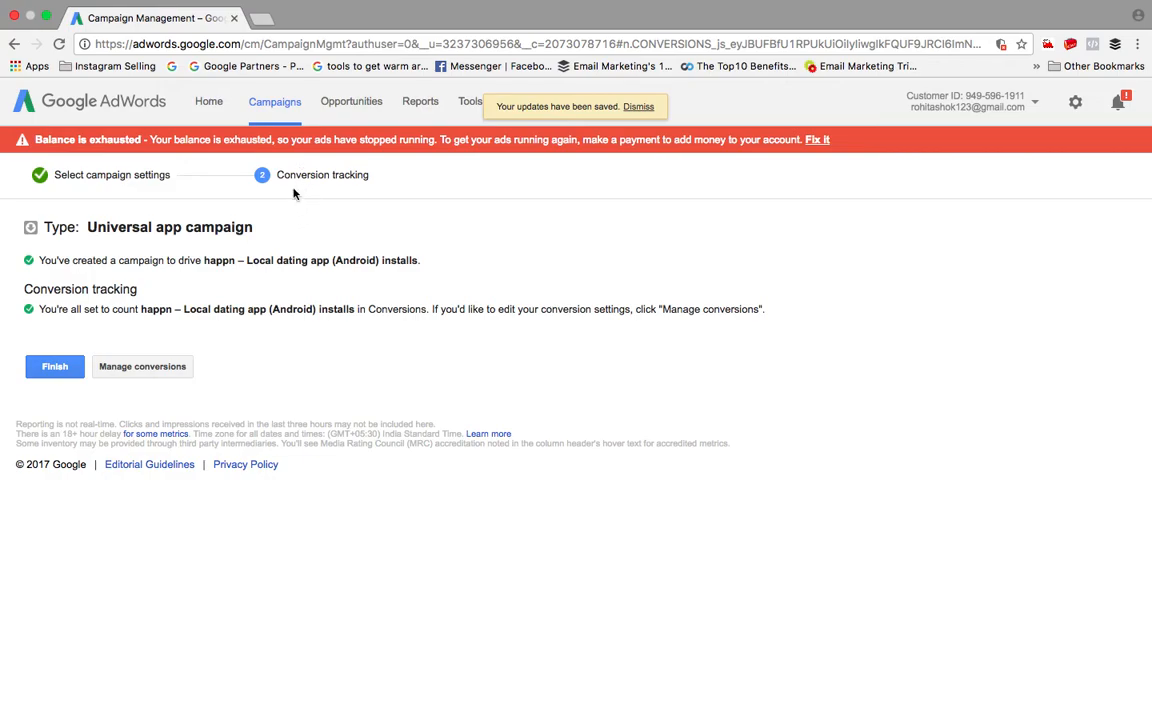
Step: Go from the conversion tracking confirmation to the app's conversion actions list
click(639, 106)
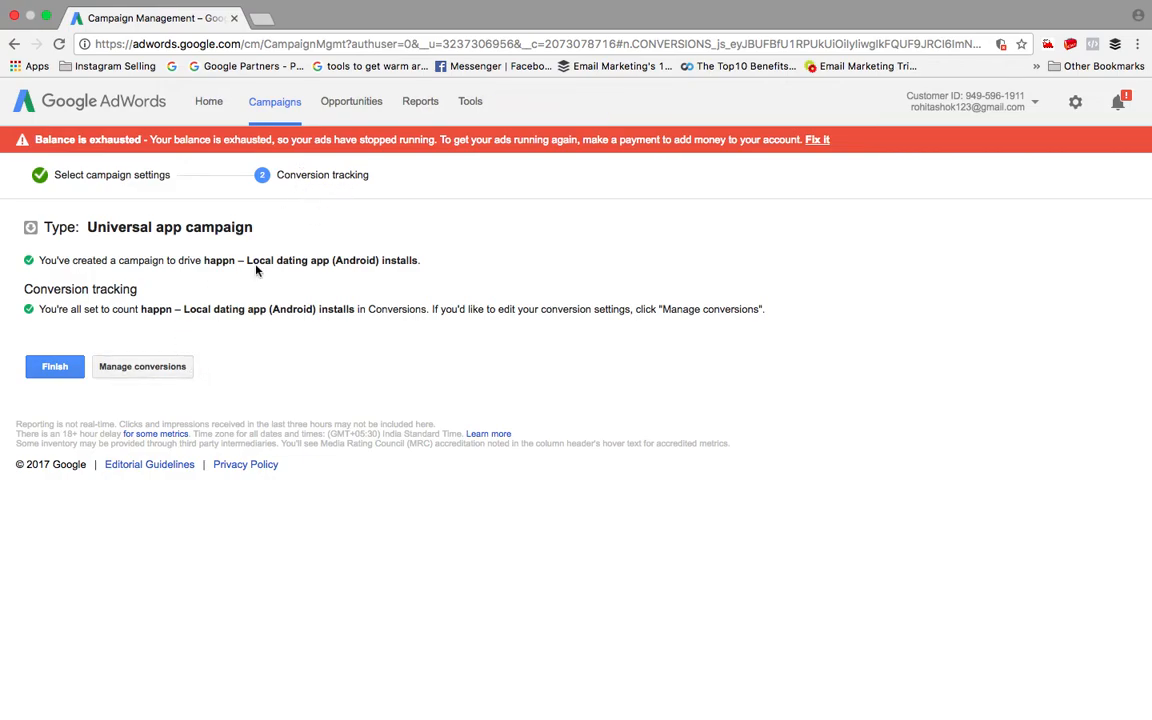
mouse_move(265, 327)
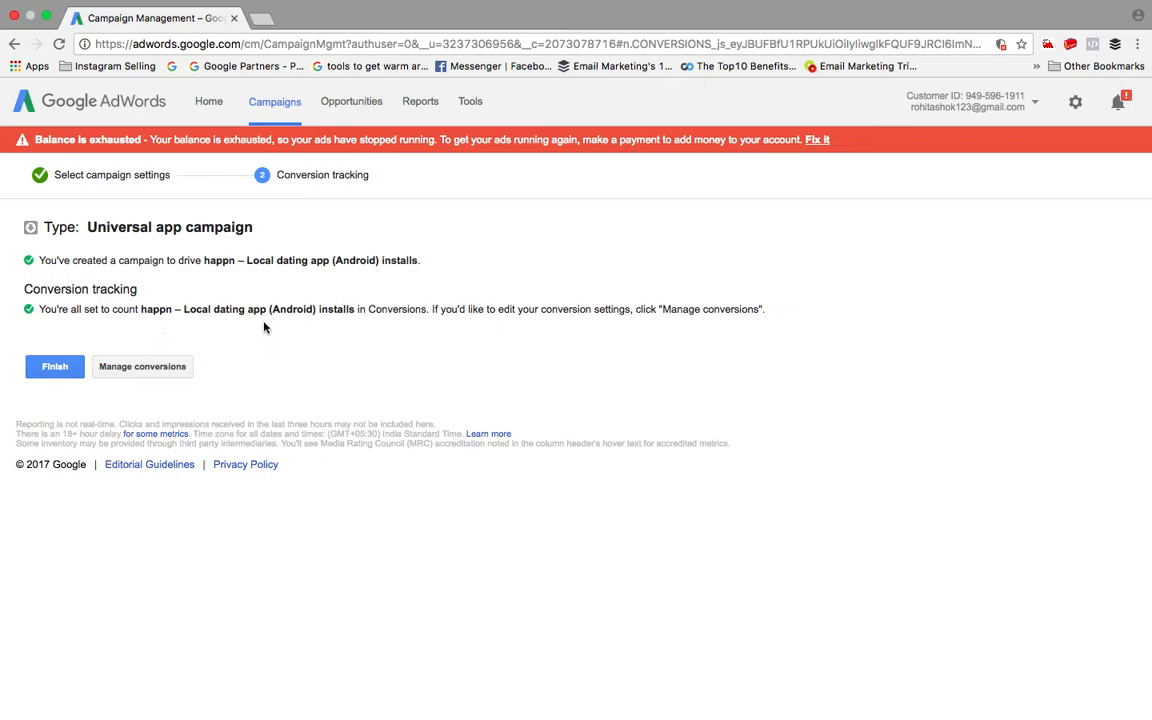
mouse_move(305, 393)
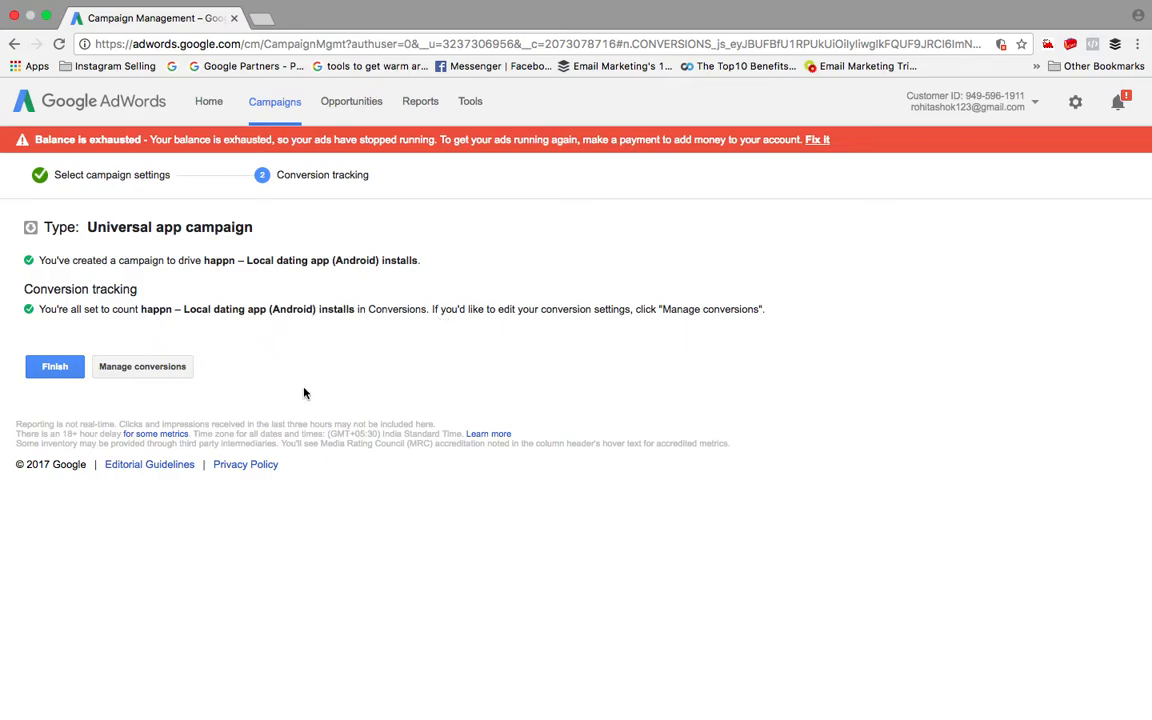
click(54, 366)
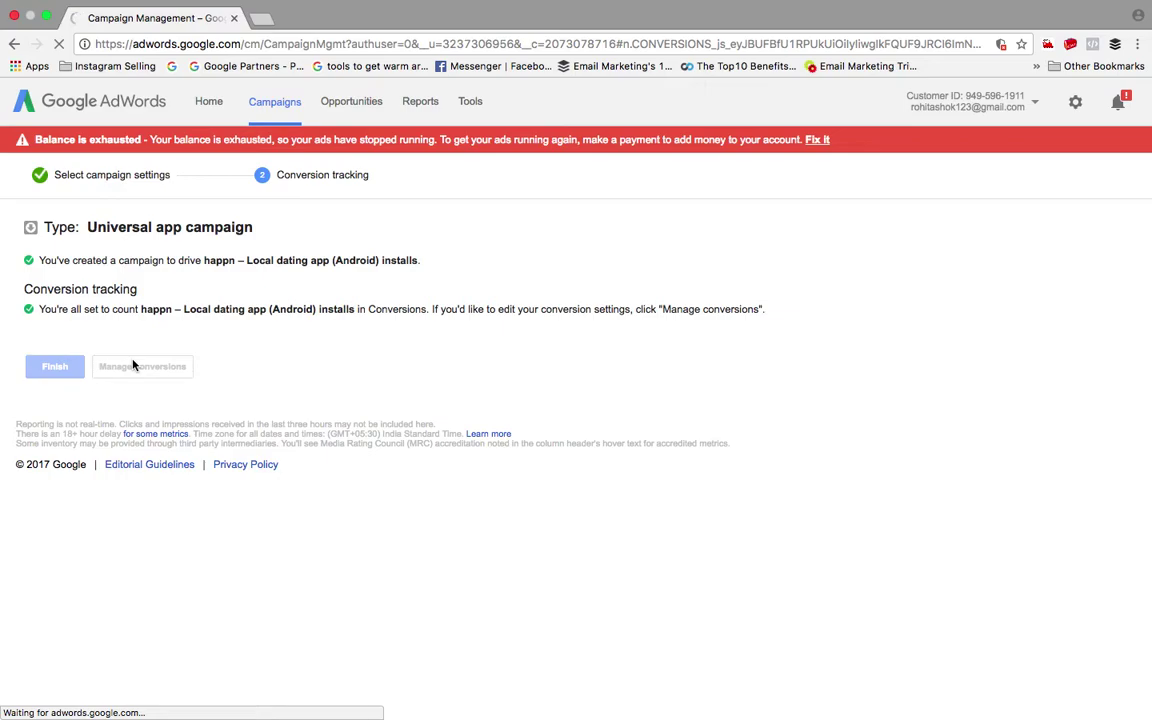
click(142, 366)
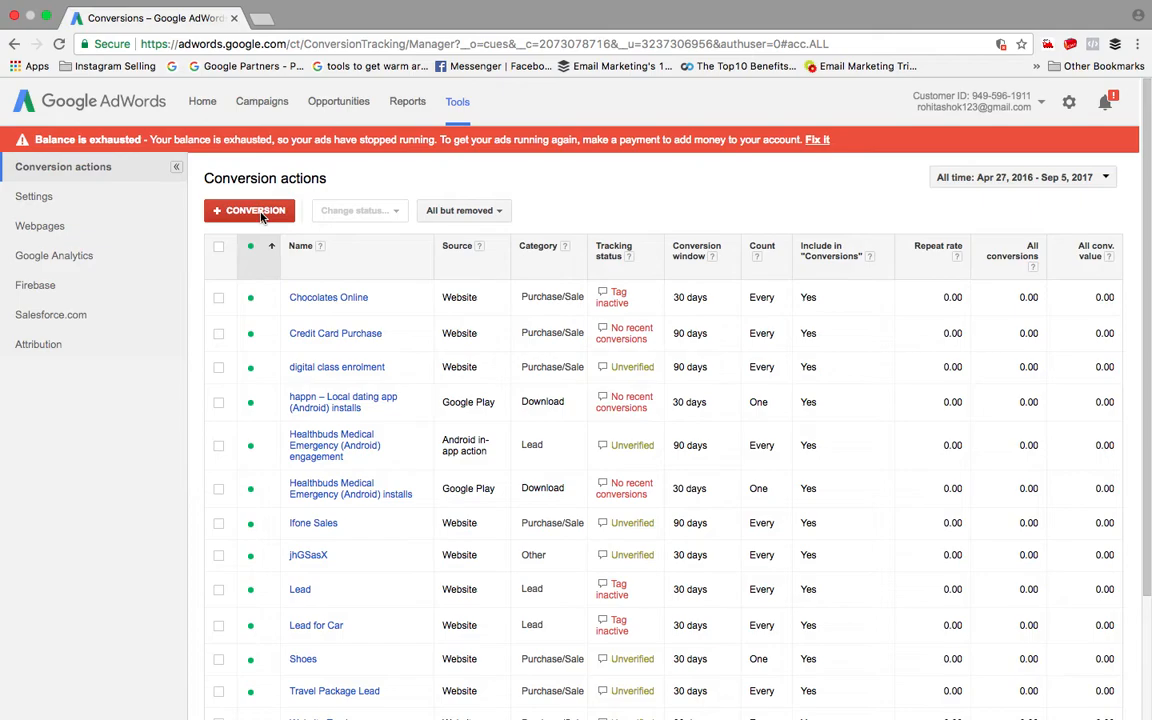
mouse_move(385, 408)
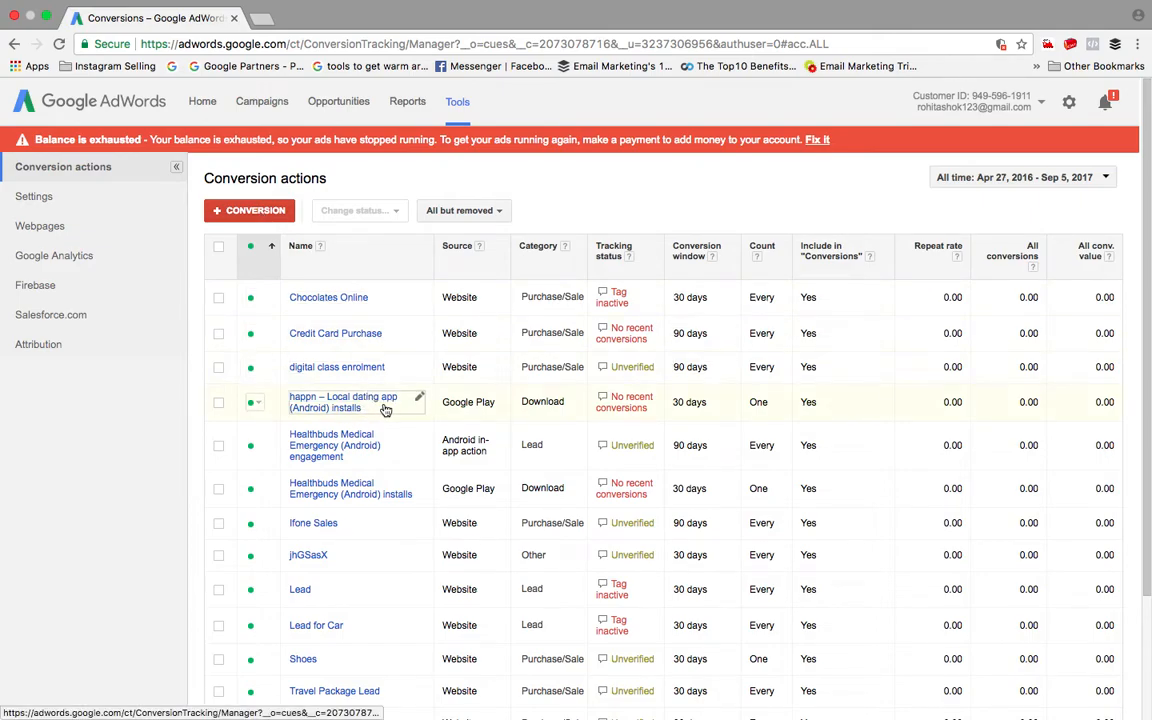
mouse_move(348, 407)
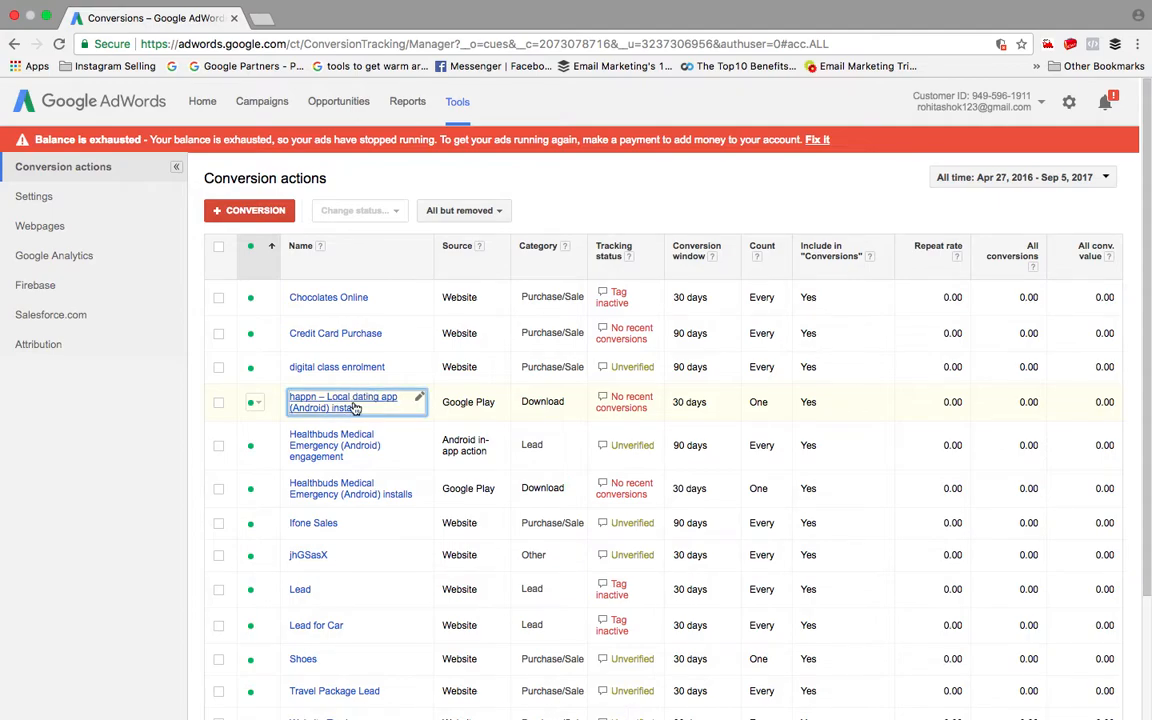
Step: Check the happn installs conversion settings (₹1 value, 30-day window), then return
click(342, 401)
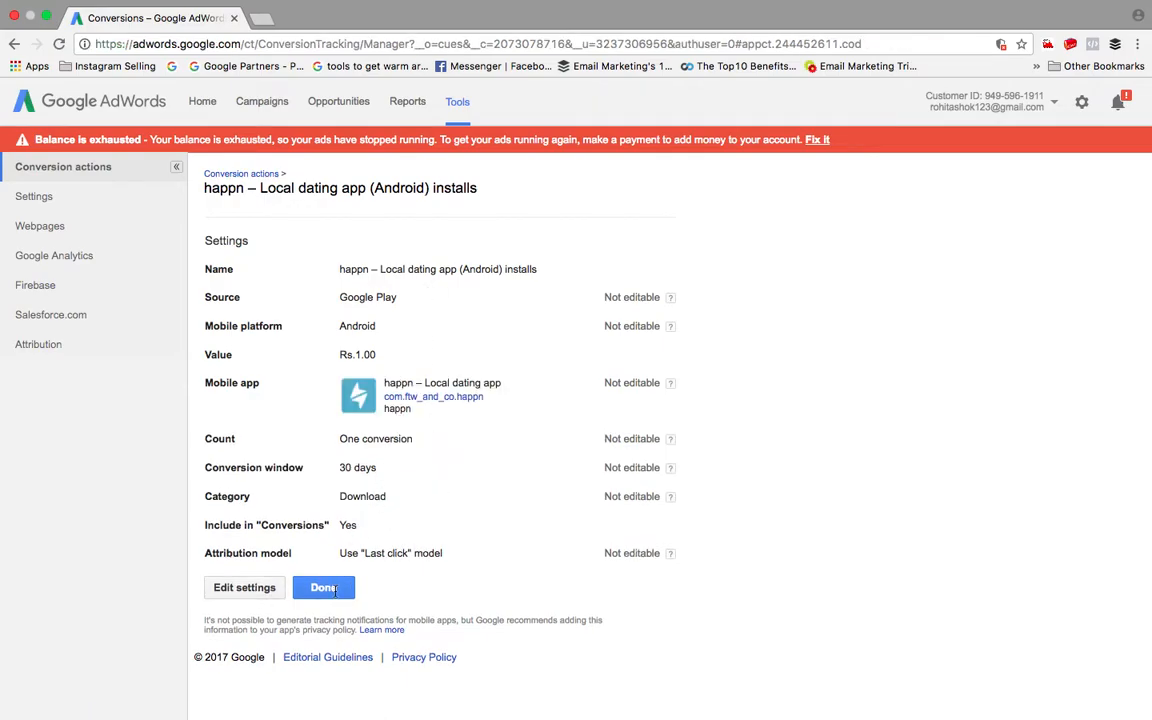
click(323, 587)
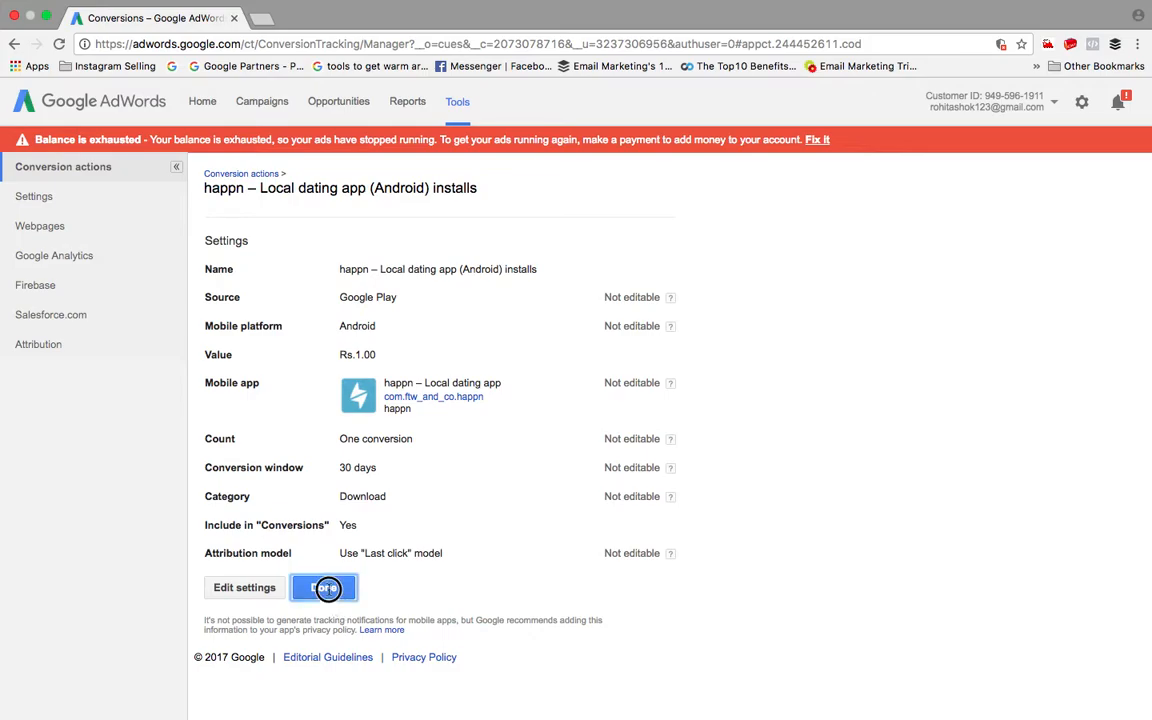
click(324, 587)
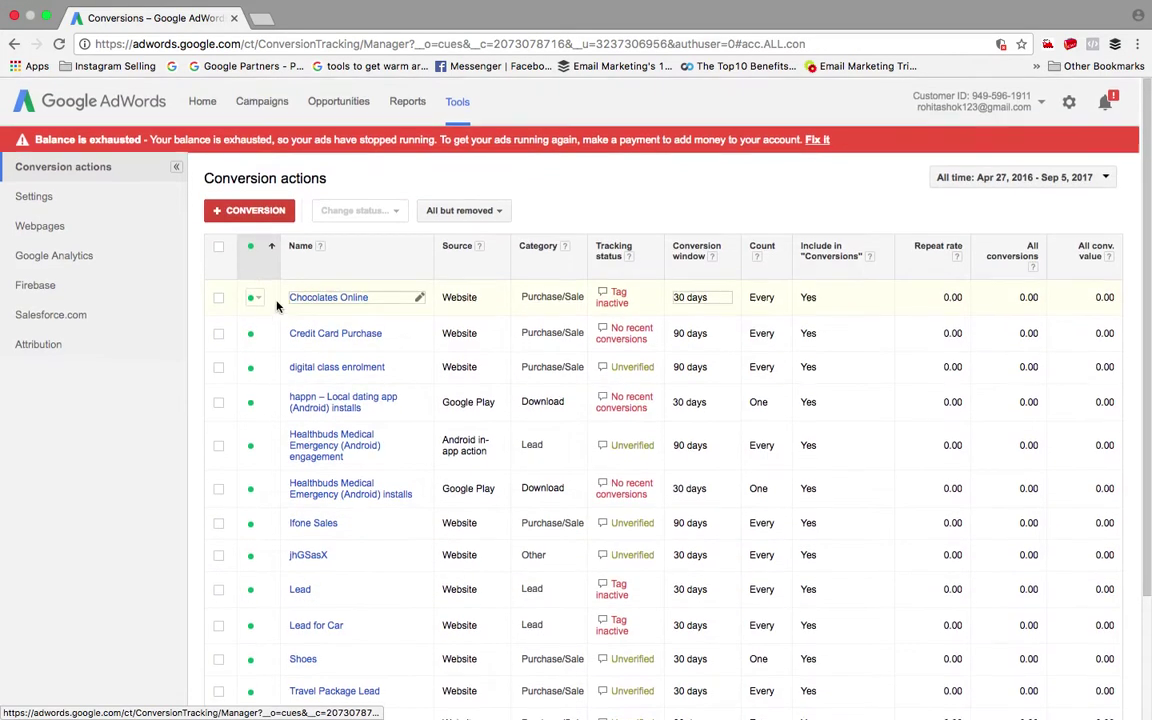
mouse_move(256, 108)
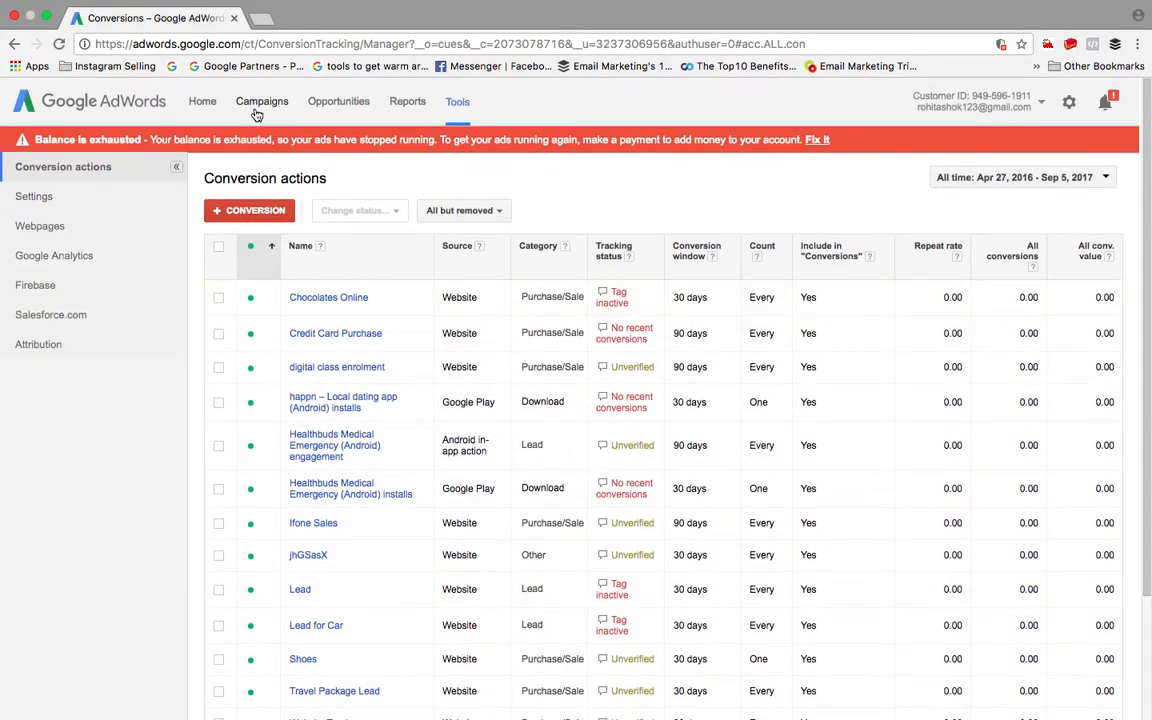
click(342, 402)
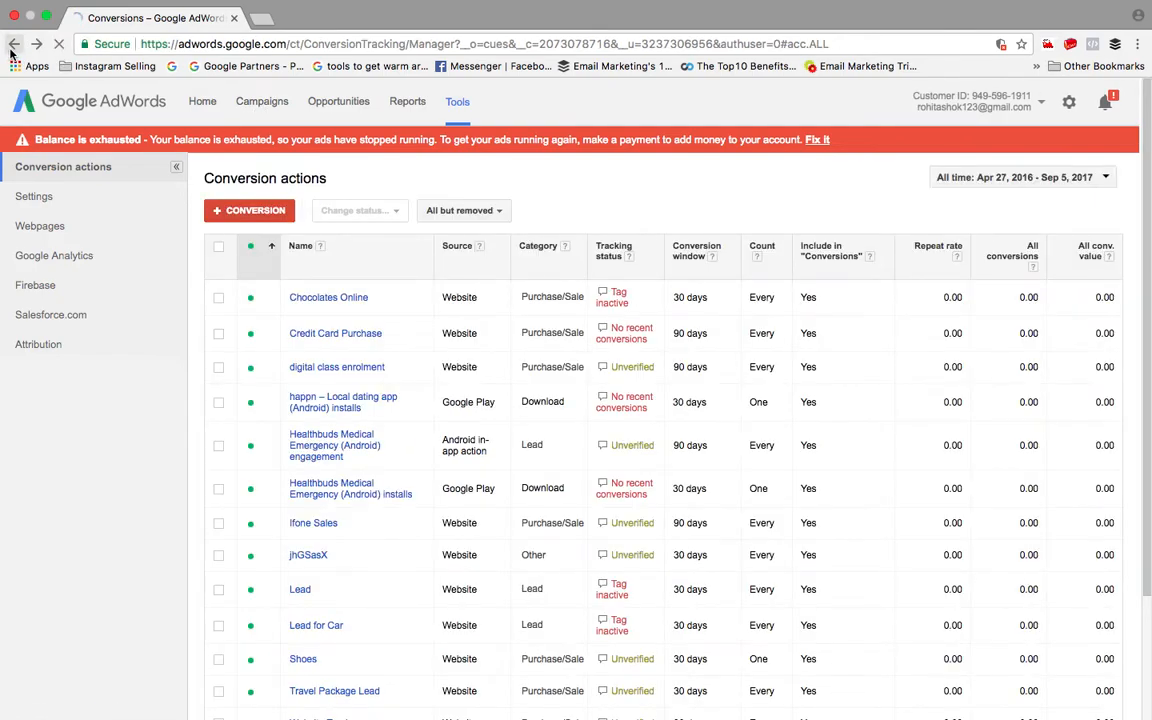
Step: Return to the conversion tracking step, finish XYZ App, and view its Settings tab
click(14, 44)
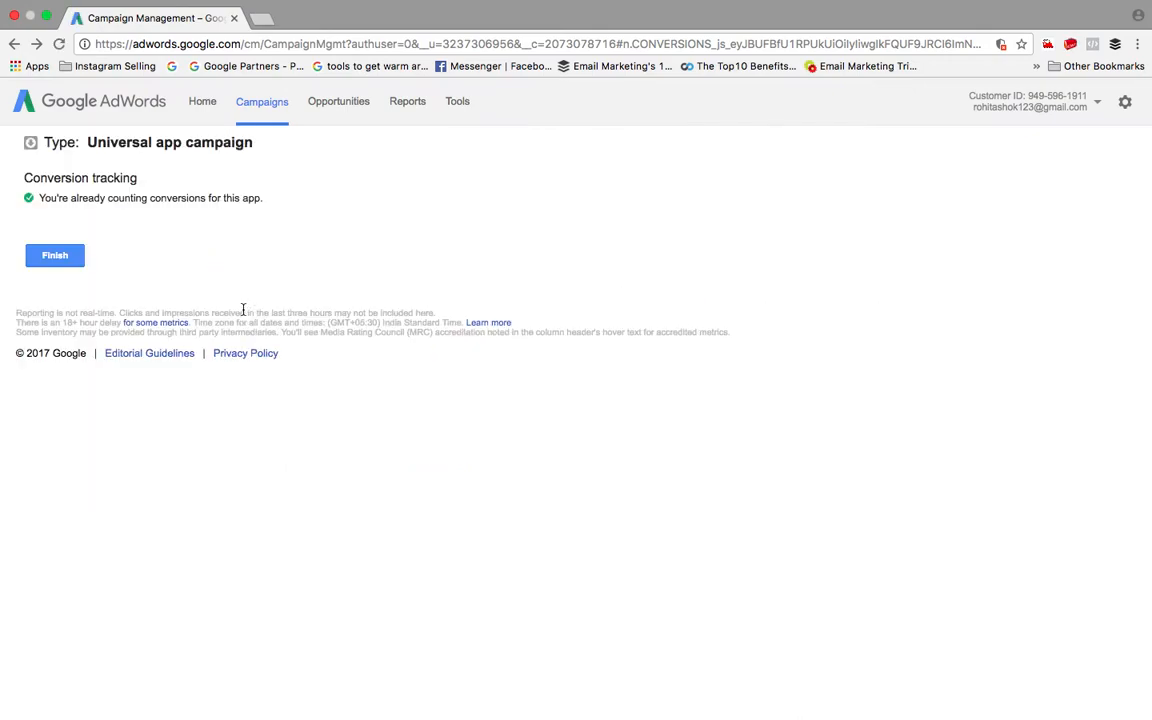
click(54, 255)
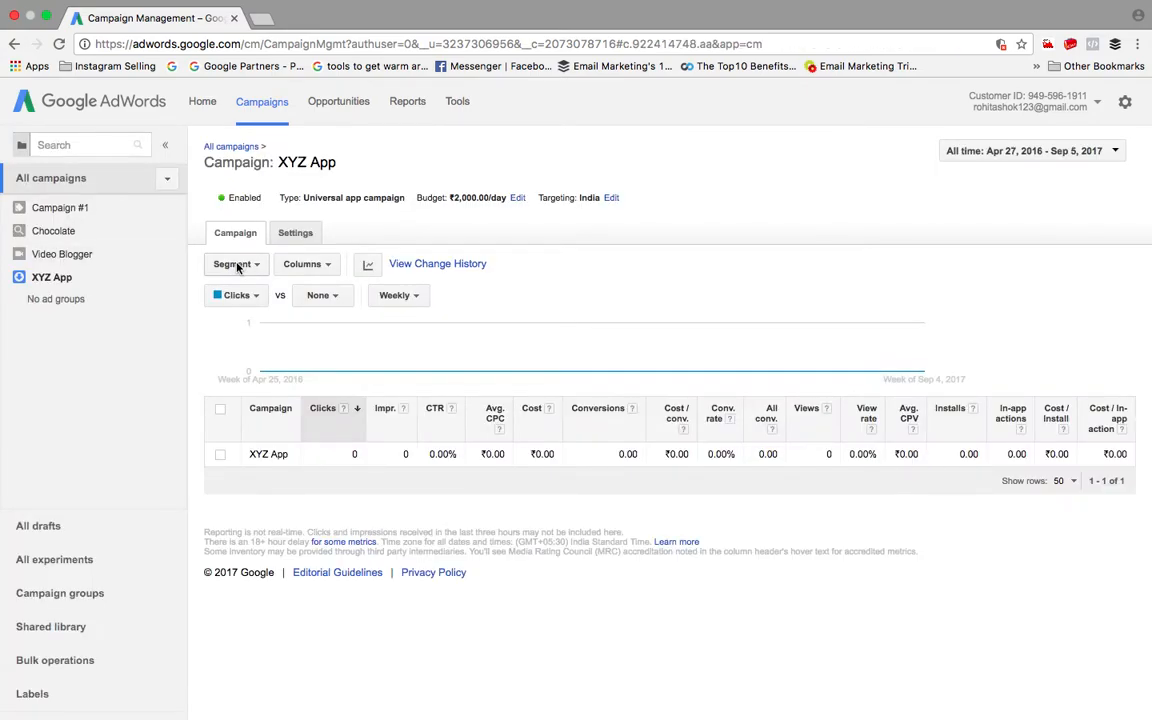
mouse_move(328, 454)
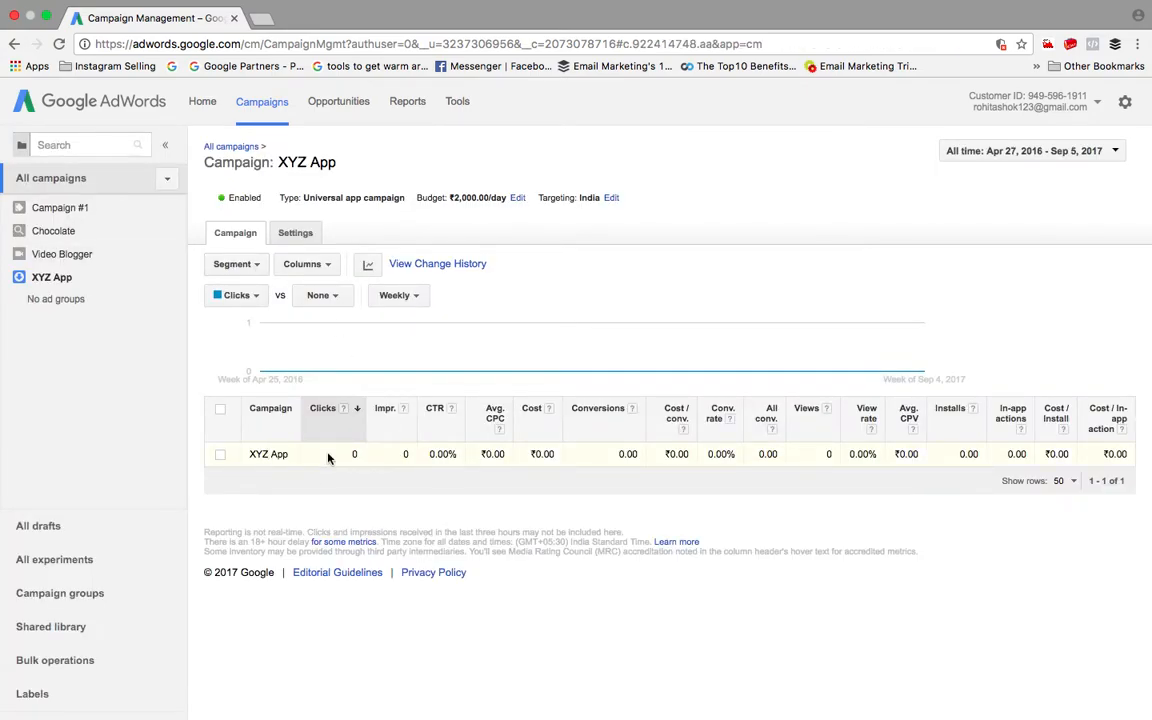
click(295, 232)
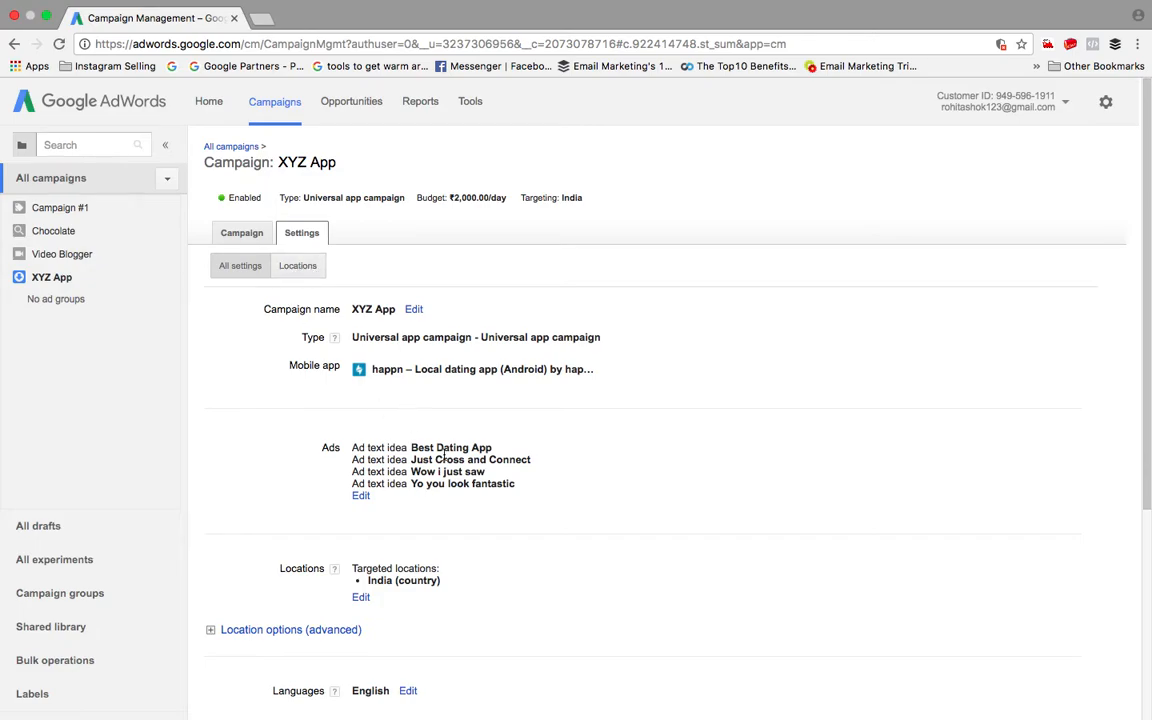
scroll(down, 3)
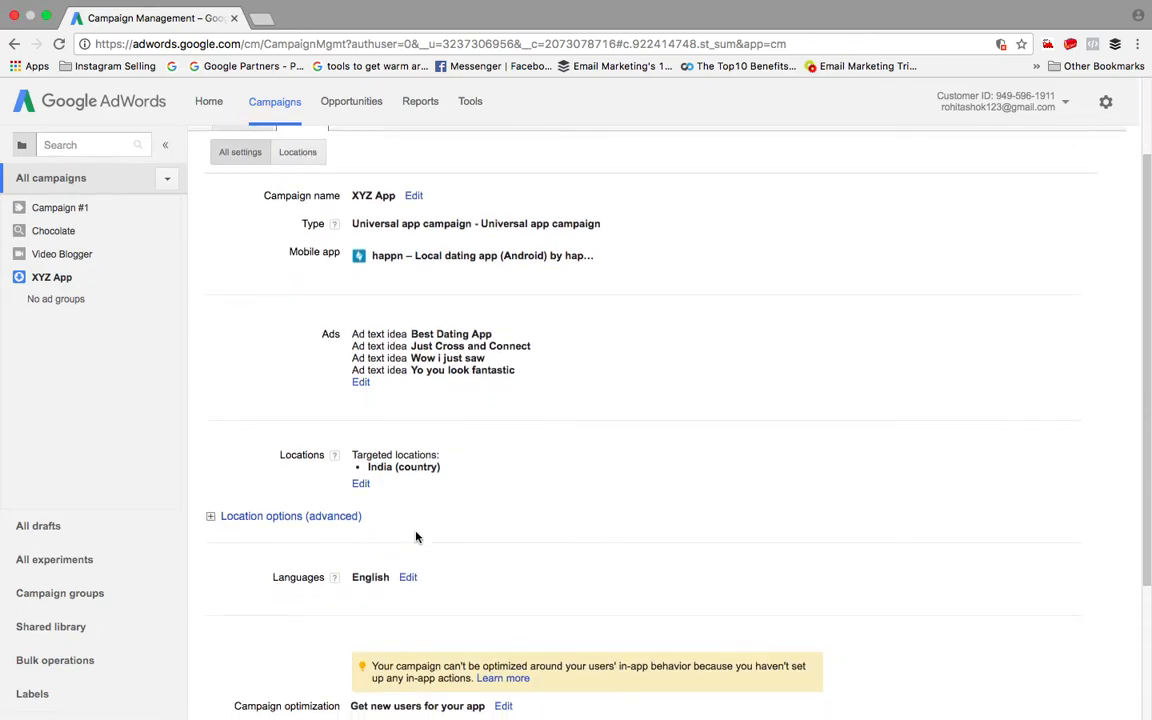
scroll(down, 3)
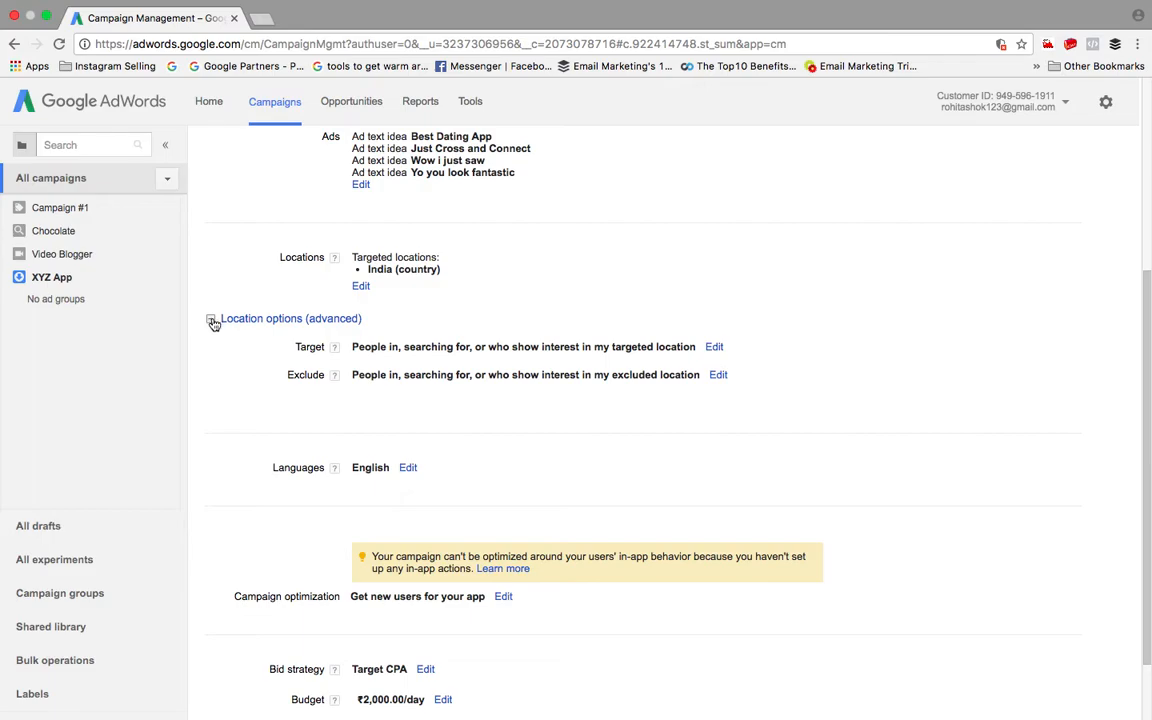
click(211, 318)
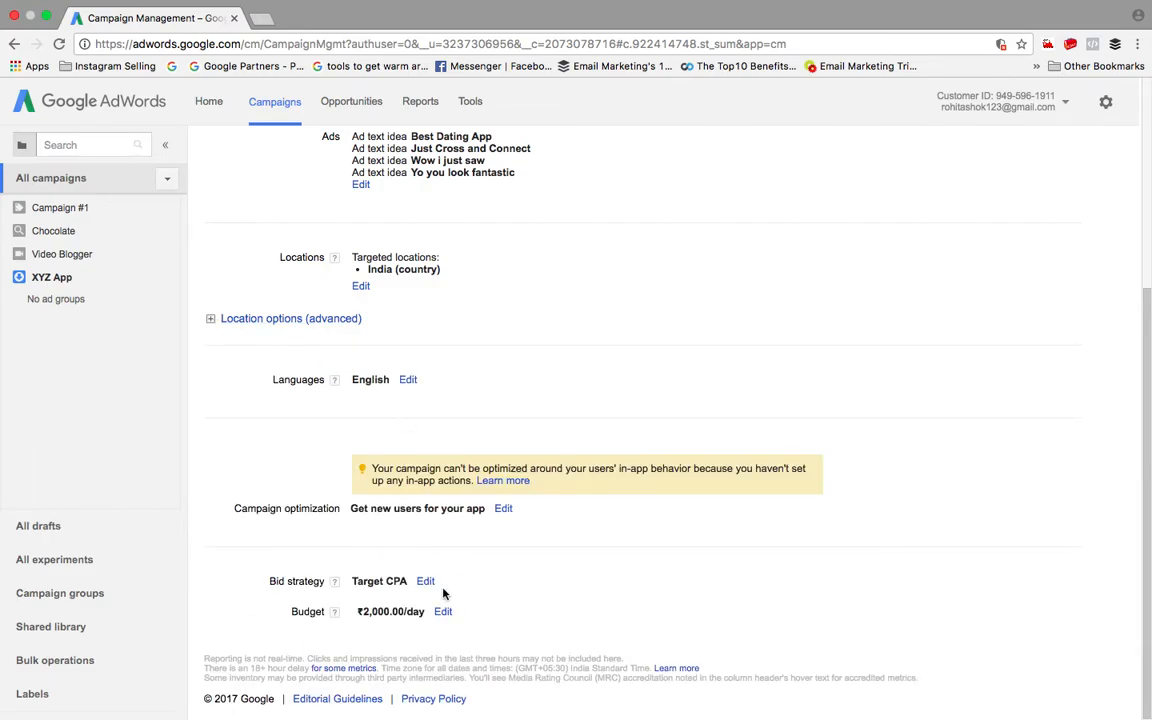
mouse_move(464, 622)
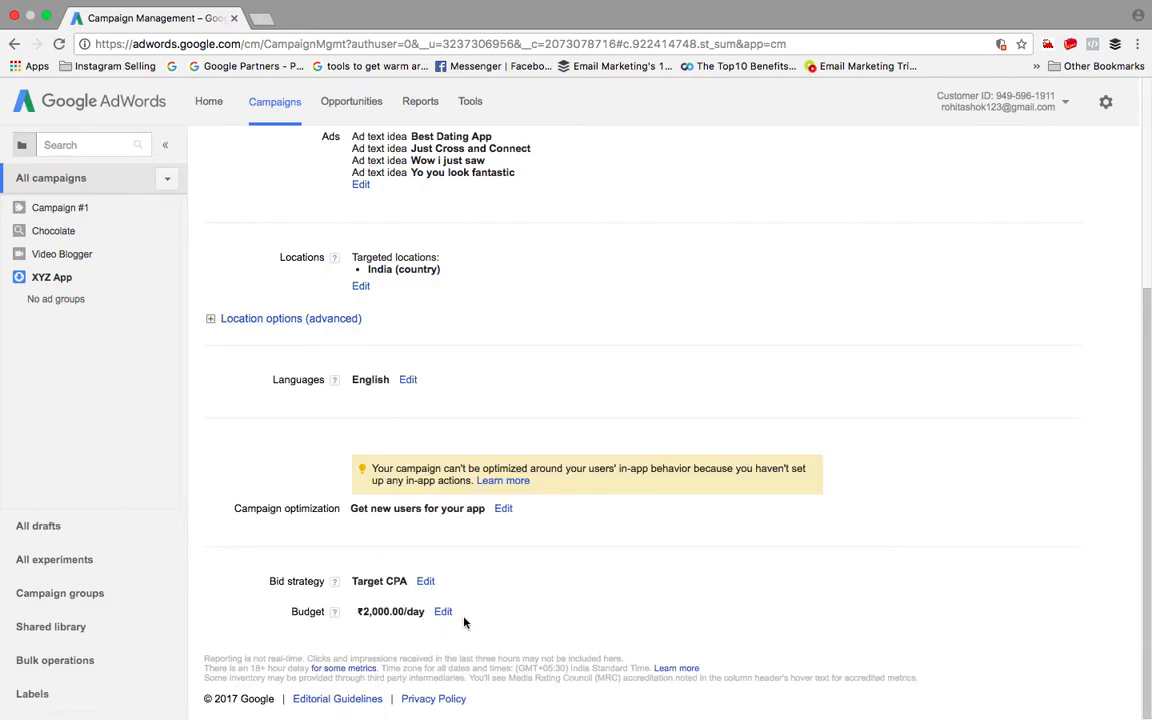
scroll(up, 3)
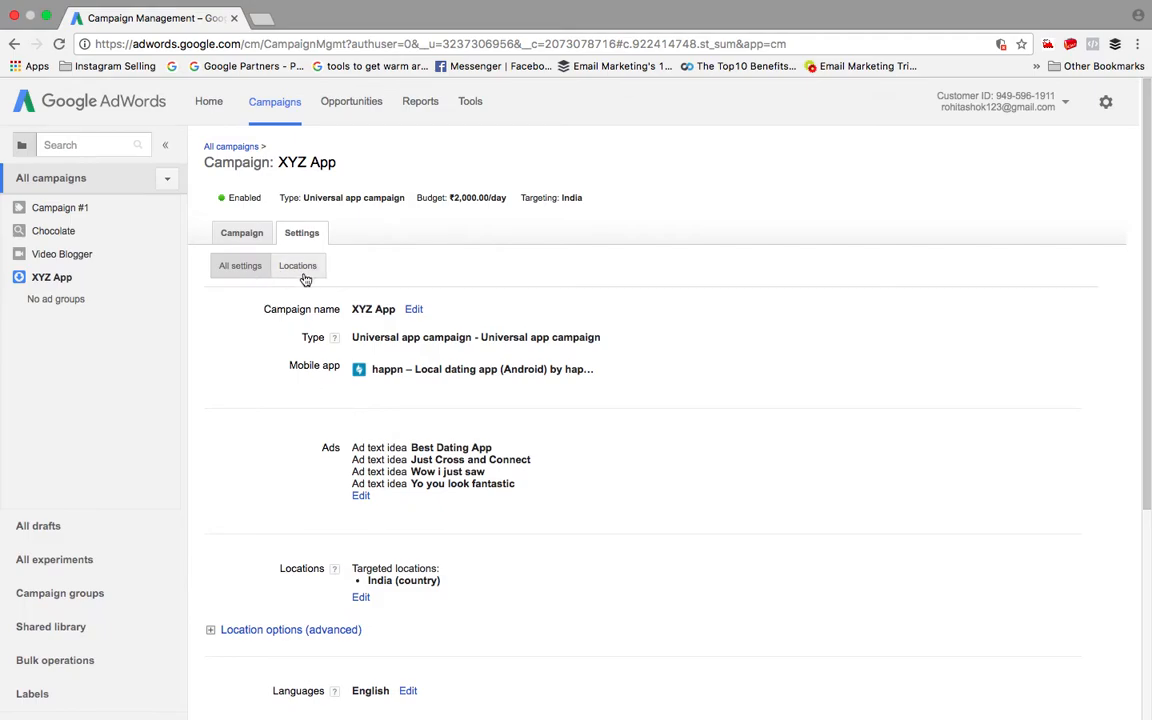
click(297, 265)
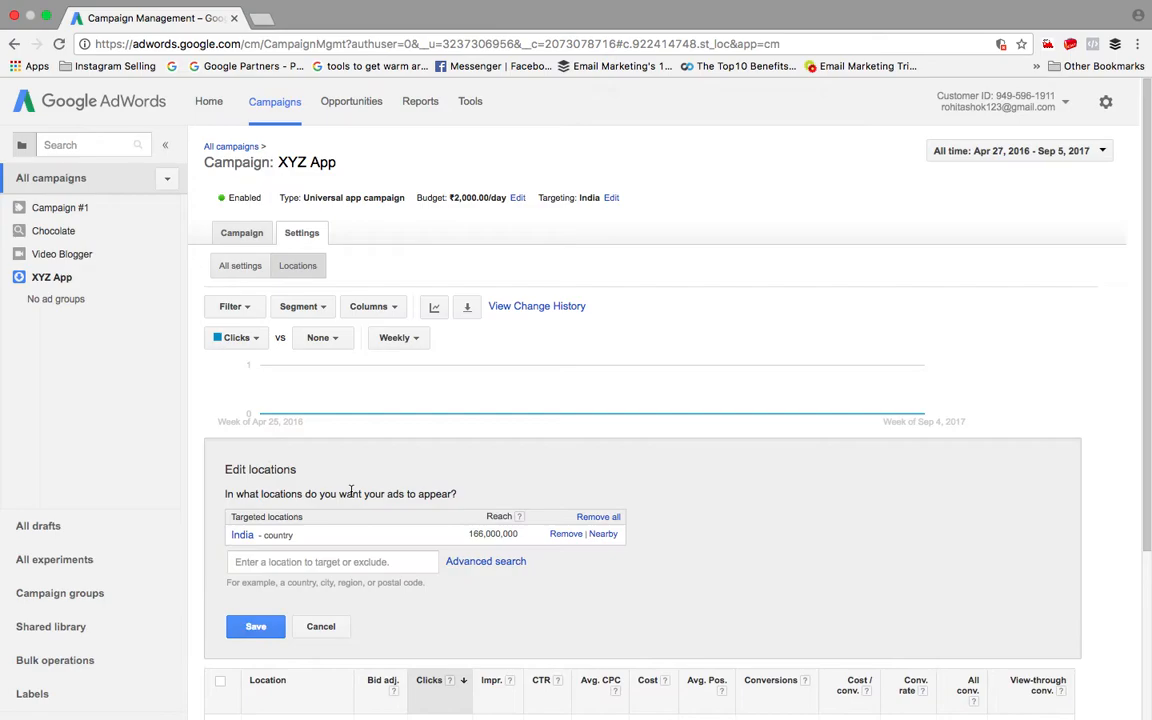
Step: Cancel the location edit, switch between Campaign and Settings tabs, then go to All campaigns
scroll(down, 3)
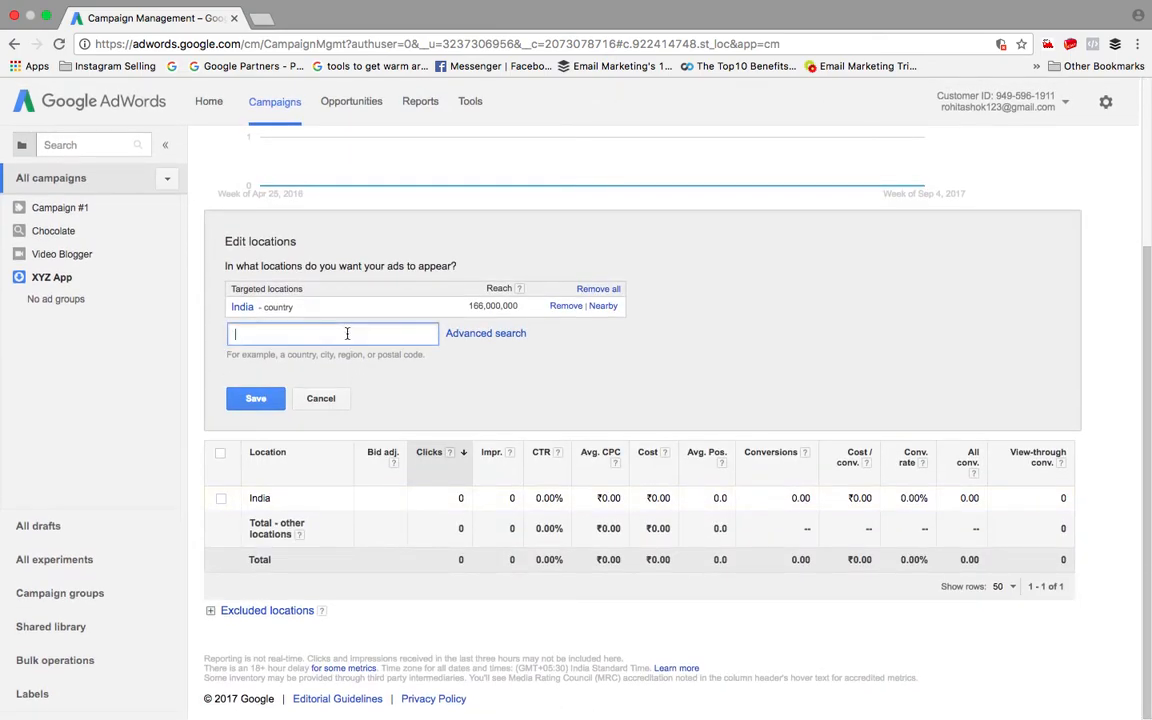
mouse_move(321, 398)
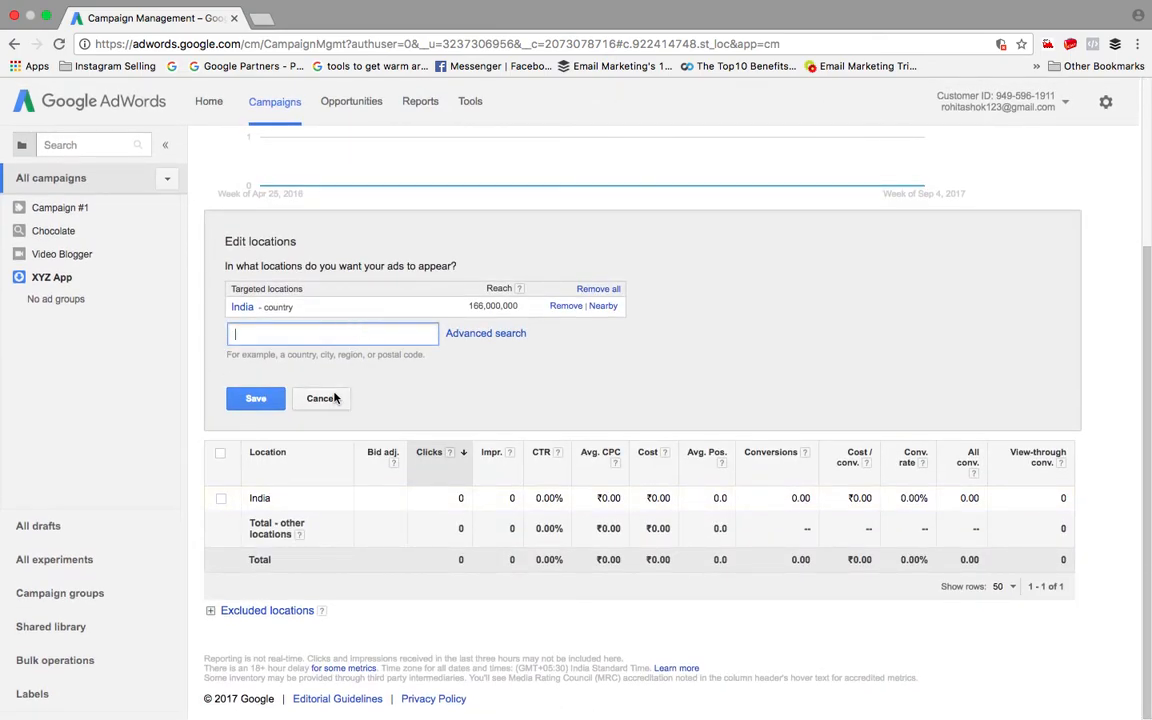
click(321, 398)
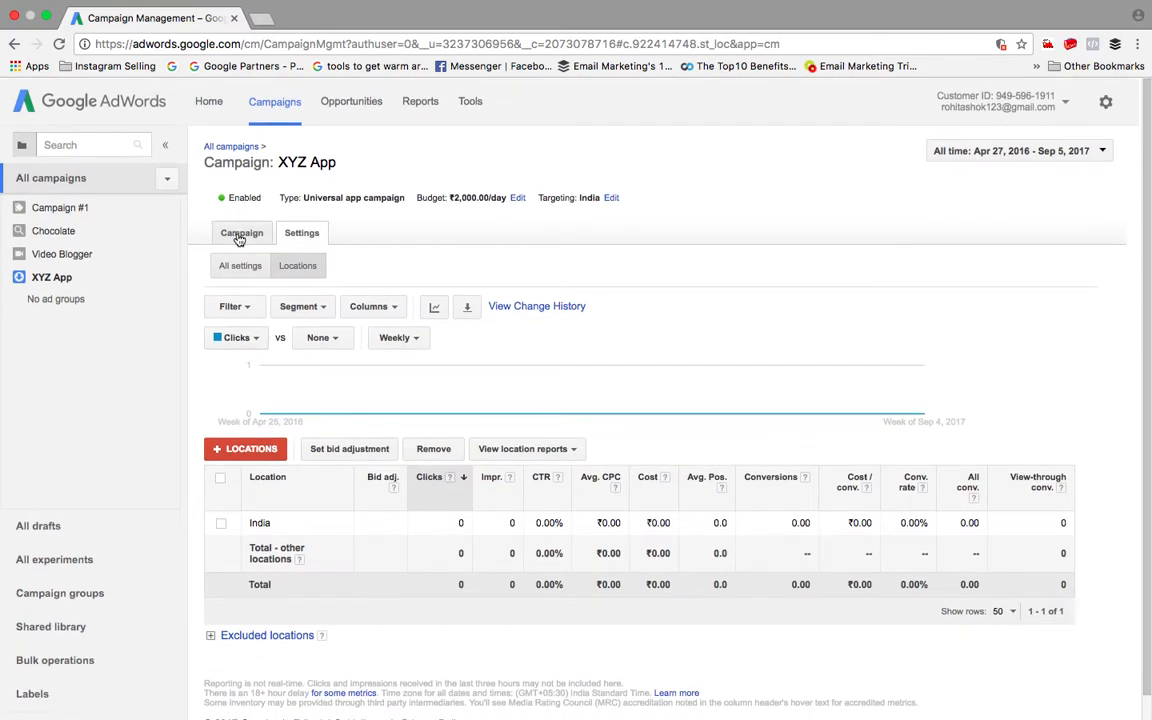
click(241, 232)
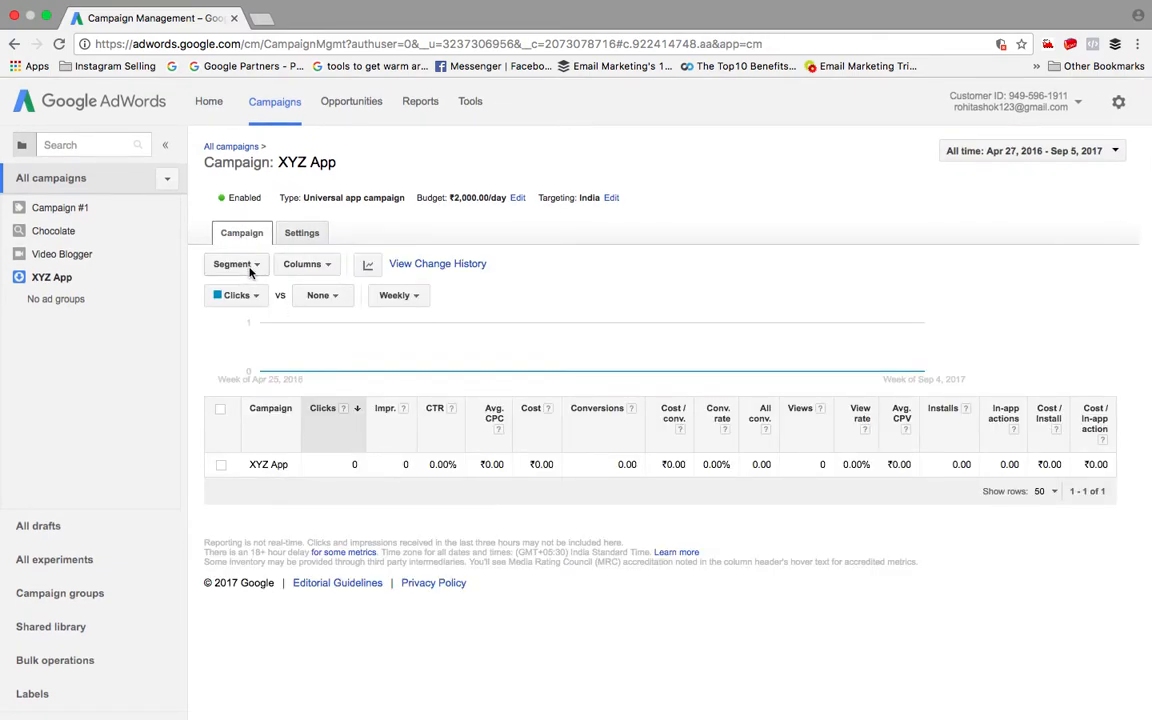
mouse_move(135, 335)
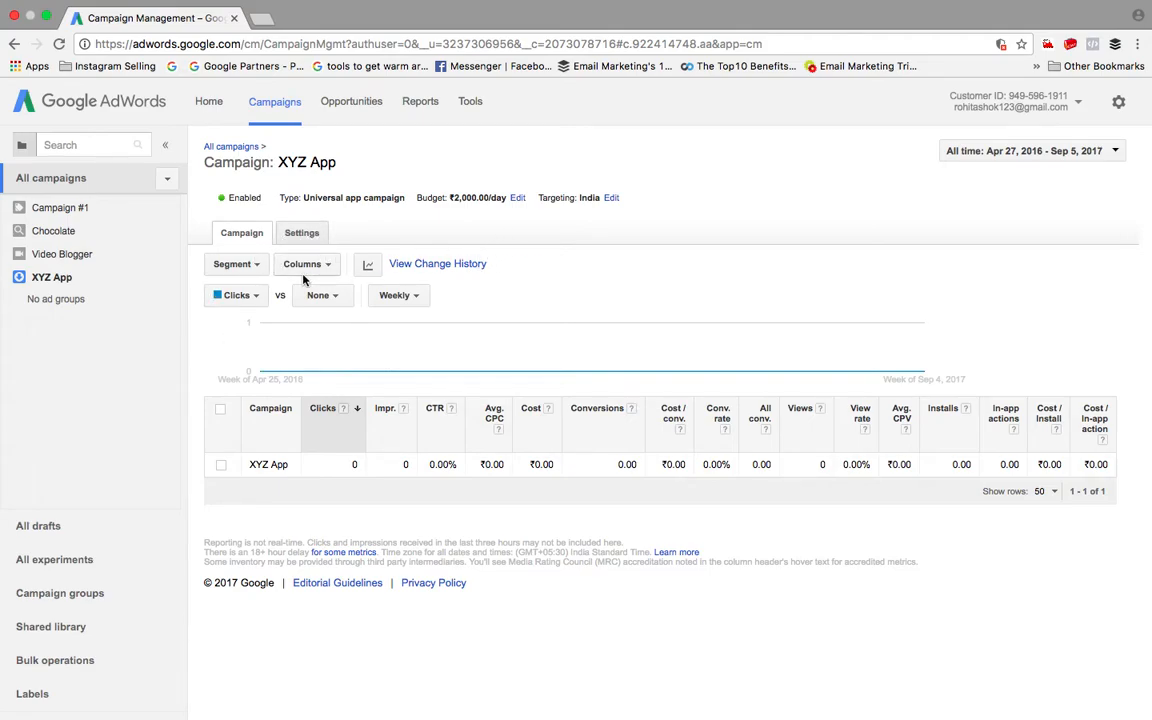
click(236, 263)
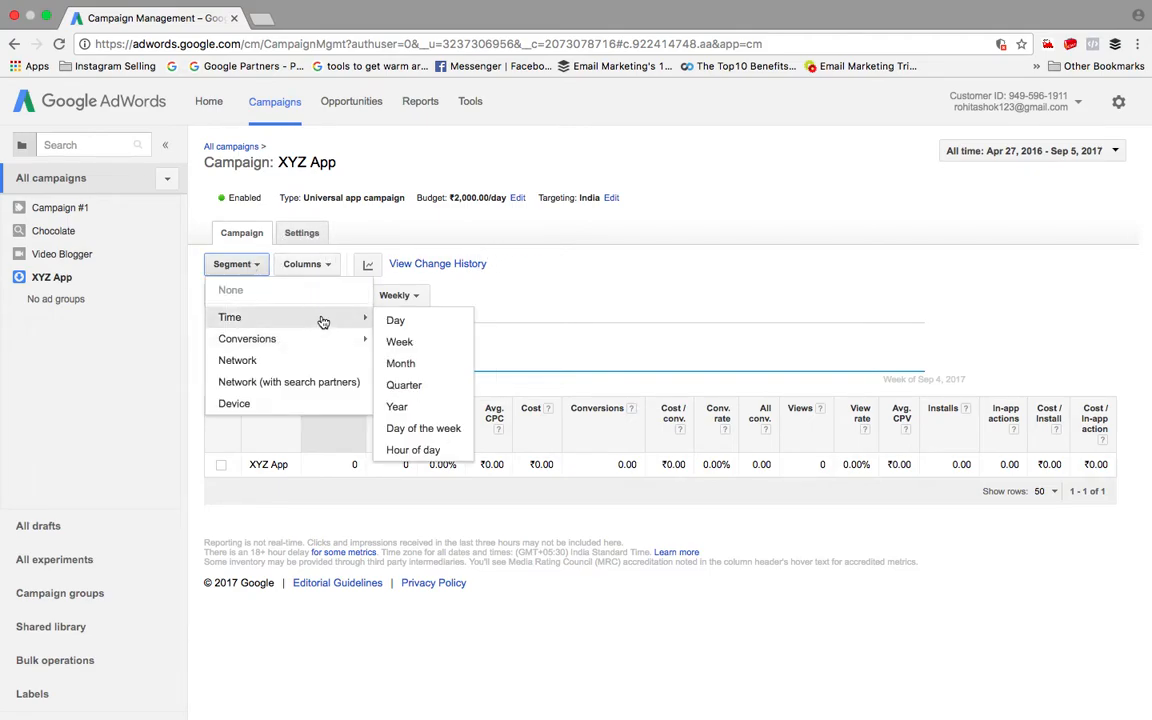
click(302, 232)
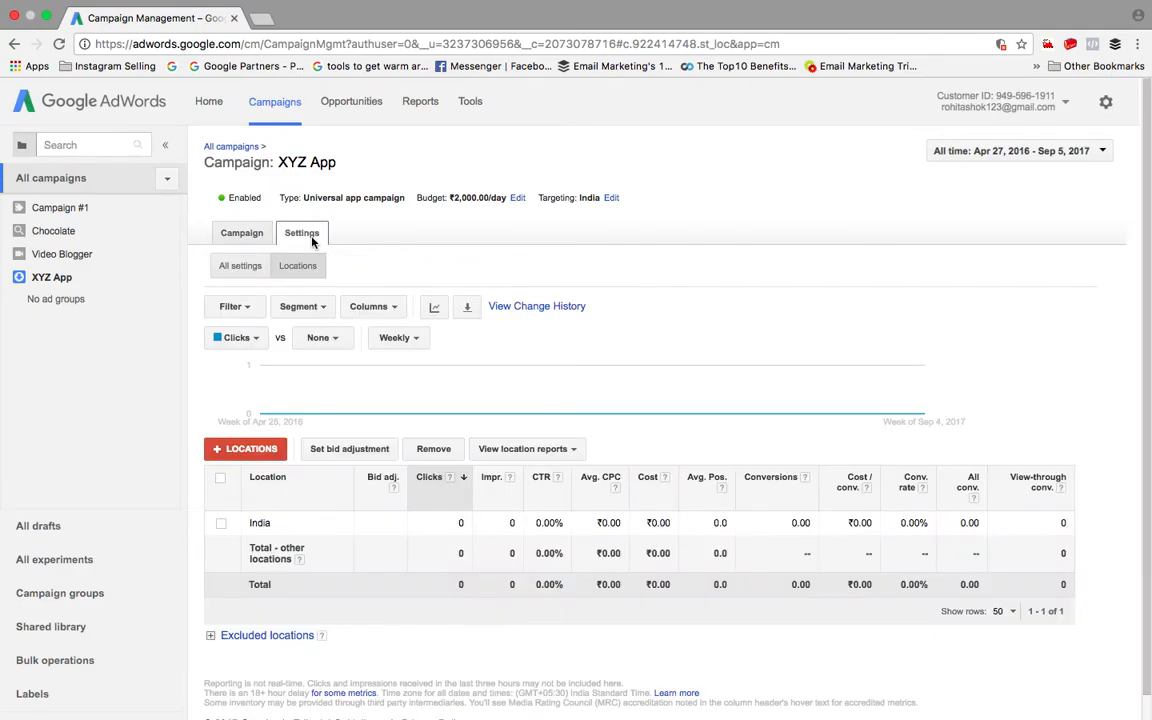
mouse_move(59, 307)
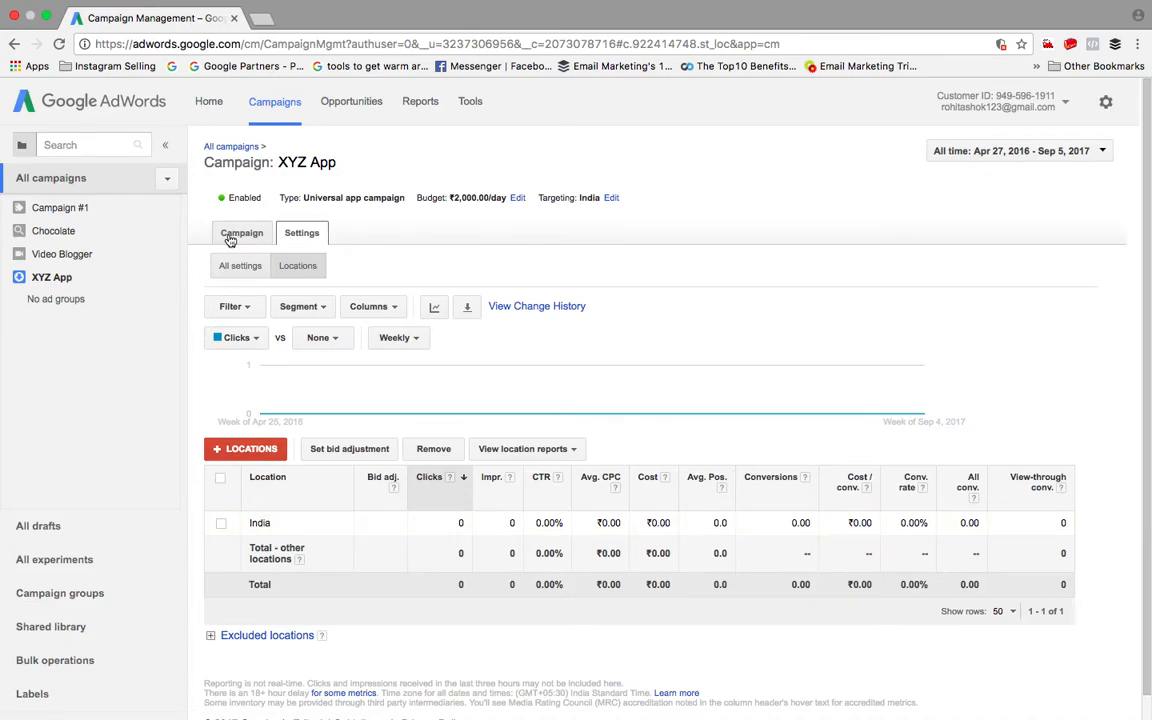
click(241, 232)
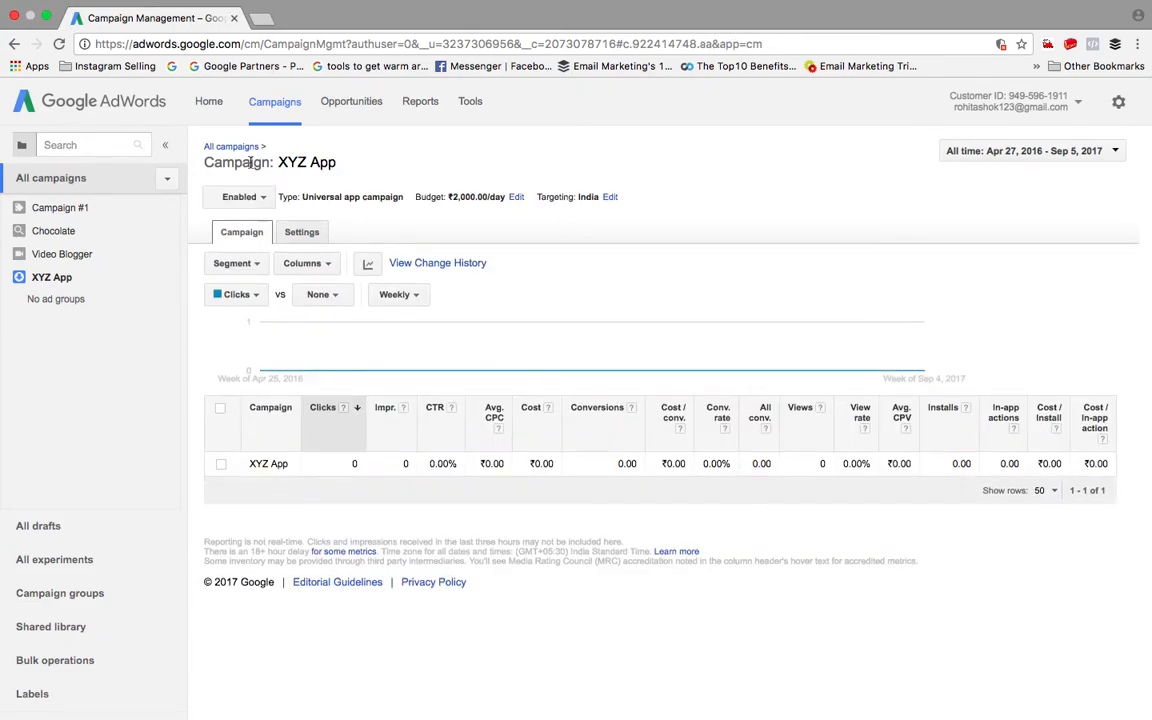
click(231, 146)
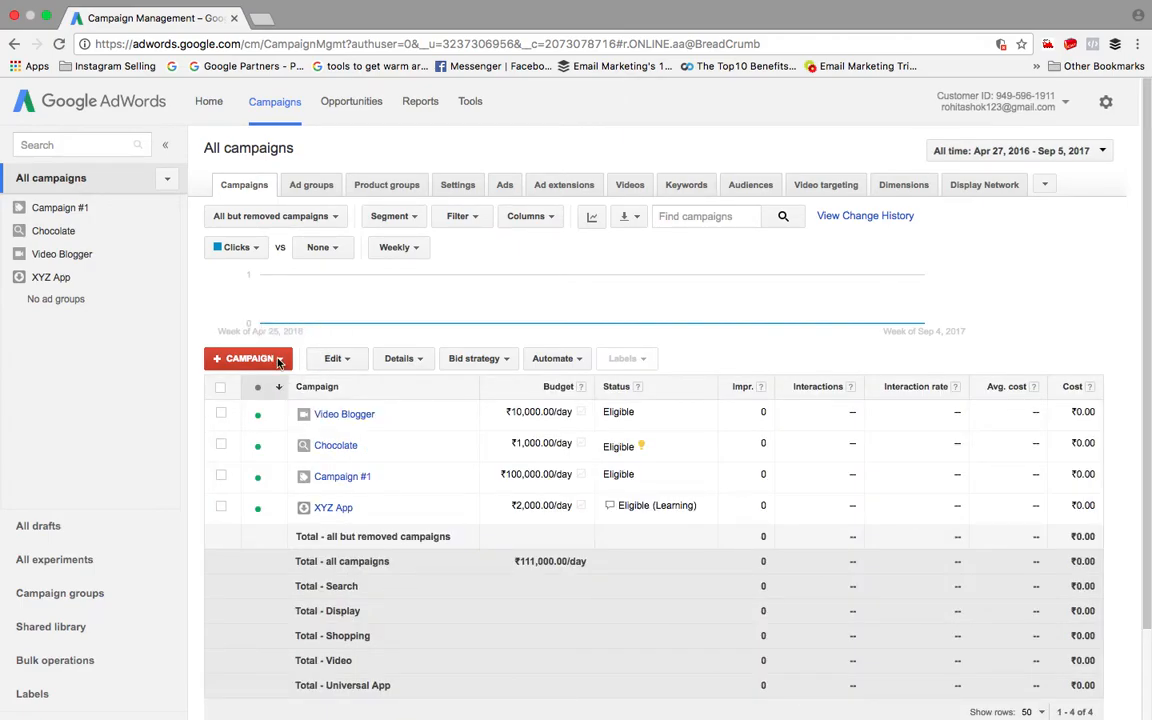
Step: Start another Universal app campaign named 'Game' and begin adding a new app to promote
click(248, 358)
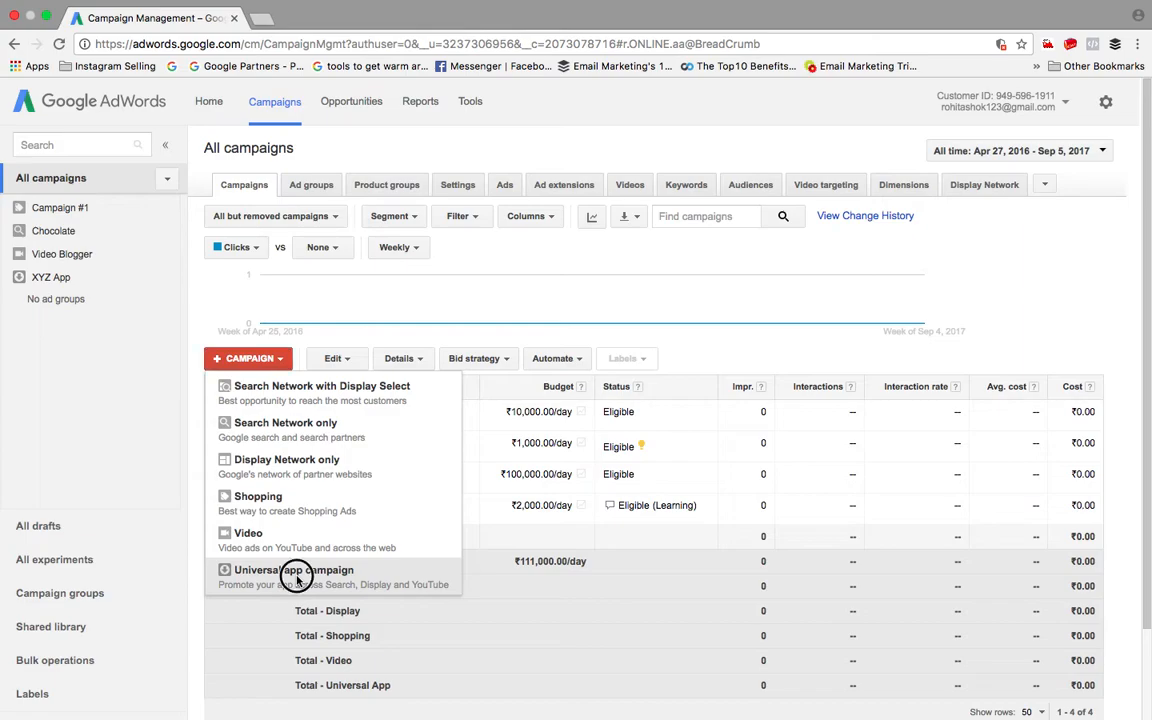
click(294, 570)
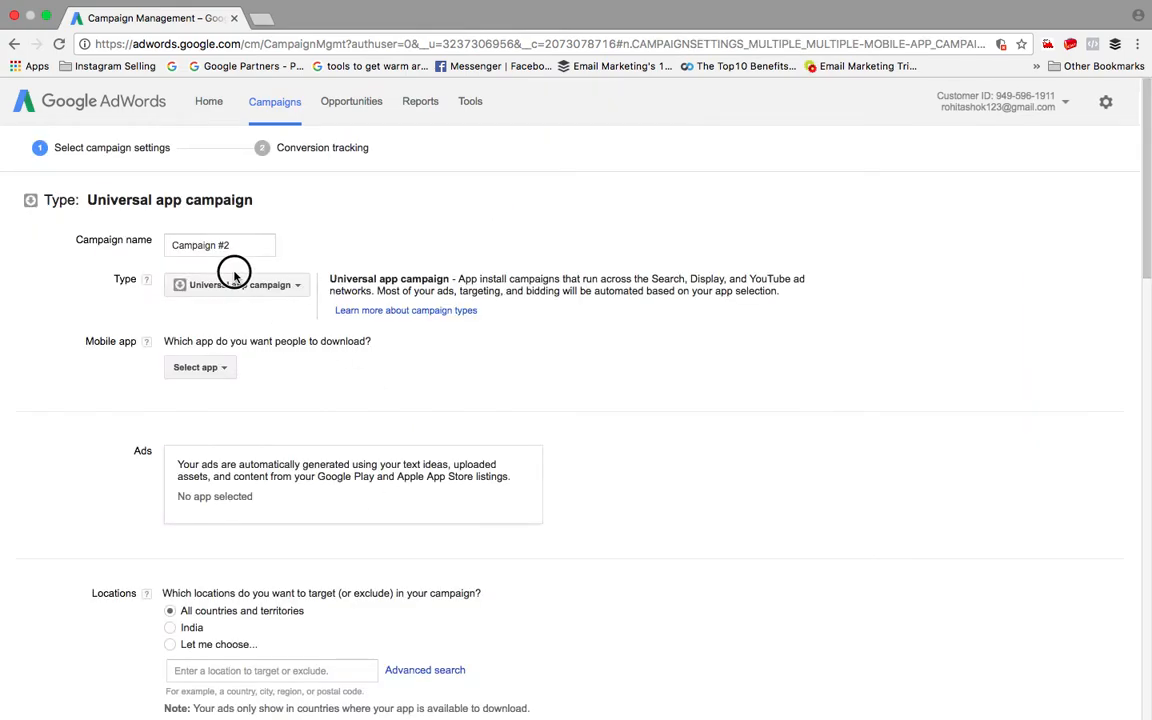
click(219, 245)
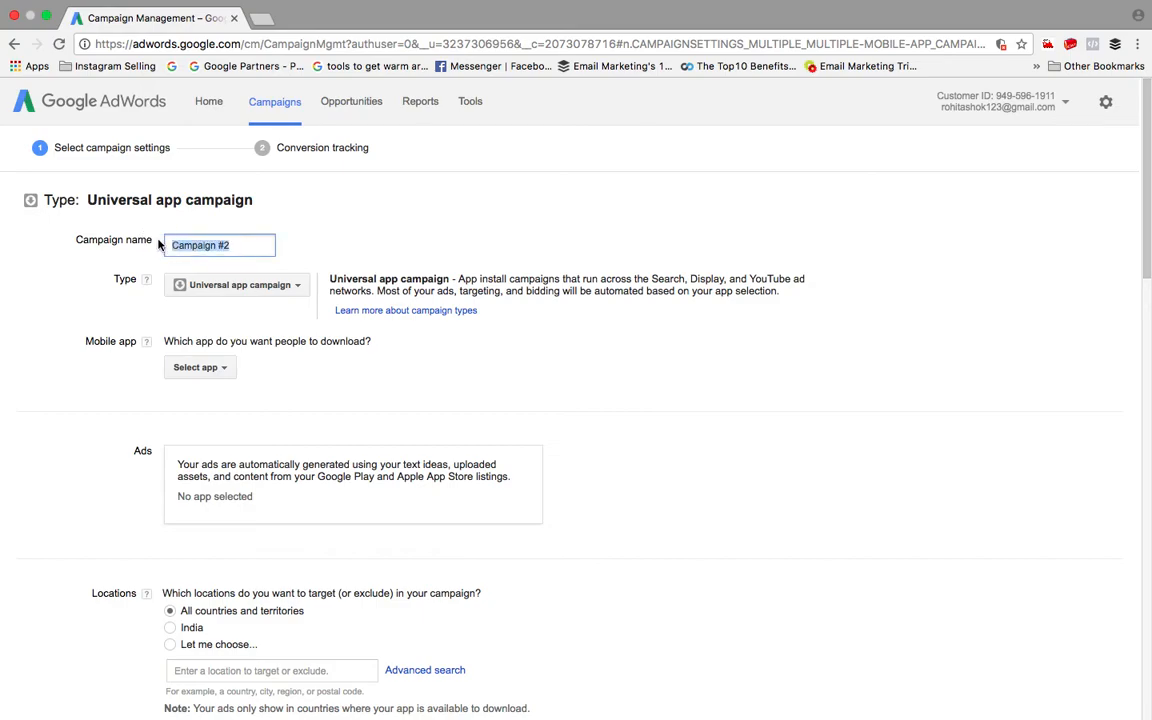
text(Game)
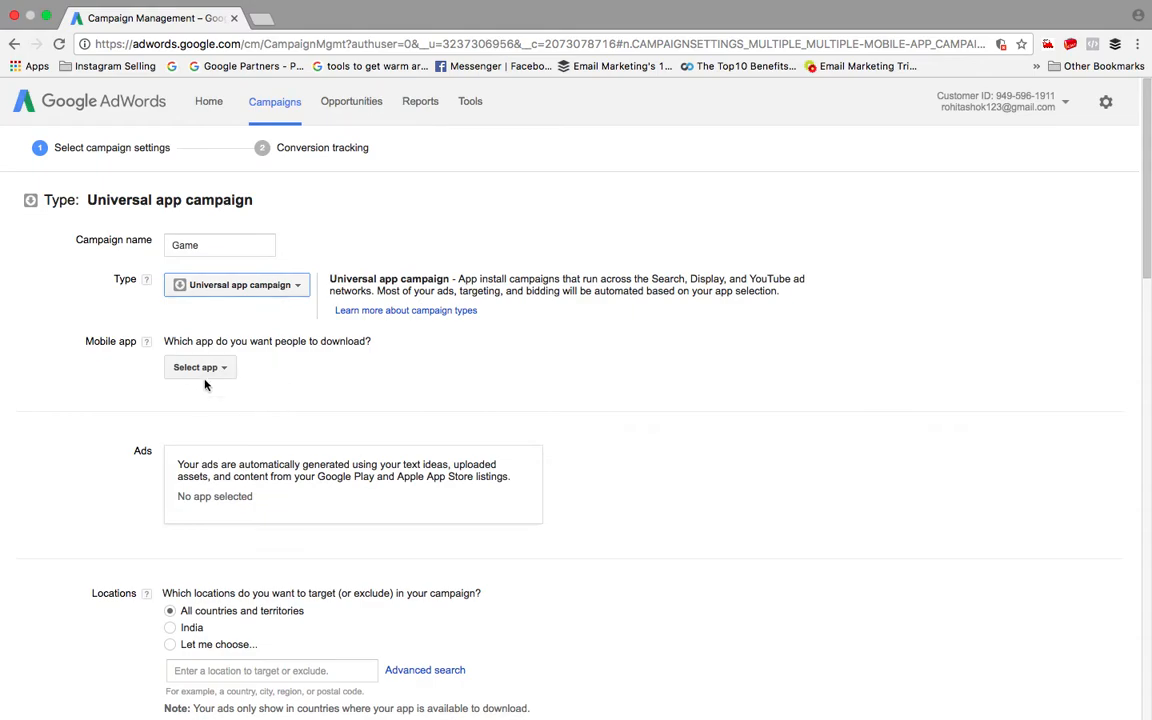
click(199, 367)
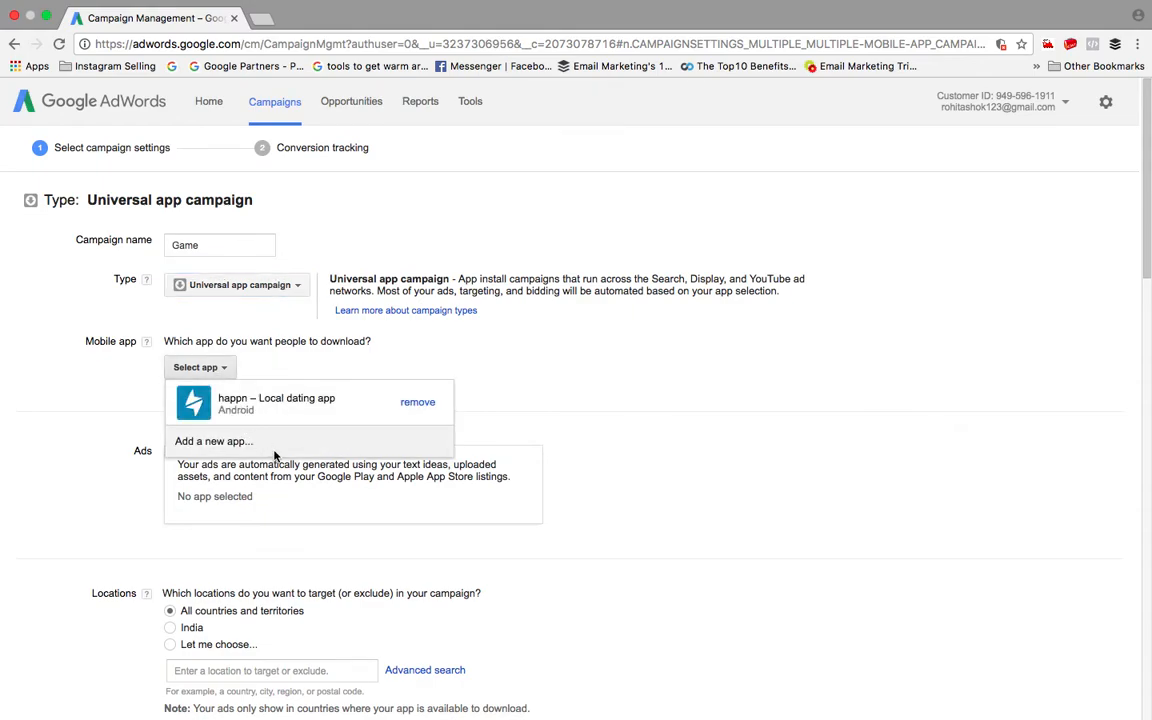
click(213, 441)
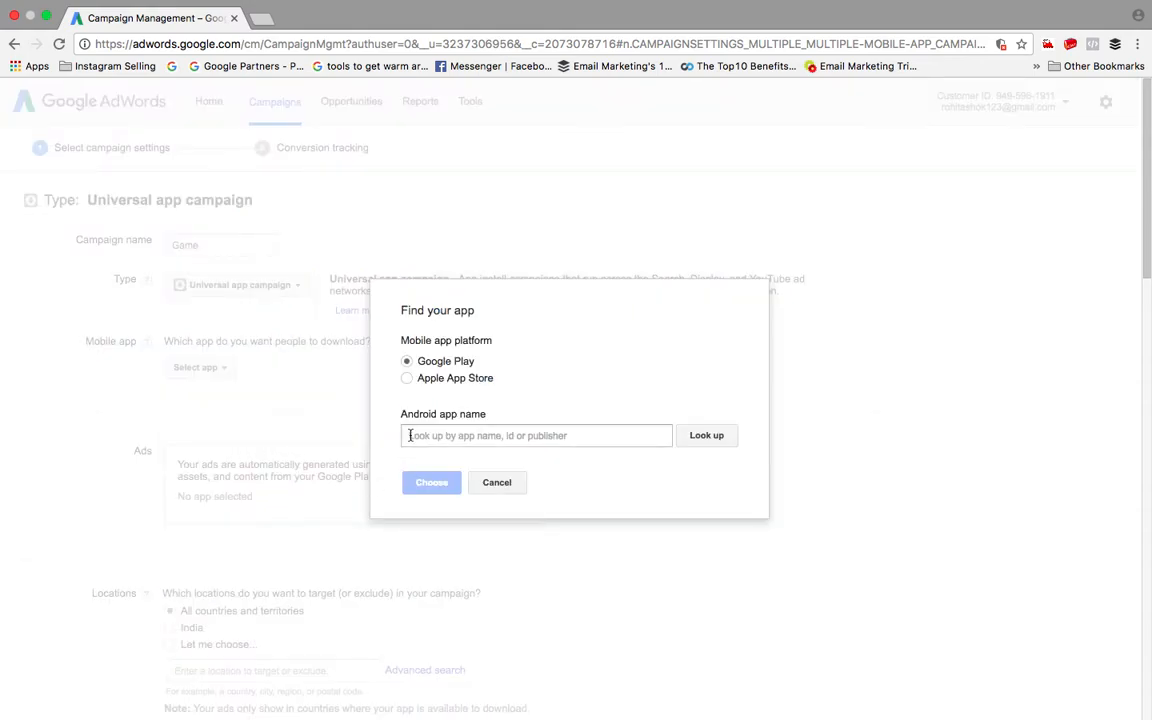
Step: Search Google Play for 'game' and choose Poker Heat - VIP Free Texas Holdem Poker Games
text(game)
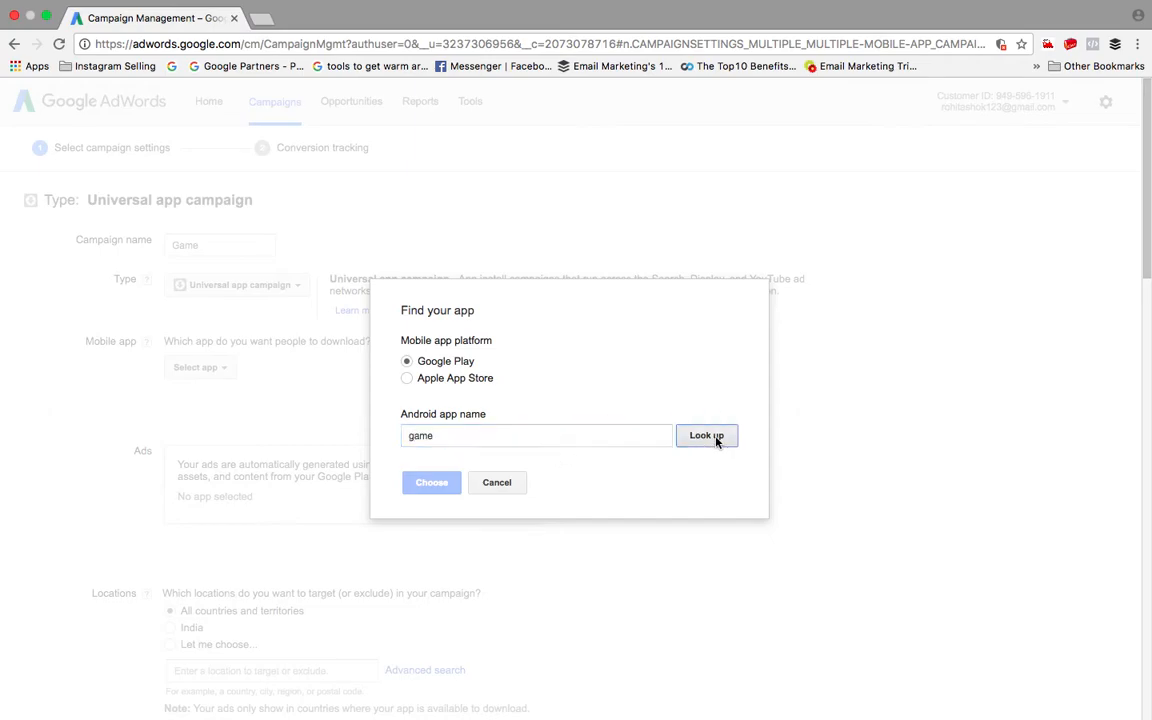
click(706, 435)
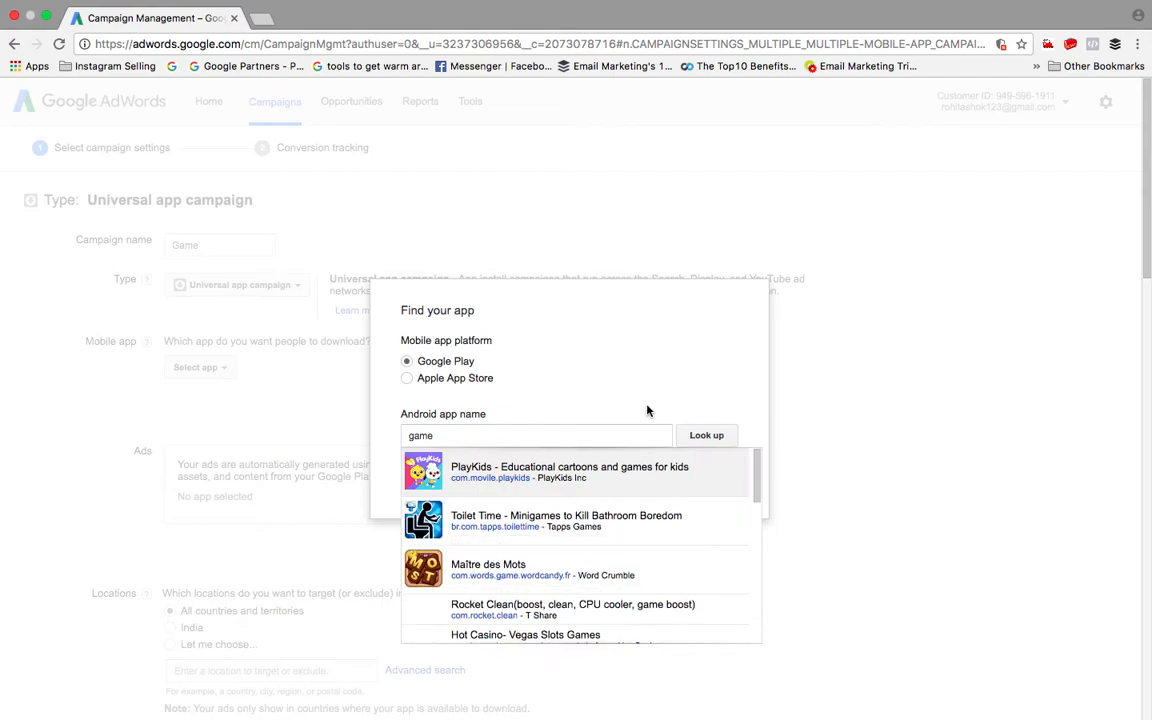
scroll(down, 3)
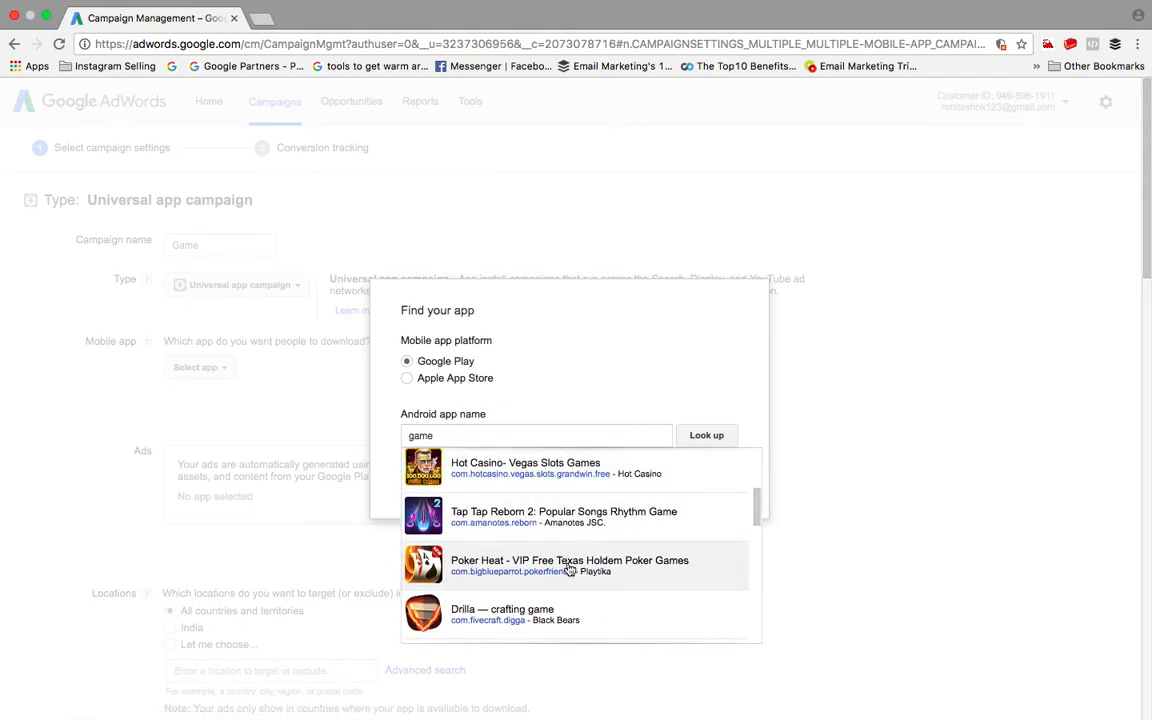
click(570, 565)
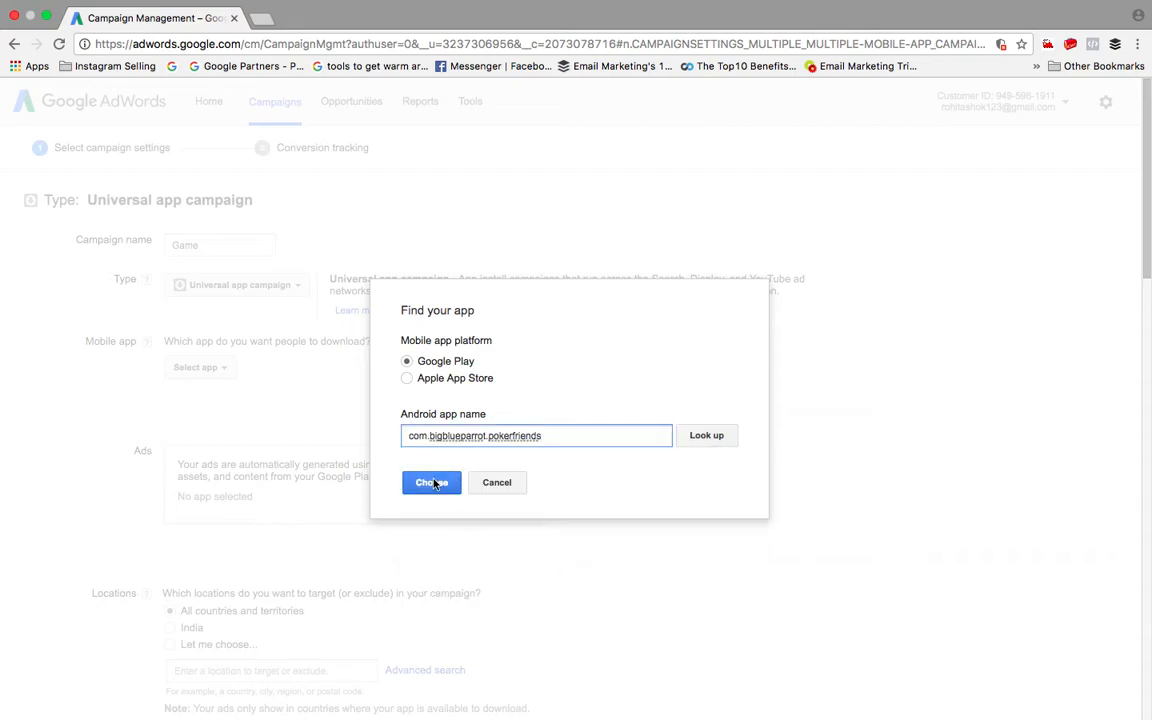
click(431, 482)
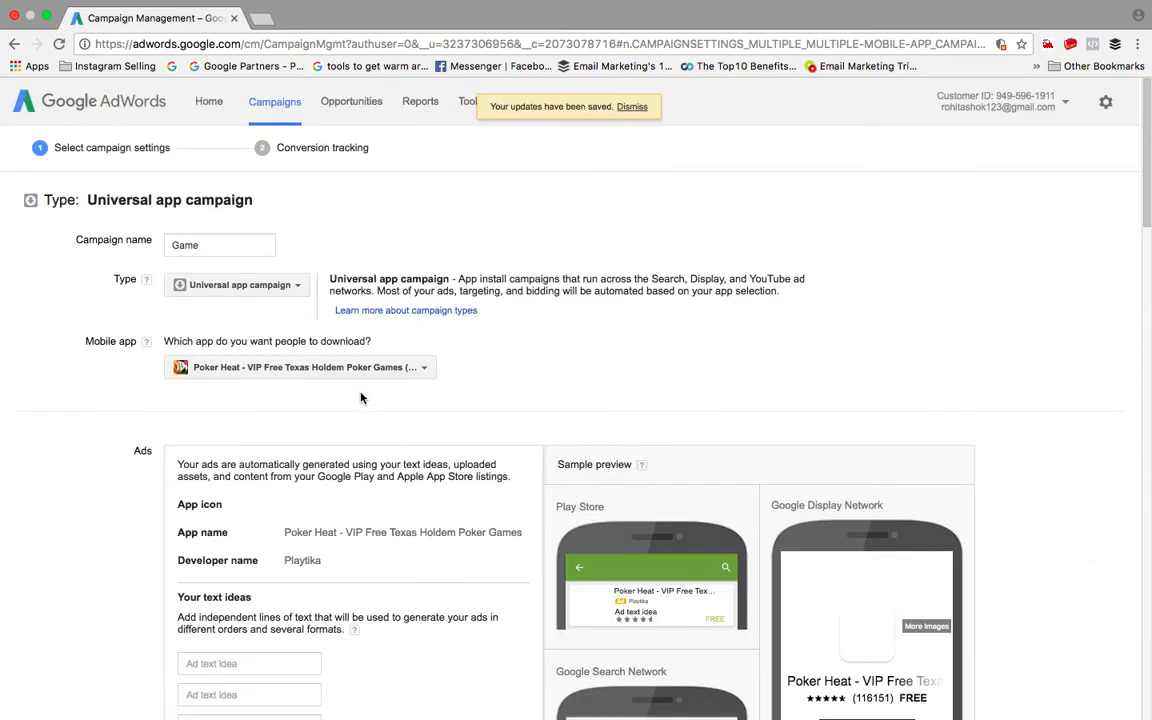
Step: Enter text ideas 'Best Gaming App', 'Enjoy your free time', 'No way you get rid', 'Hola Your day'
scroll(down, 3)
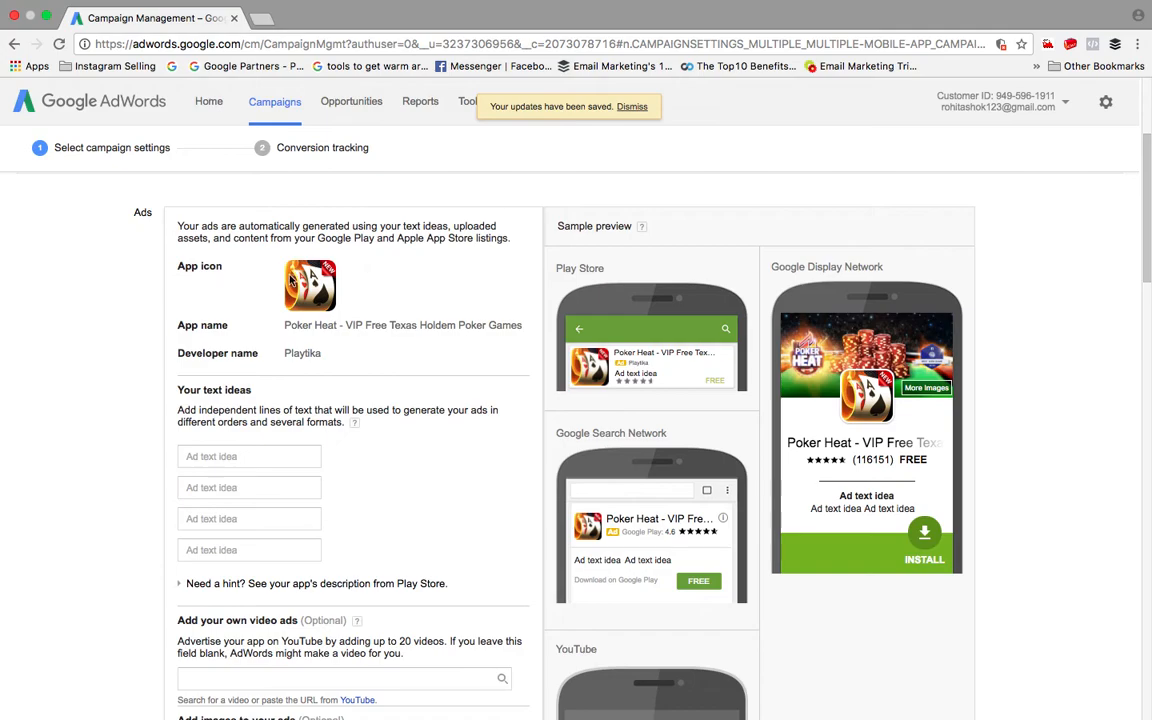
mouse_move(562, 398)
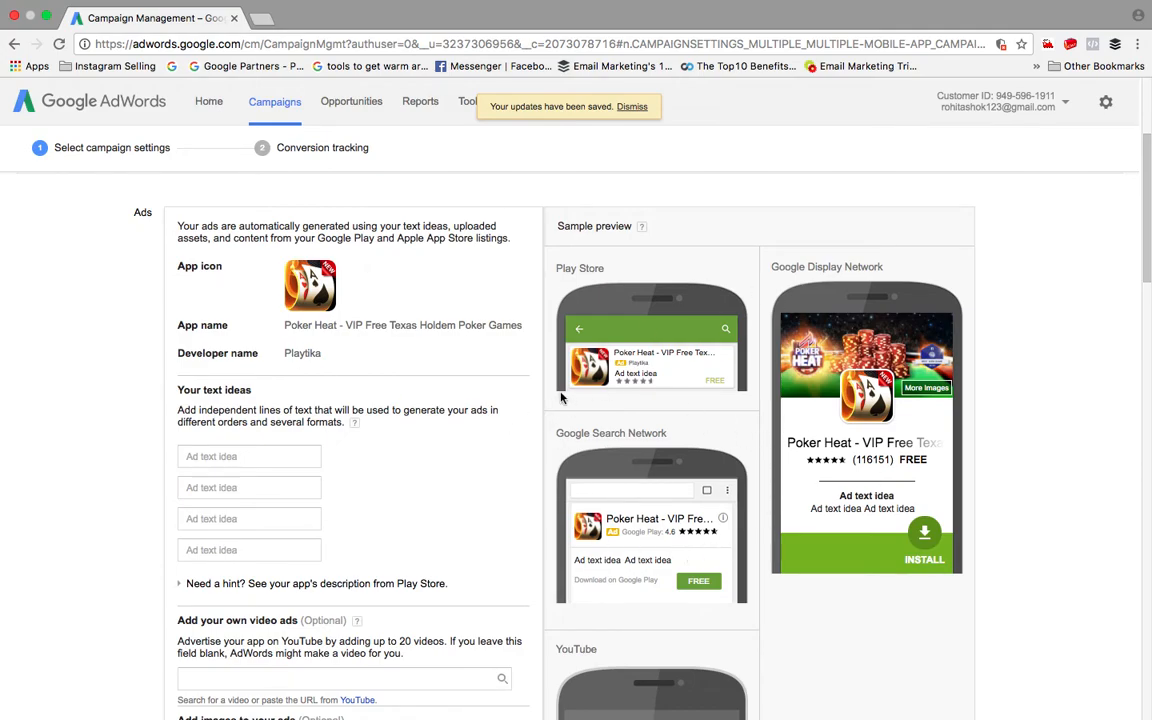
text(Best Gaming App)
text(Enjoy your free t)
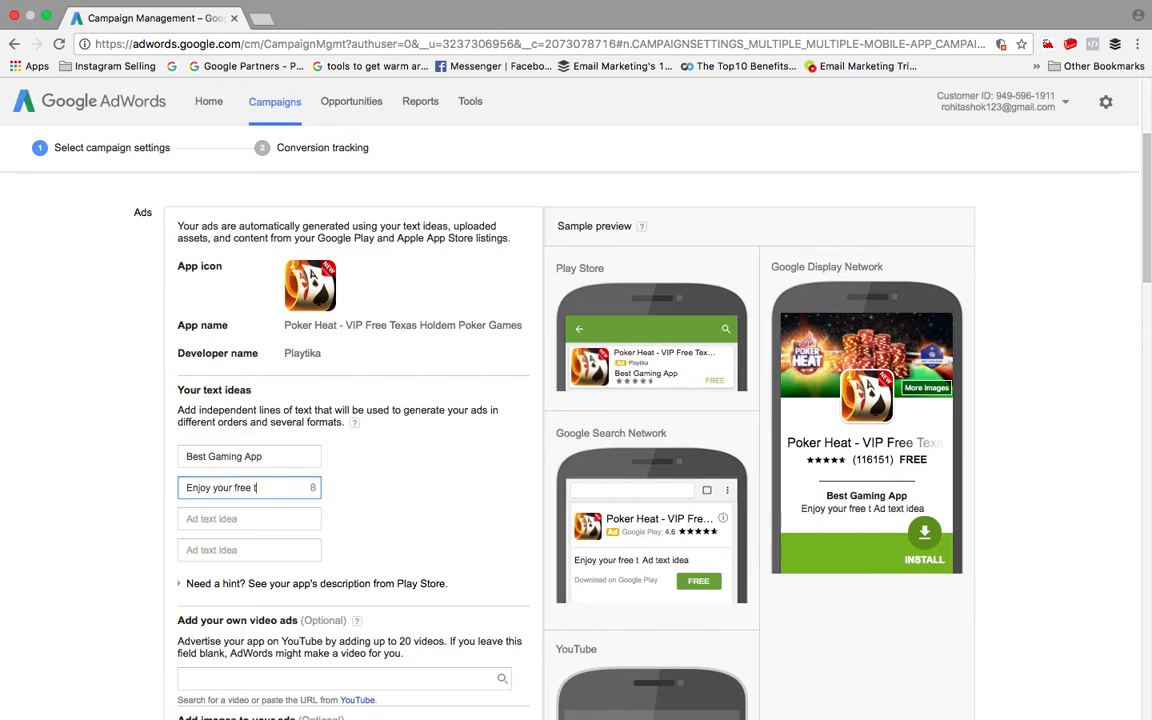
text(me)
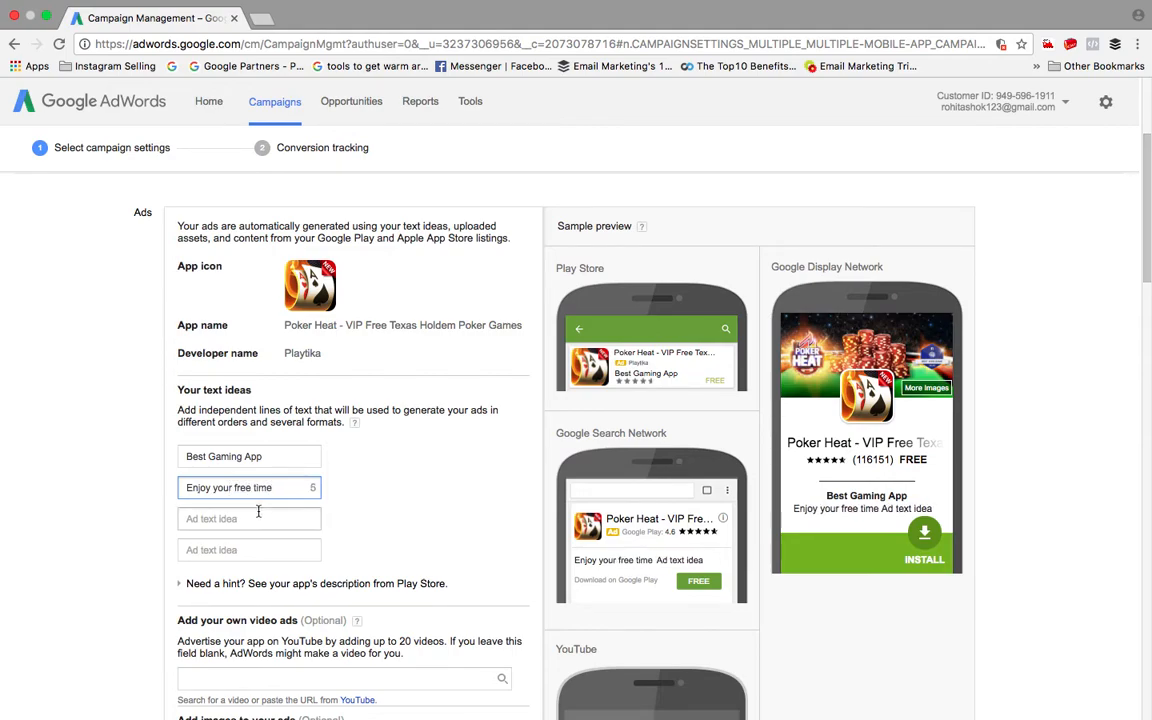
click(249, 518)
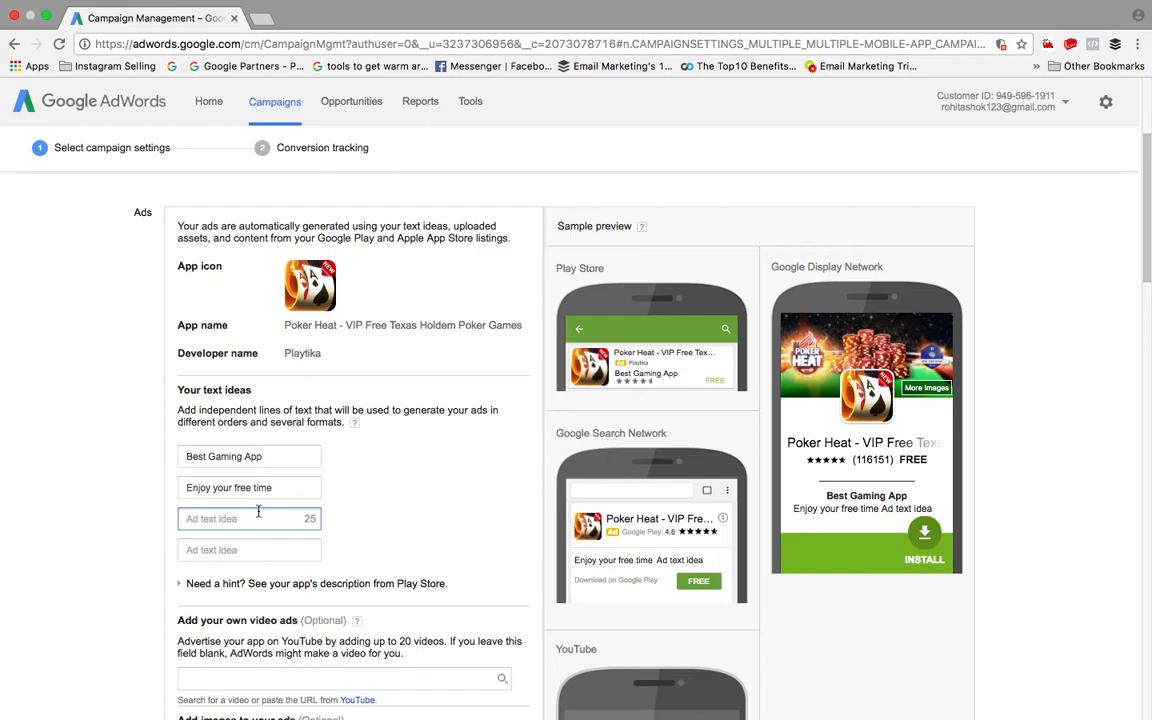
text(No way you get rid)
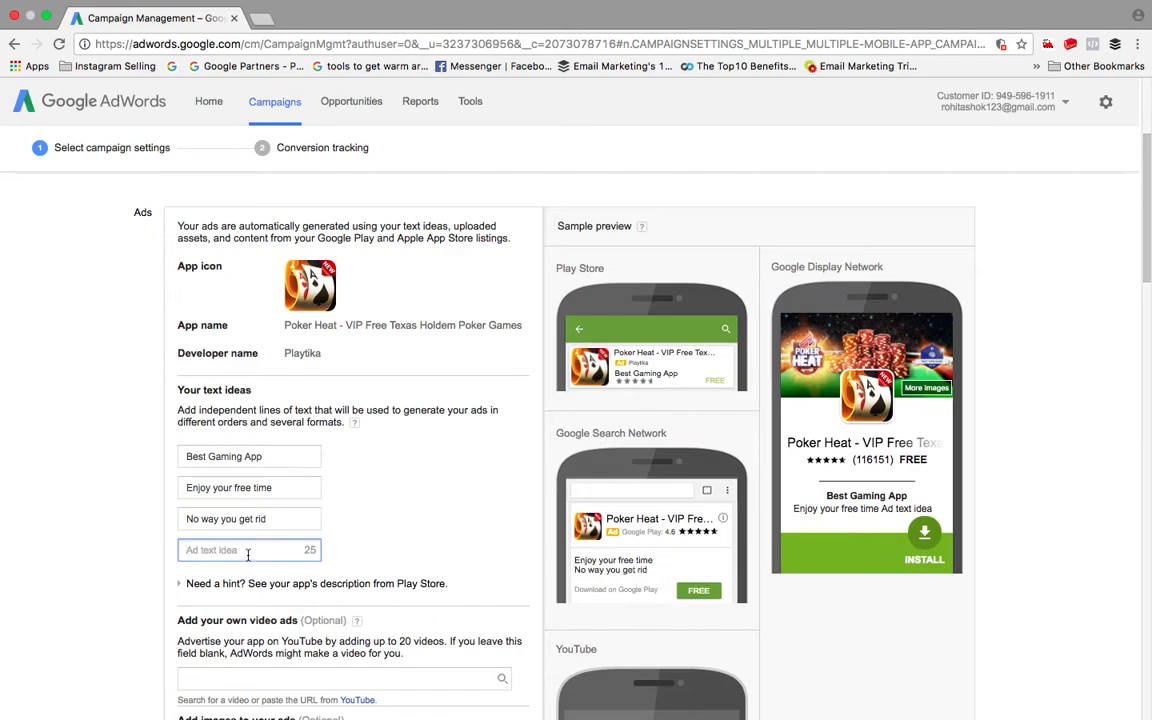
text(Hola)
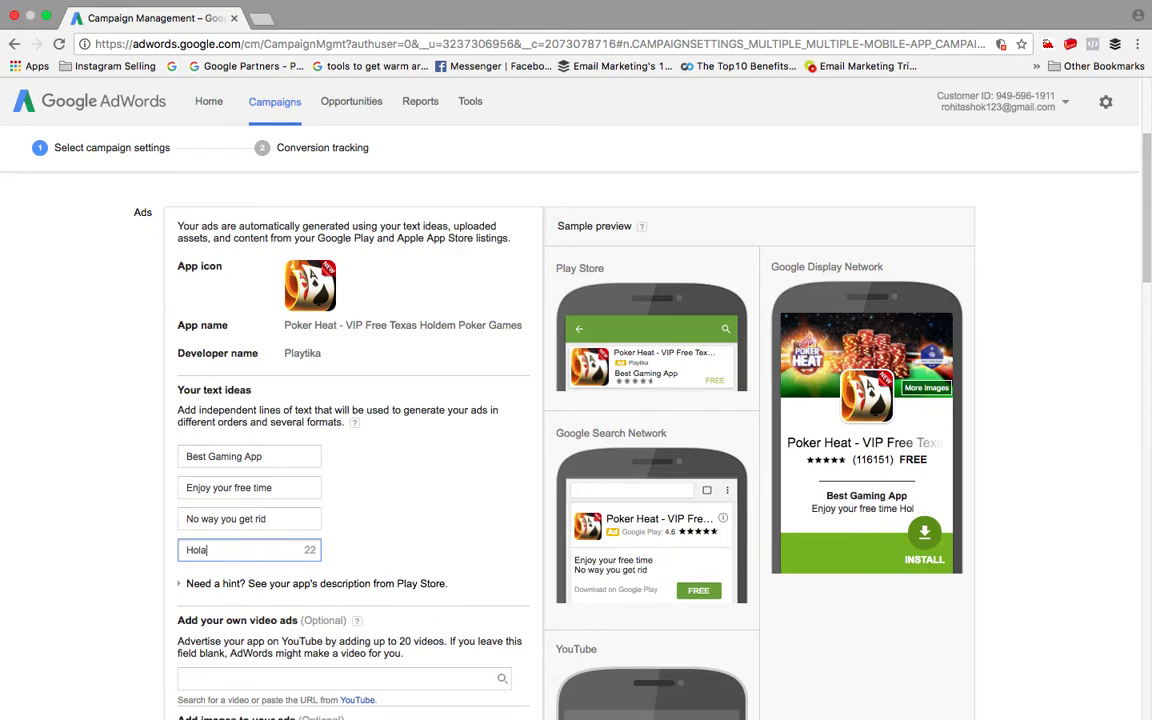
text(Y)
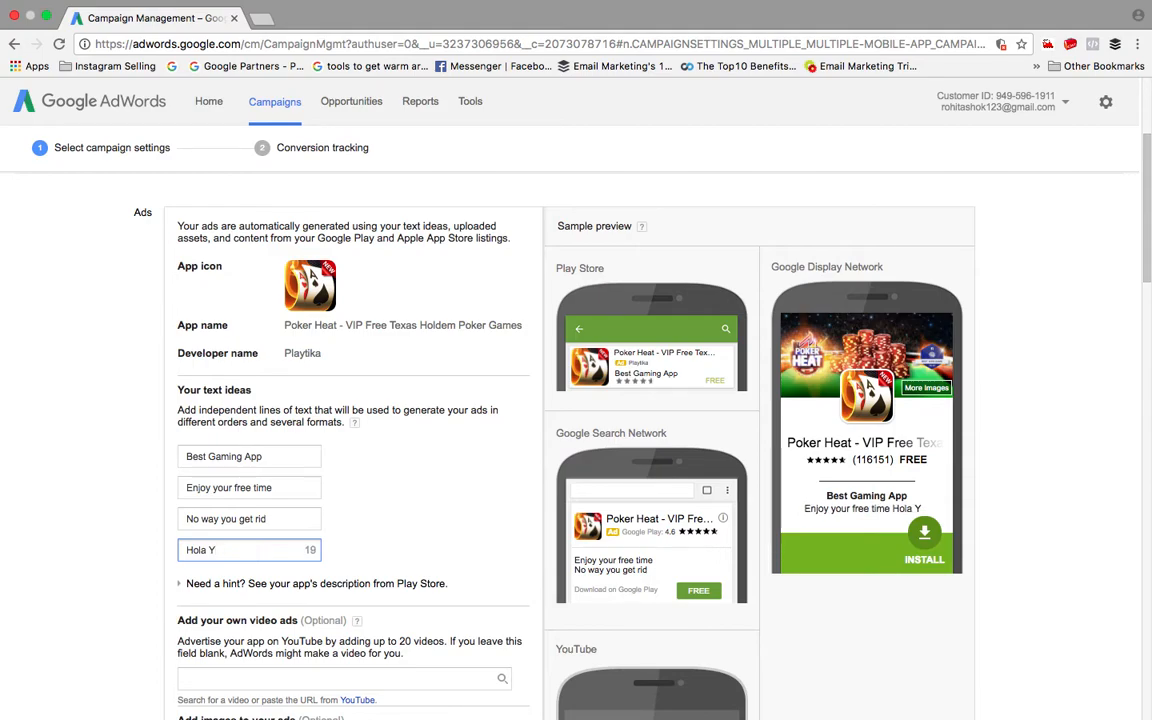
text(our day)
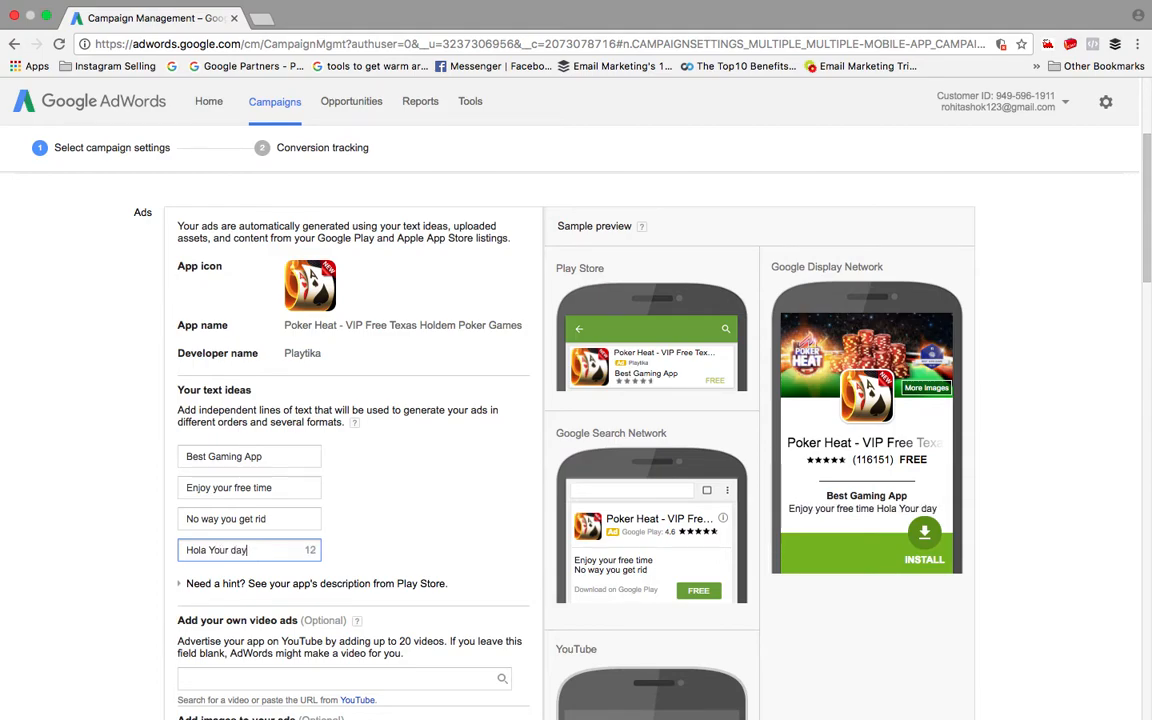
scroll(down, 3)
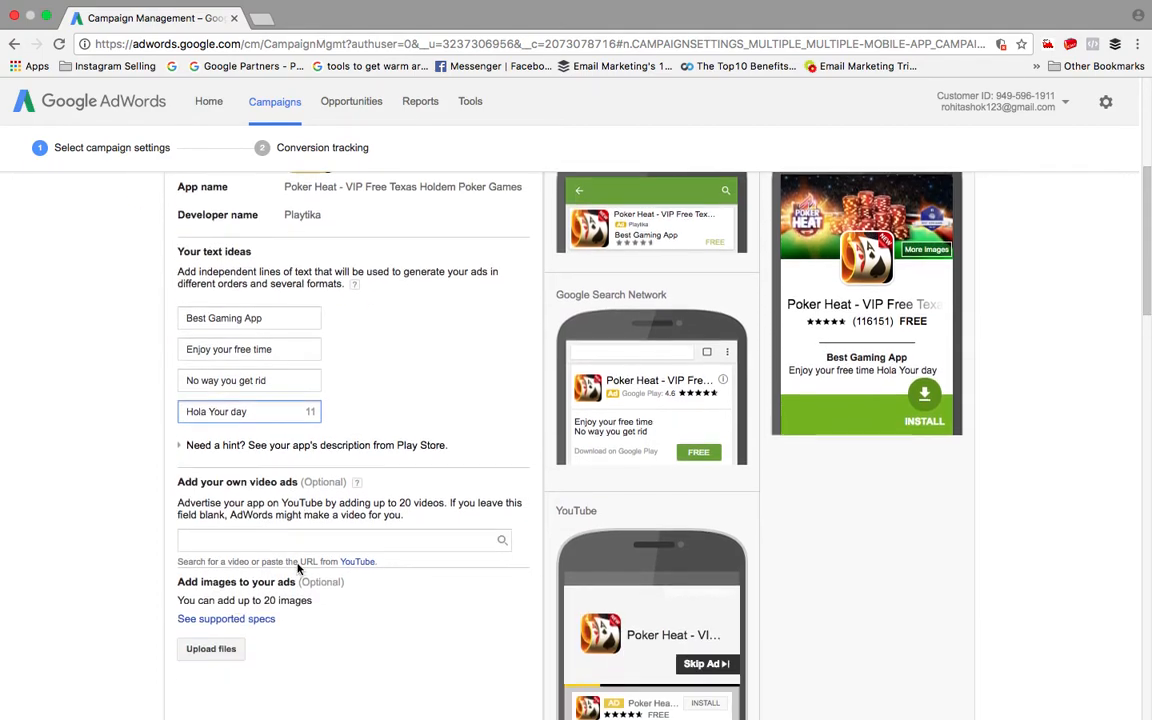
scroll(down, 3)
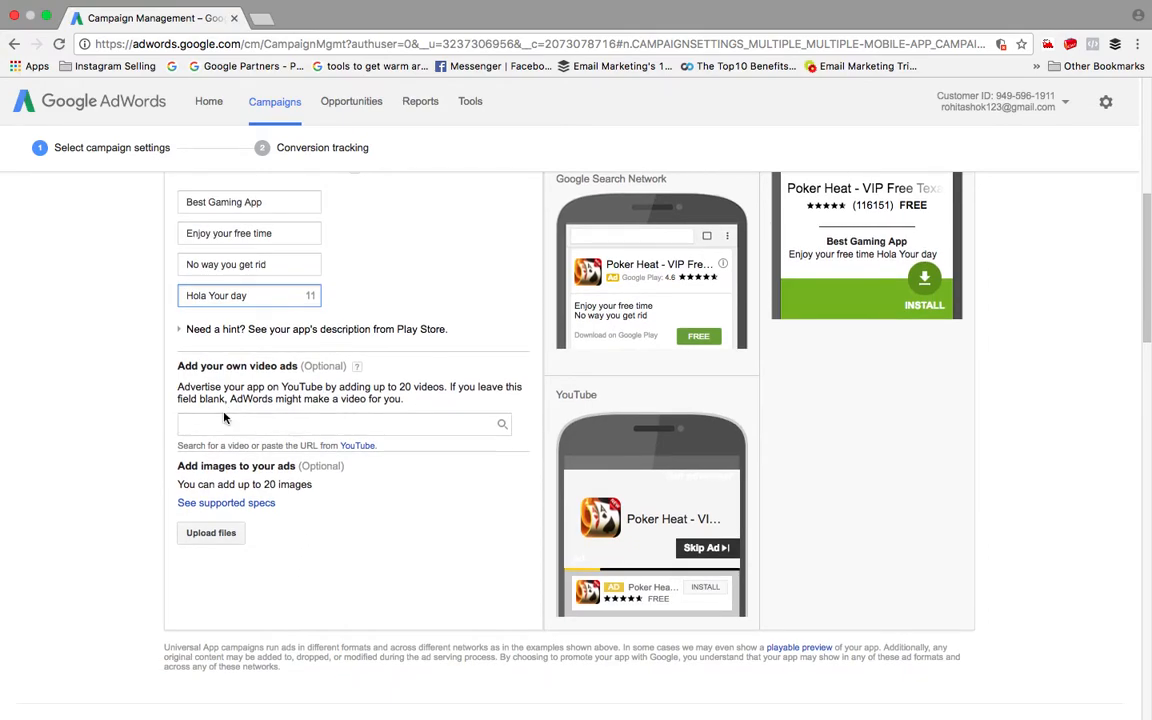
click(344, 424)
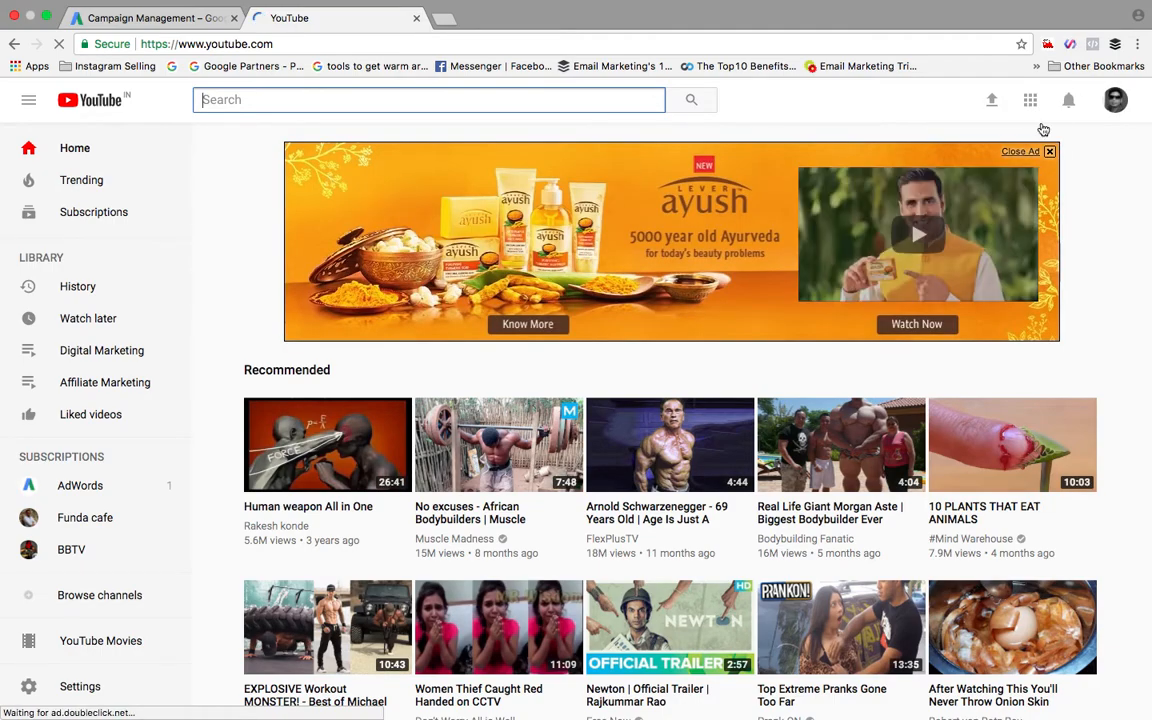
Step: Open 'How to set up dynamic ad customizers' from your YouTube channel, then return to AdWords
click(1115, 99)
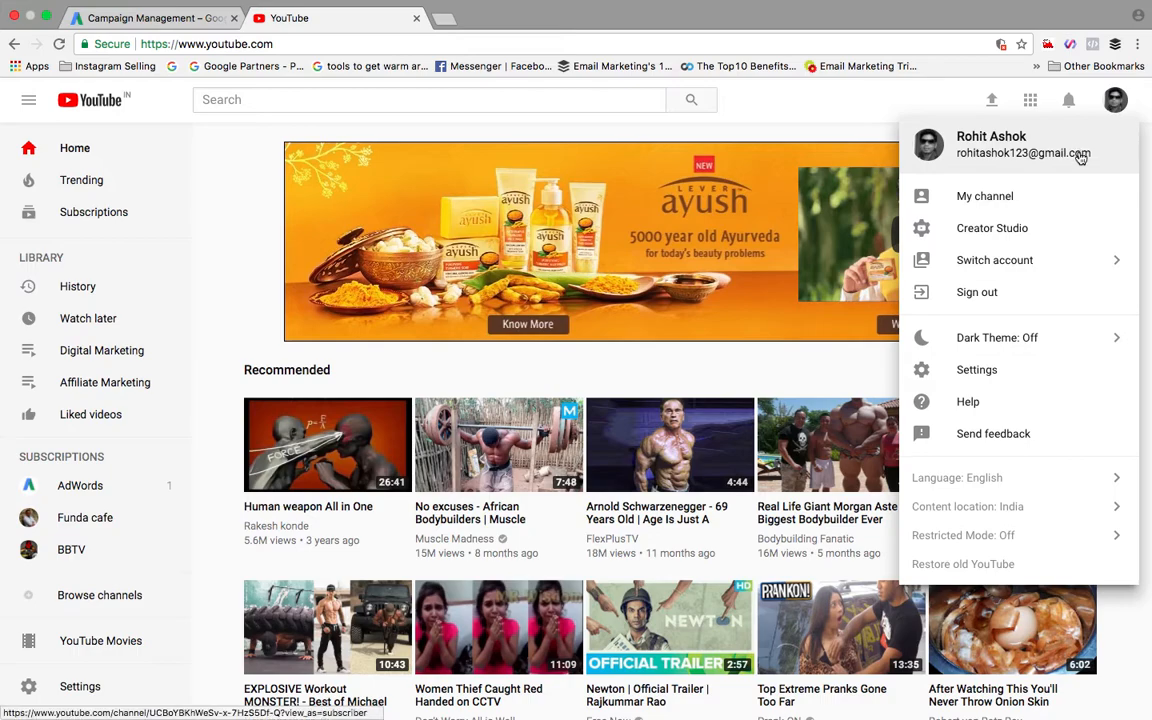
click(984, 195)
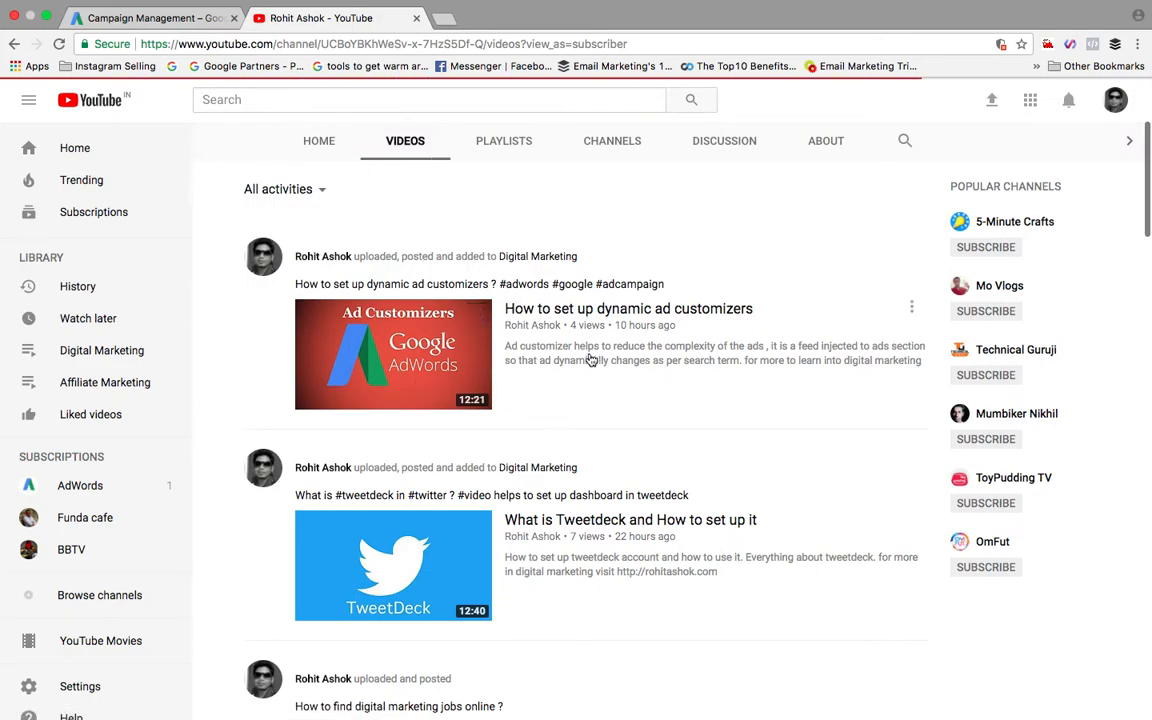
click(393, 354)
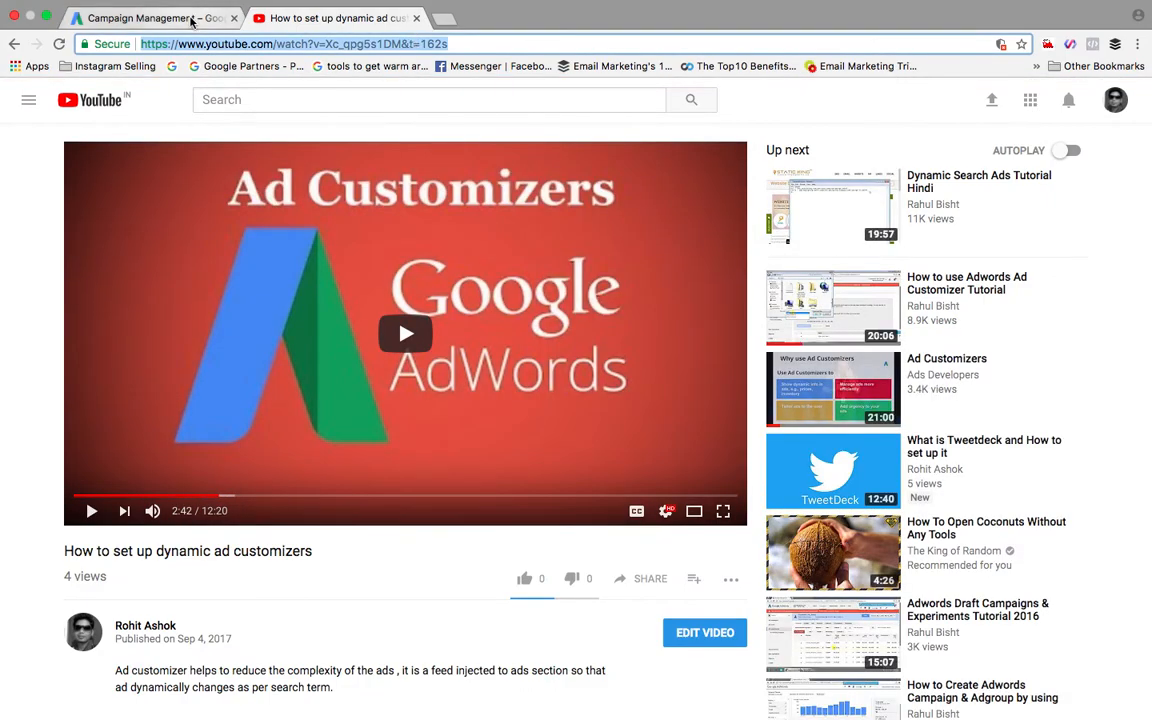
click(150, 18)
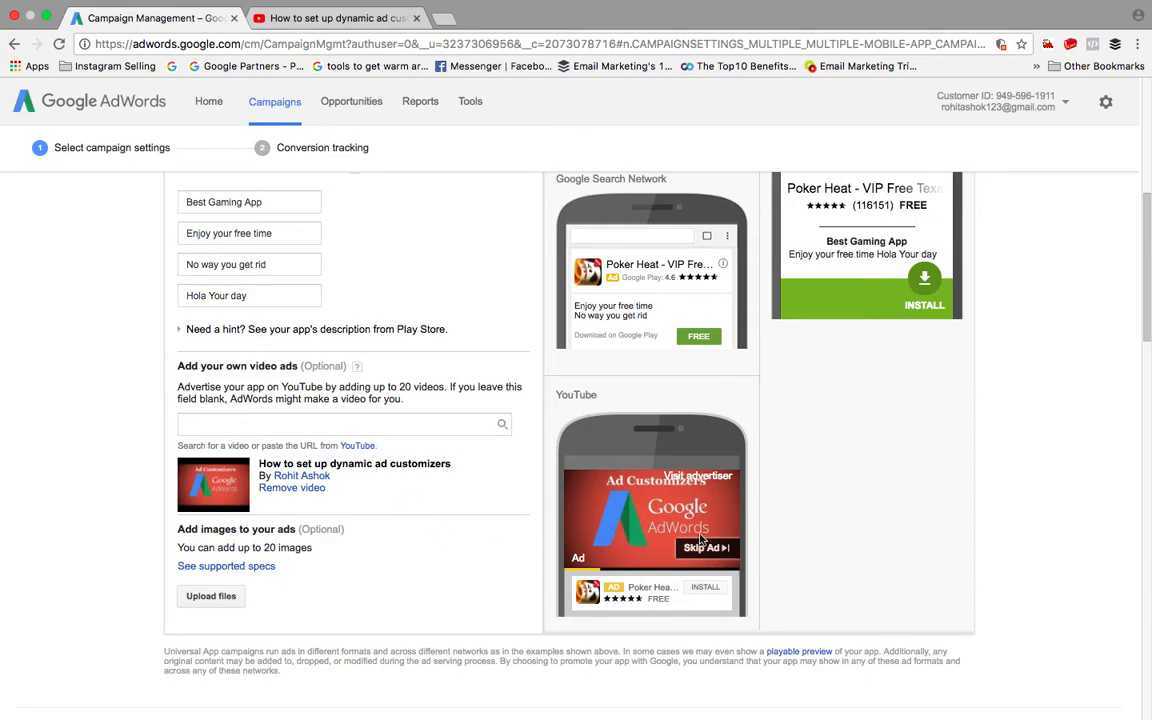
mouse_move(273, 413)
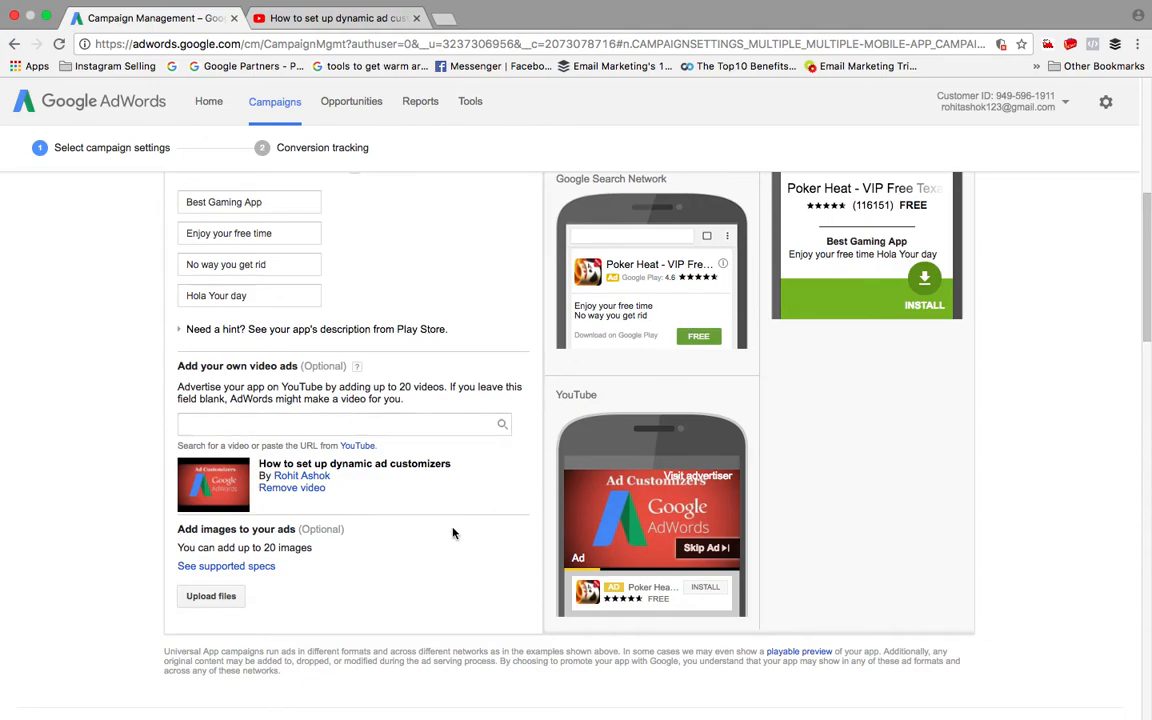
Step: Paste the dynamic ad customizers video URL into the campaign's video ads box
scroll(down, 3)
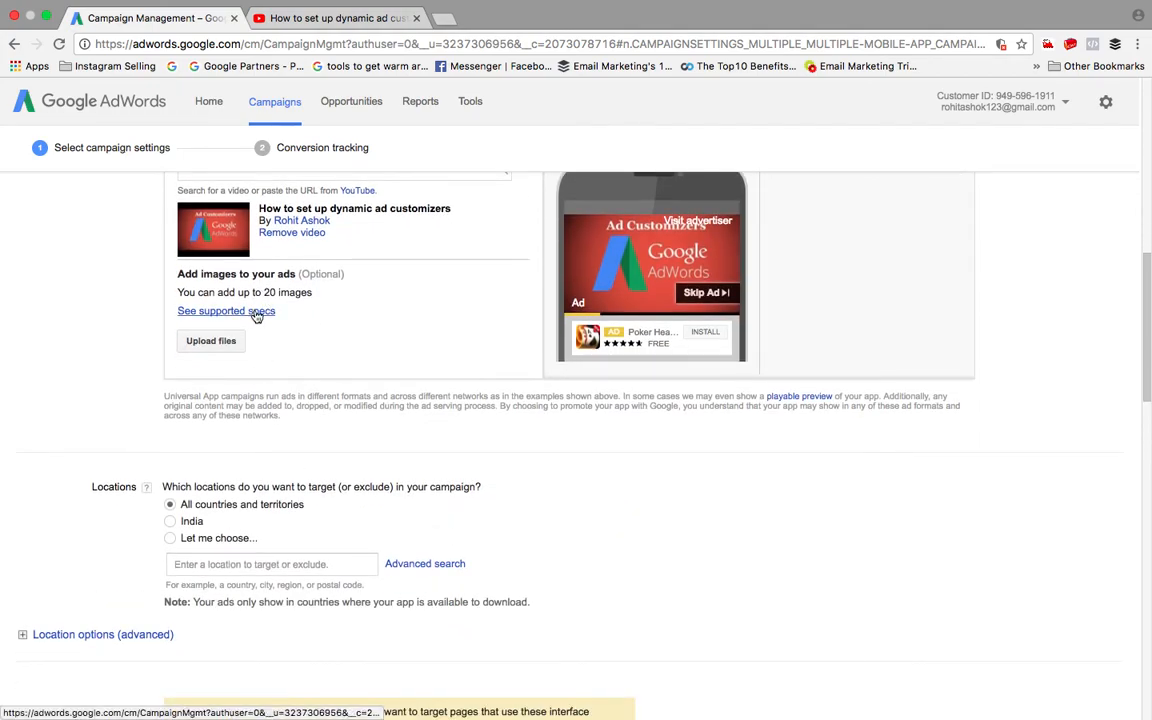
click(226, 310)
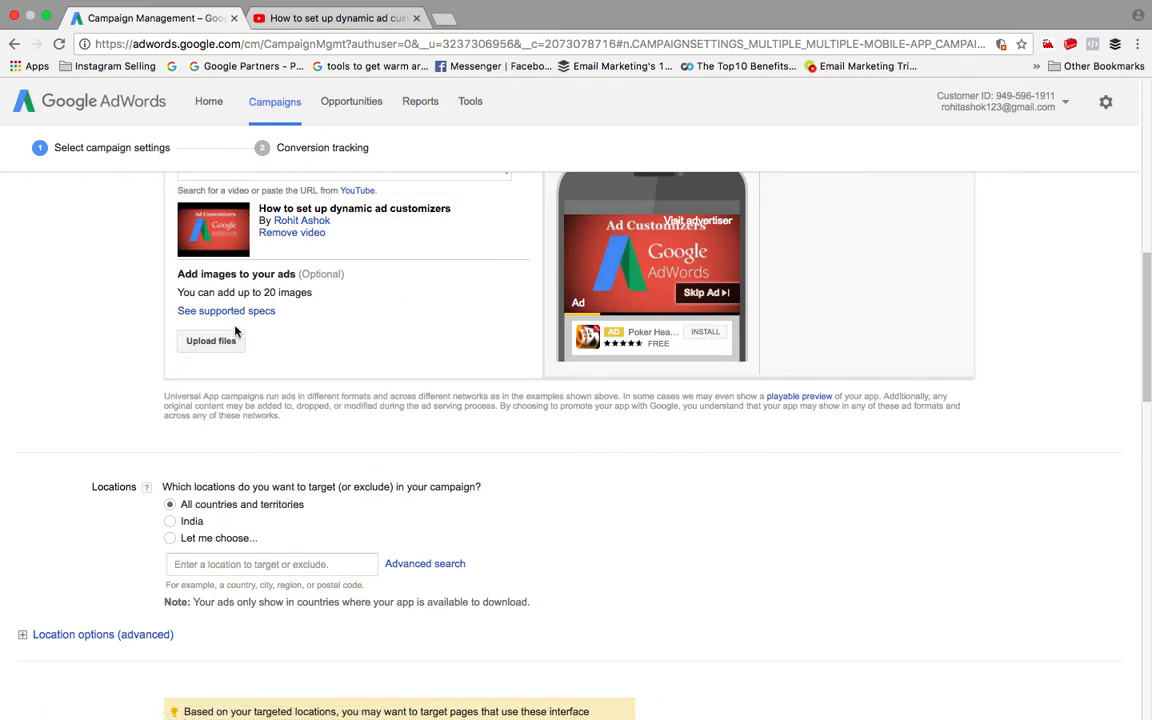
click(210, 340)
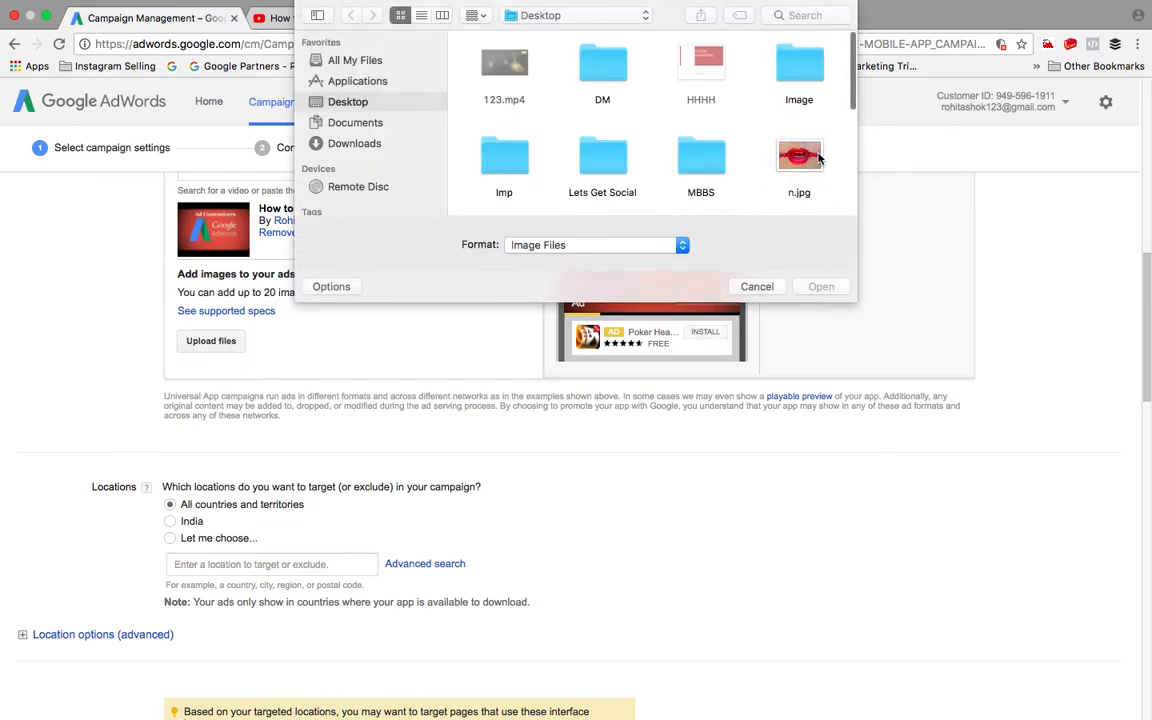
Step: Upload Screen Shot 2017-09-05 at 10.00.52.png from the Desktop as an ad image
scroll(down, 3)
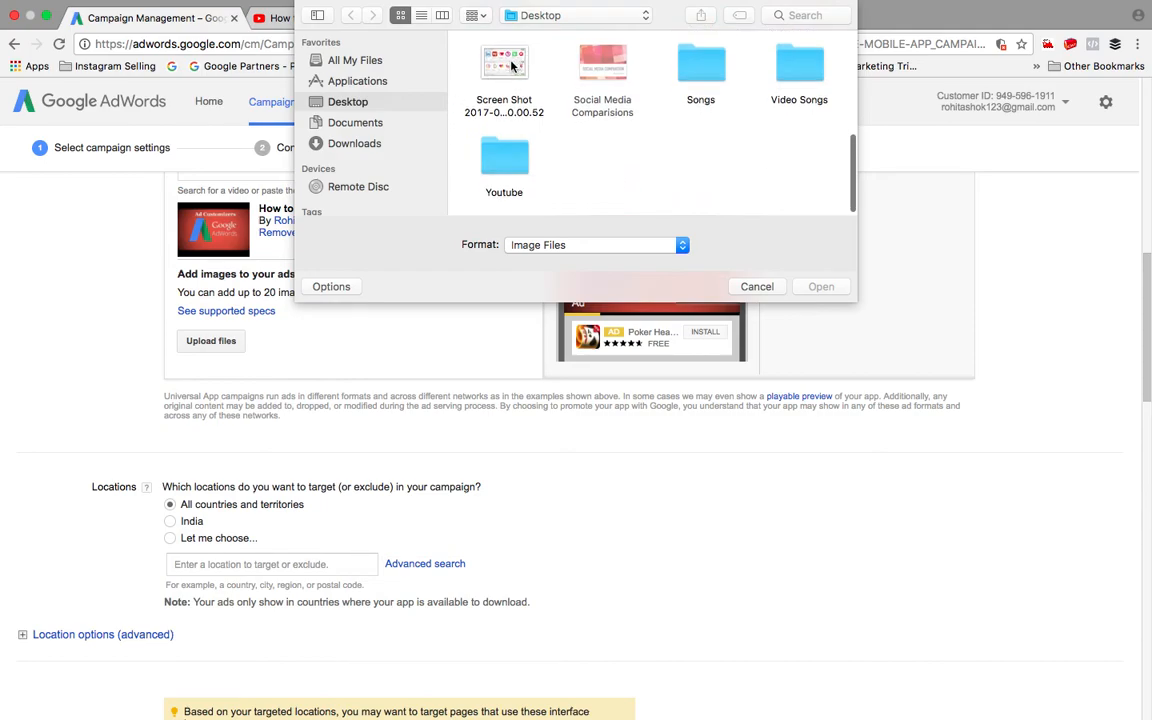
click(757, 286)
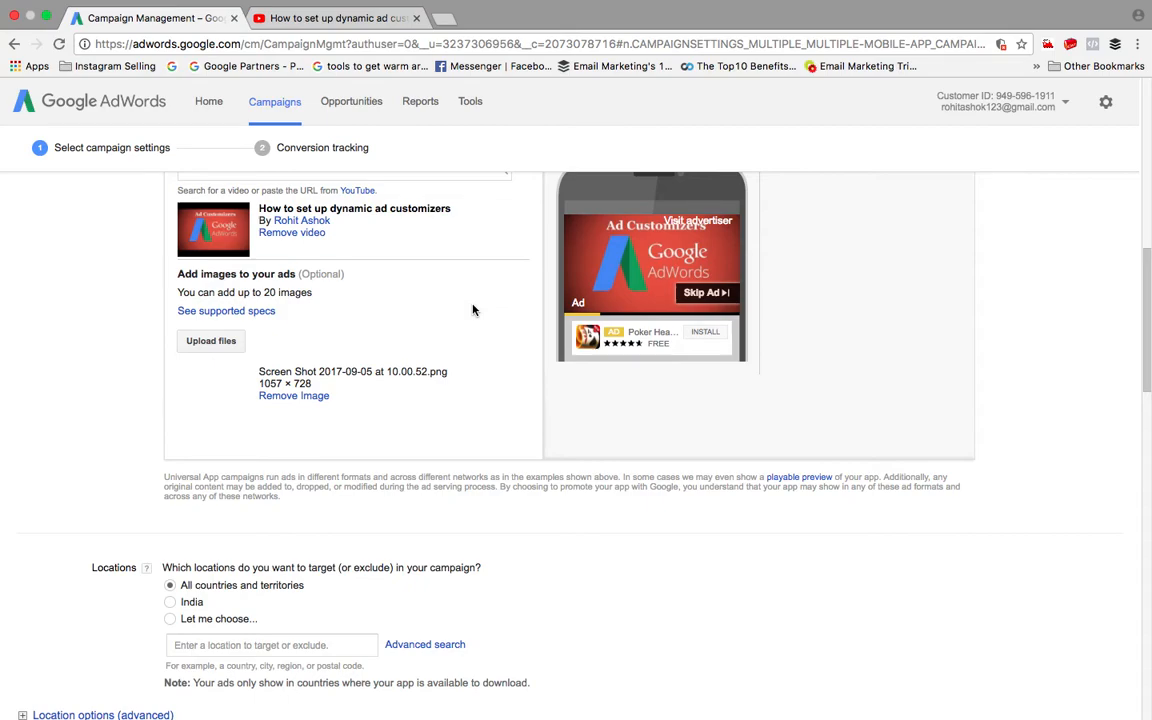
scroll(up, 3)
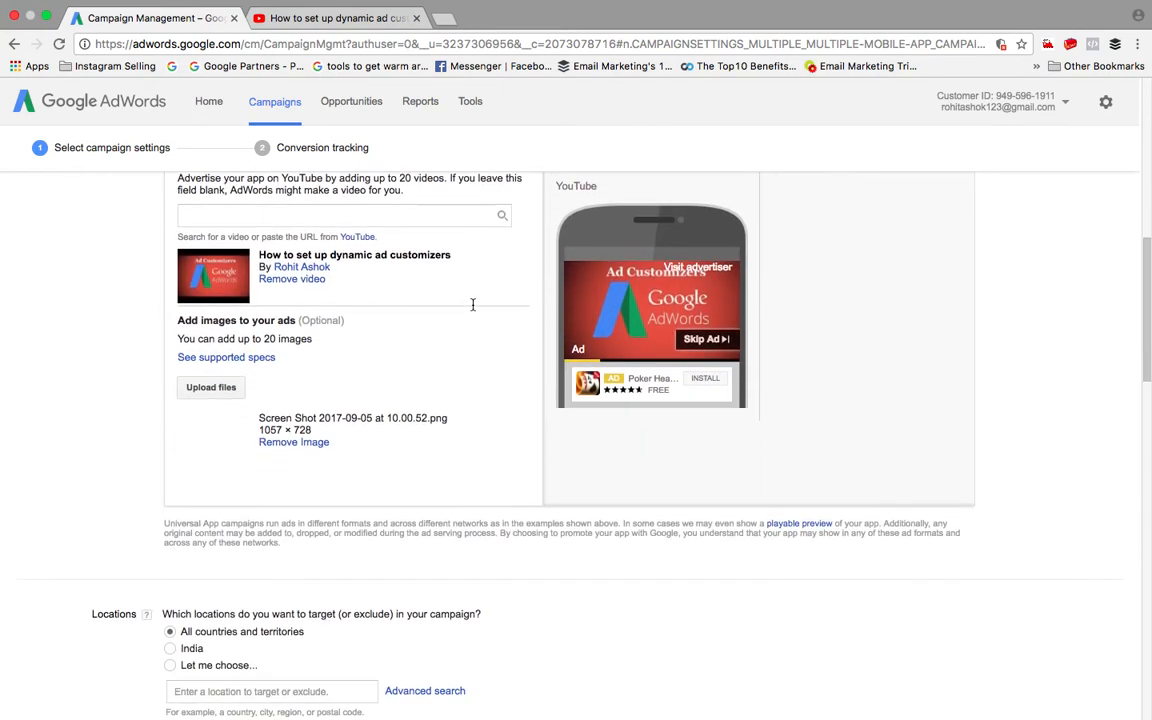
scroll(down, 3)
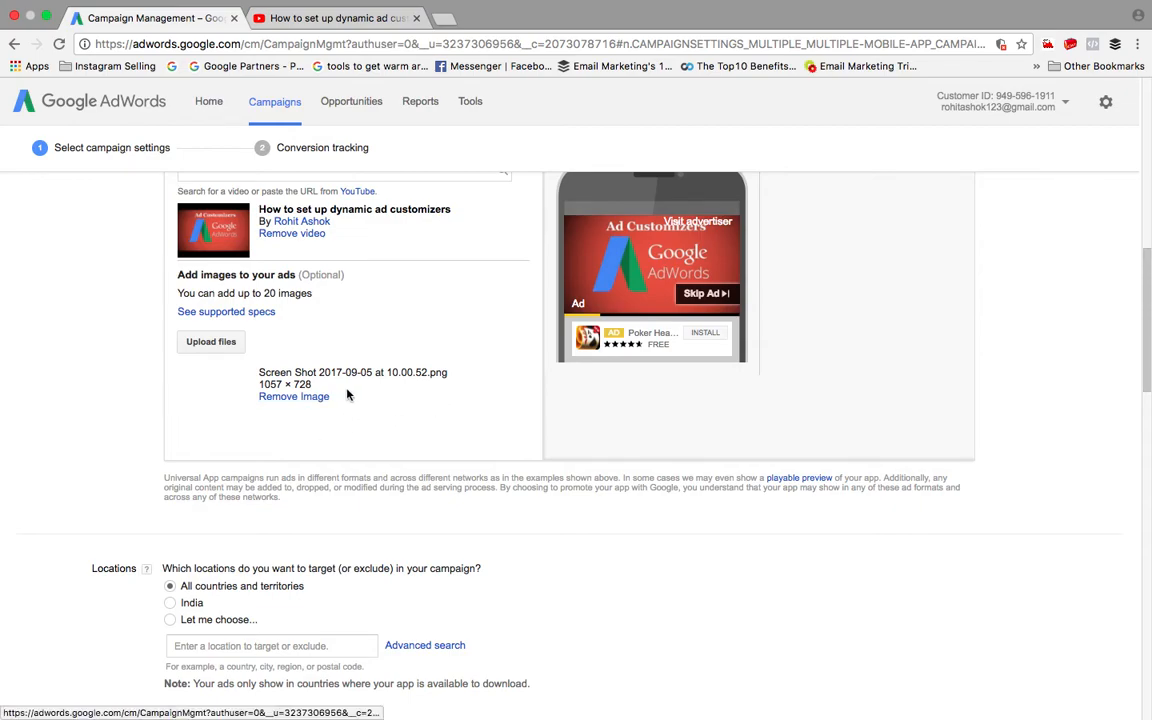
mouse_move(223, 418)
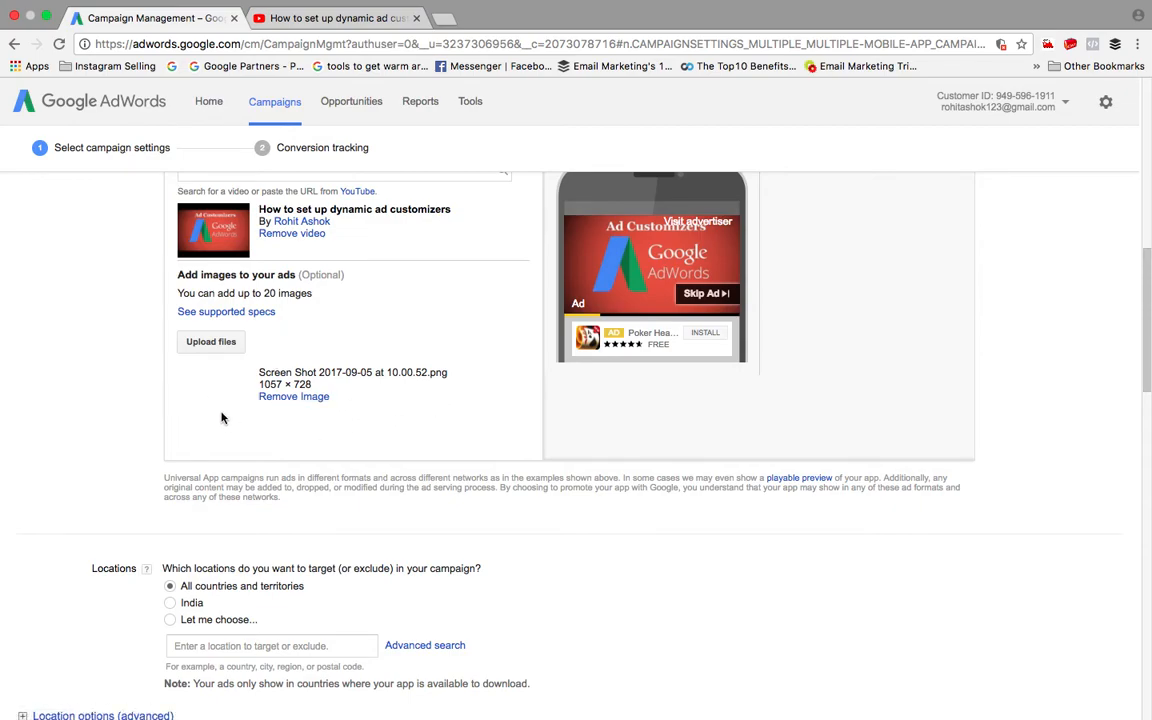
scroll(up, 3)
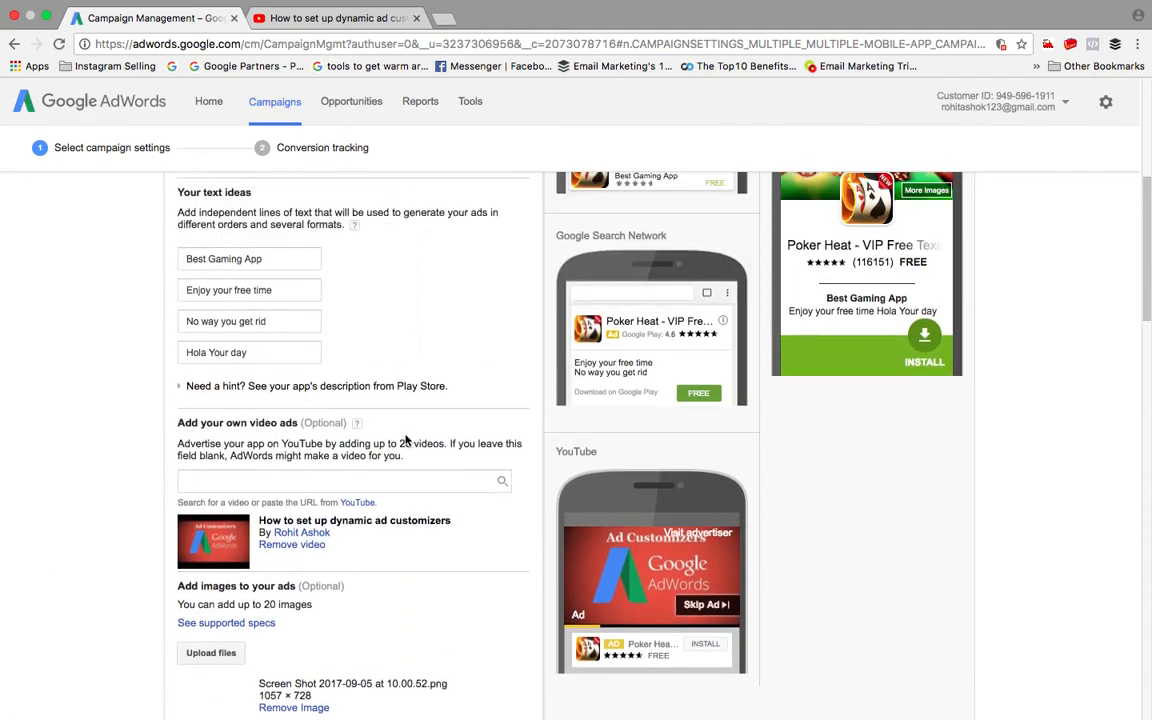
scroll(down, 3)
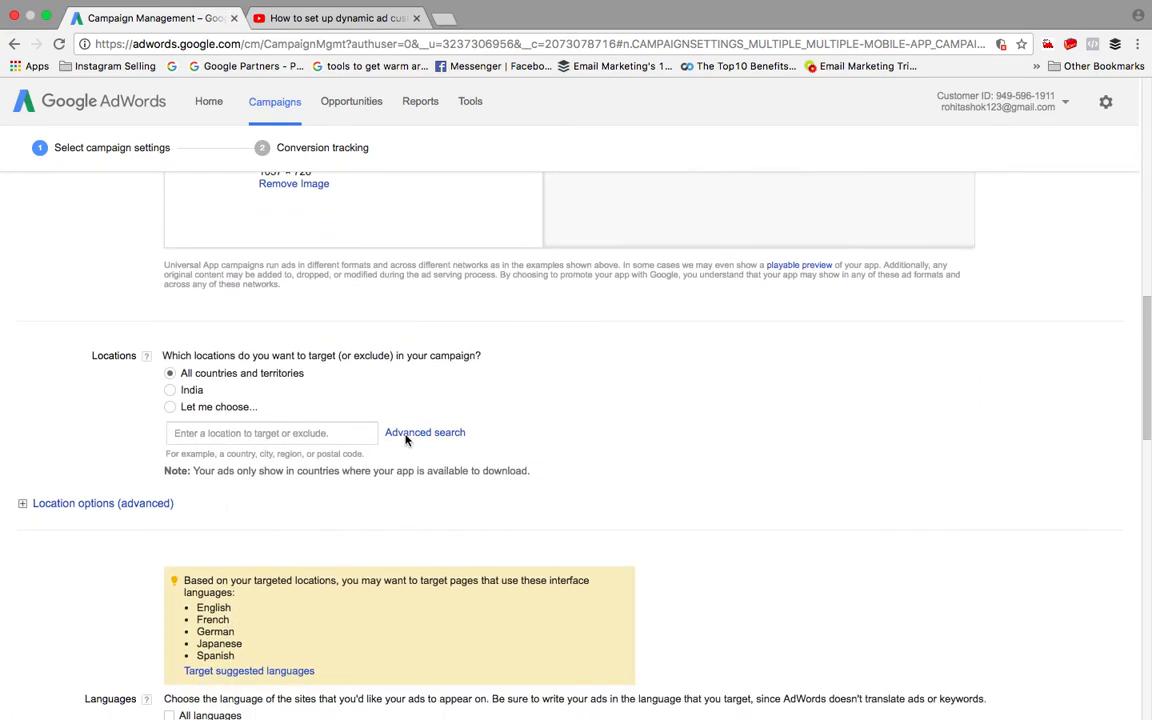
Step: Enter 15 as the target cost-per-install bid and 2999 as the daily budget
scroll(down, 3)
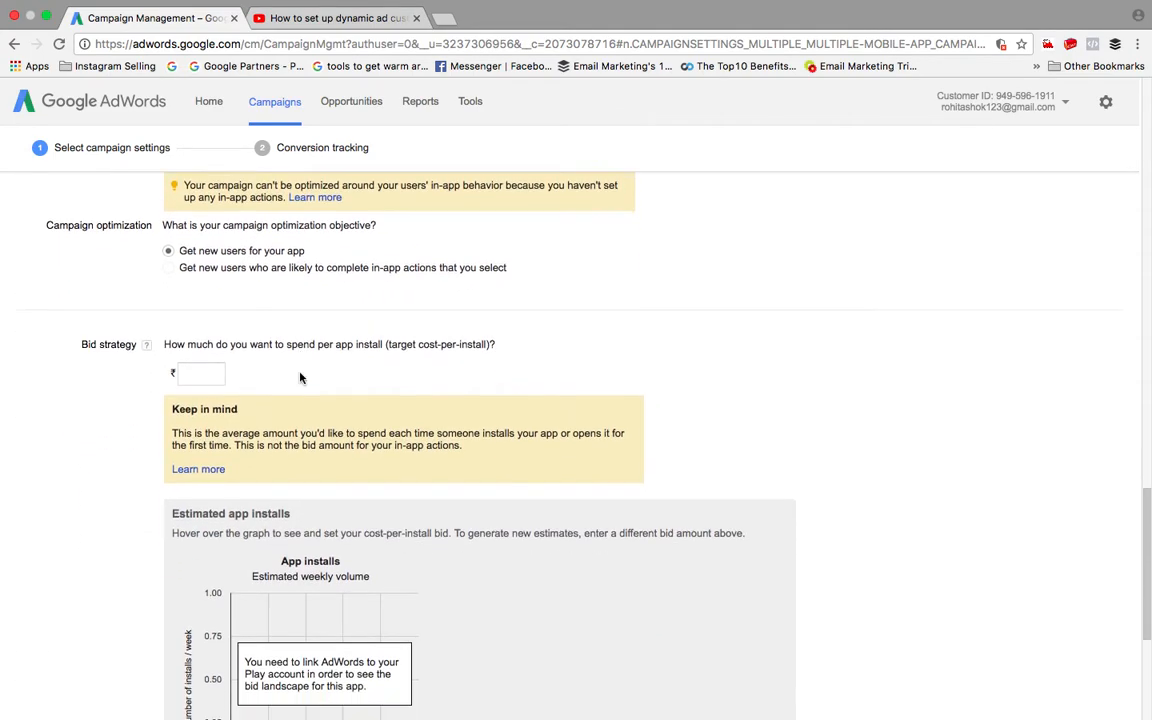
scroll(up, 3)
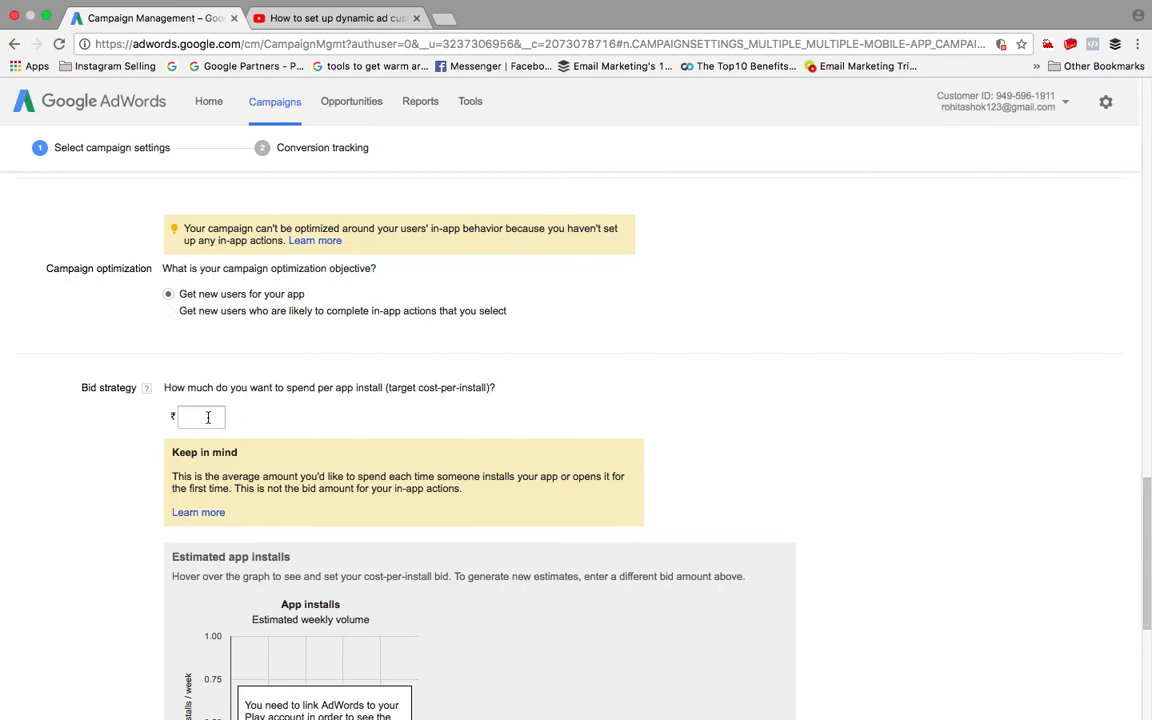
text(15)
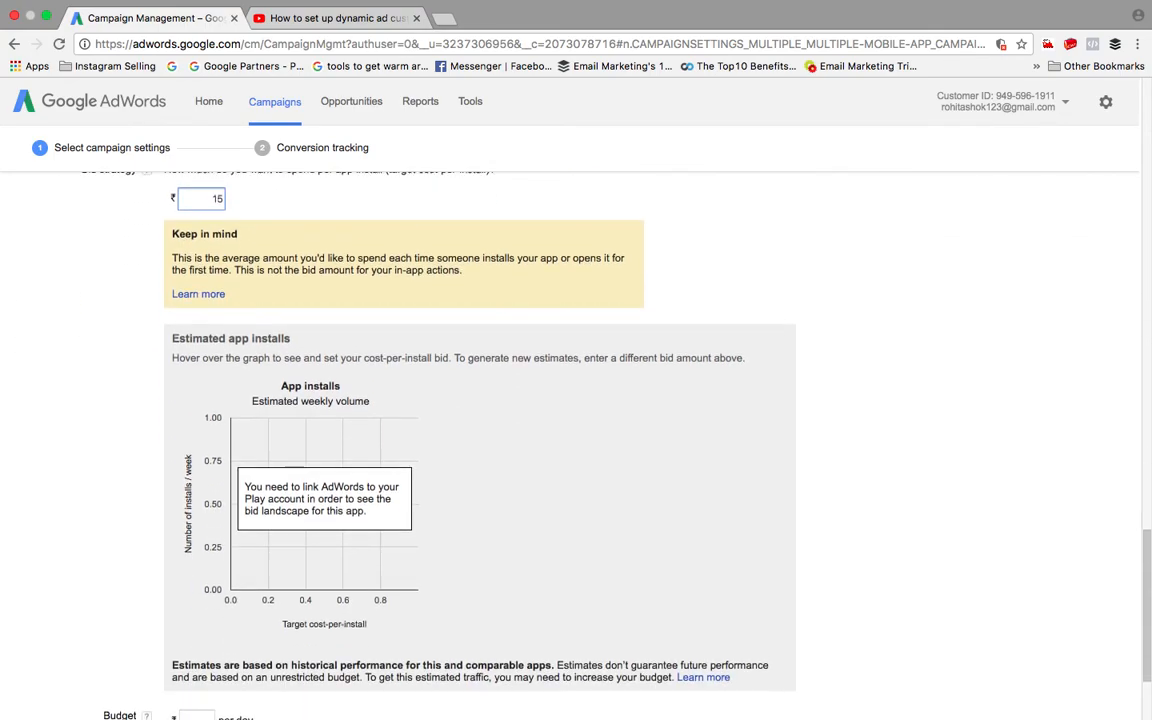
scroll(down, 3)
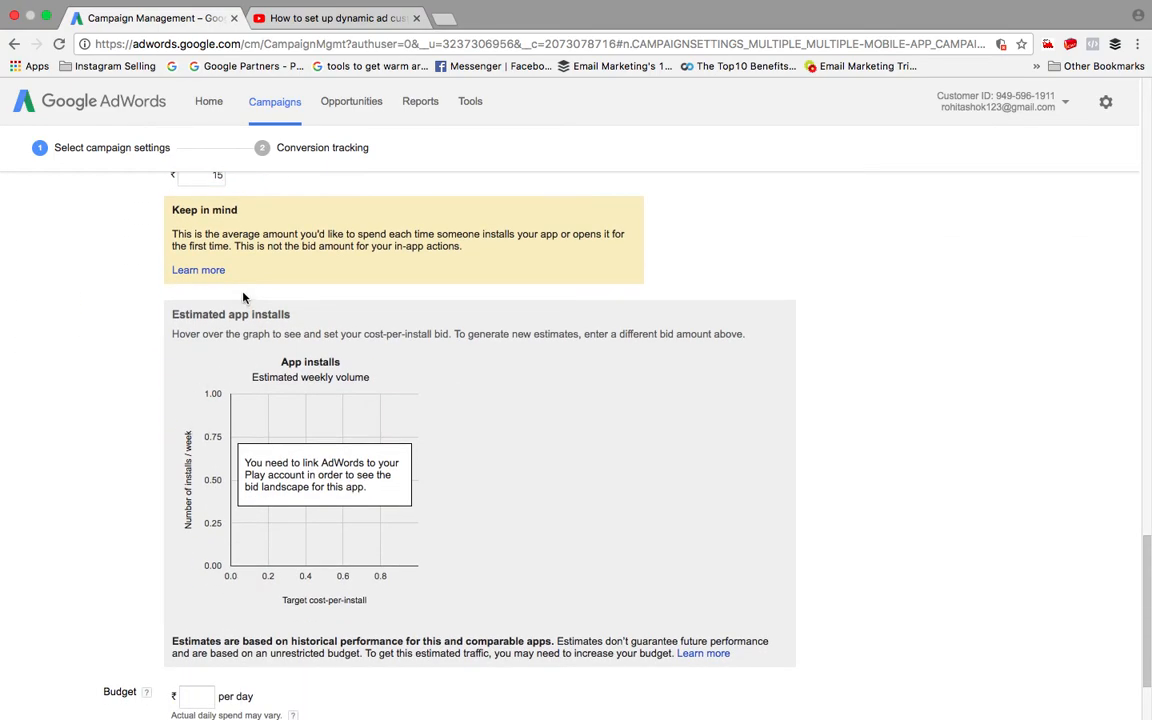
scroll(down, 3)
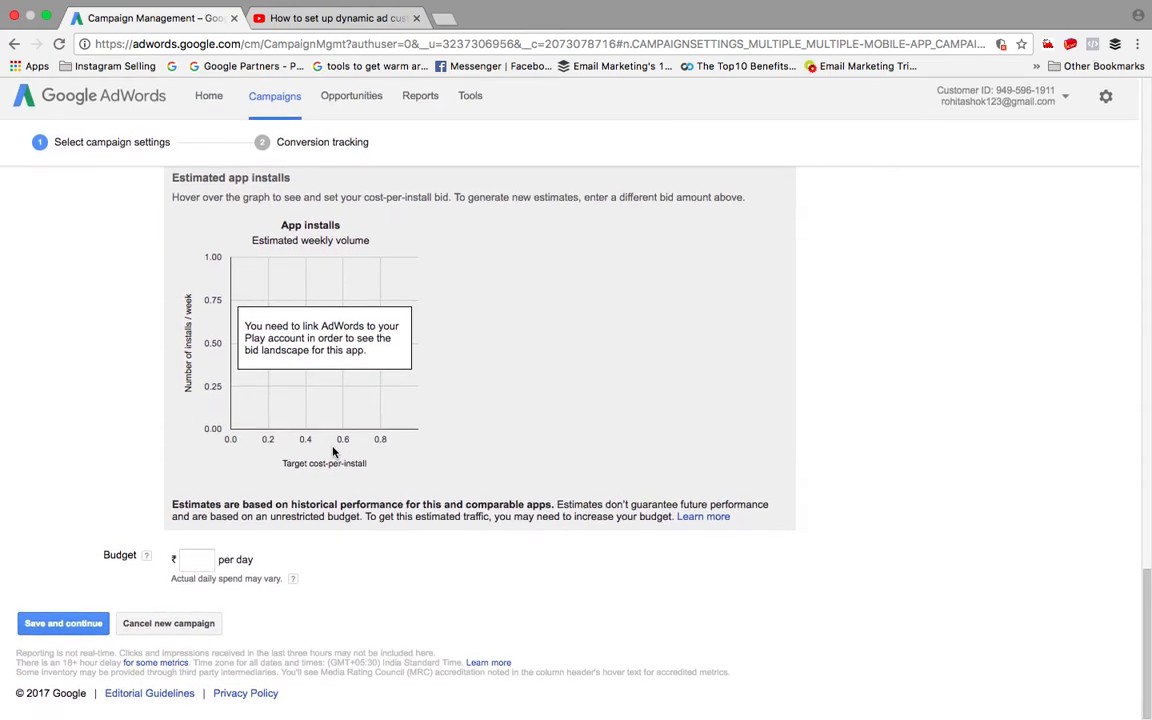
text(24)
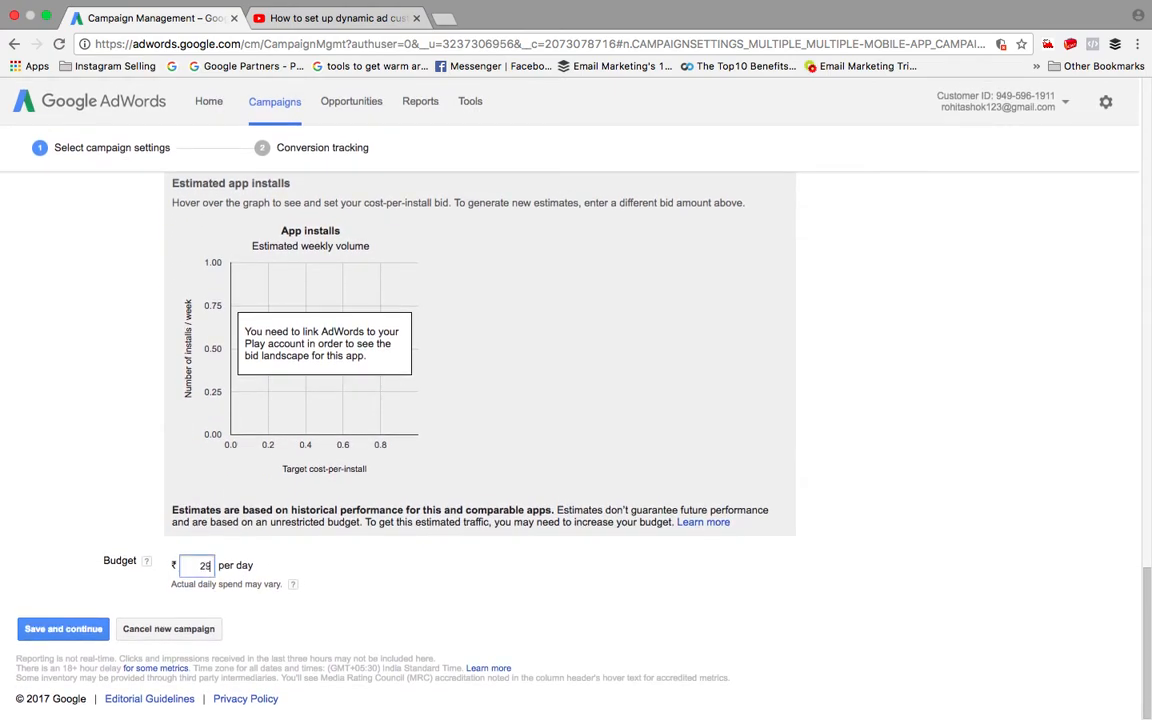
text(2999)
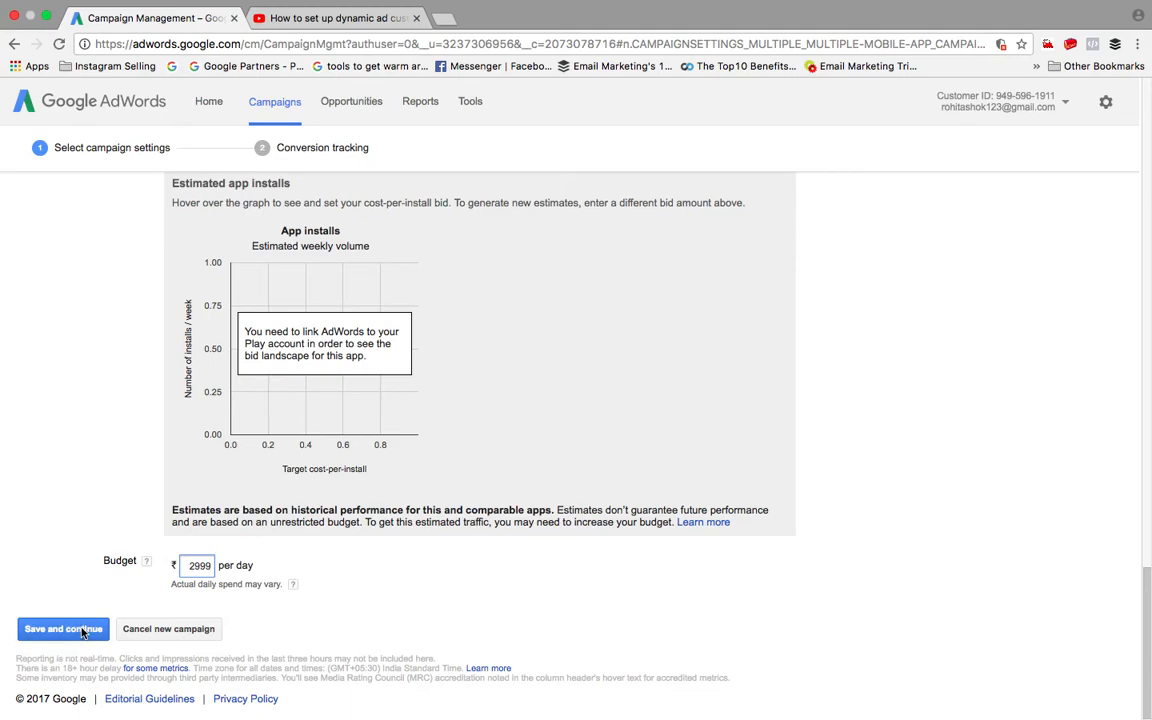
Step: Save the campaign settings and remove the ad image flagged as incompatible
click(62, 628)
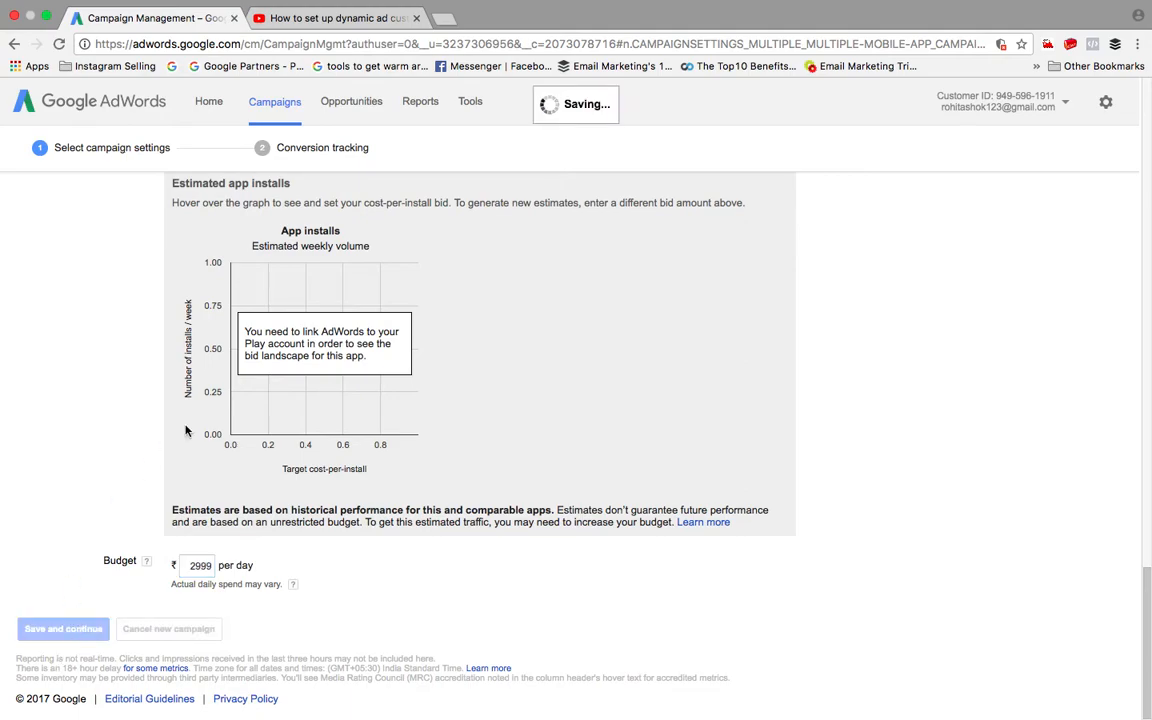
scroll(up, 3)
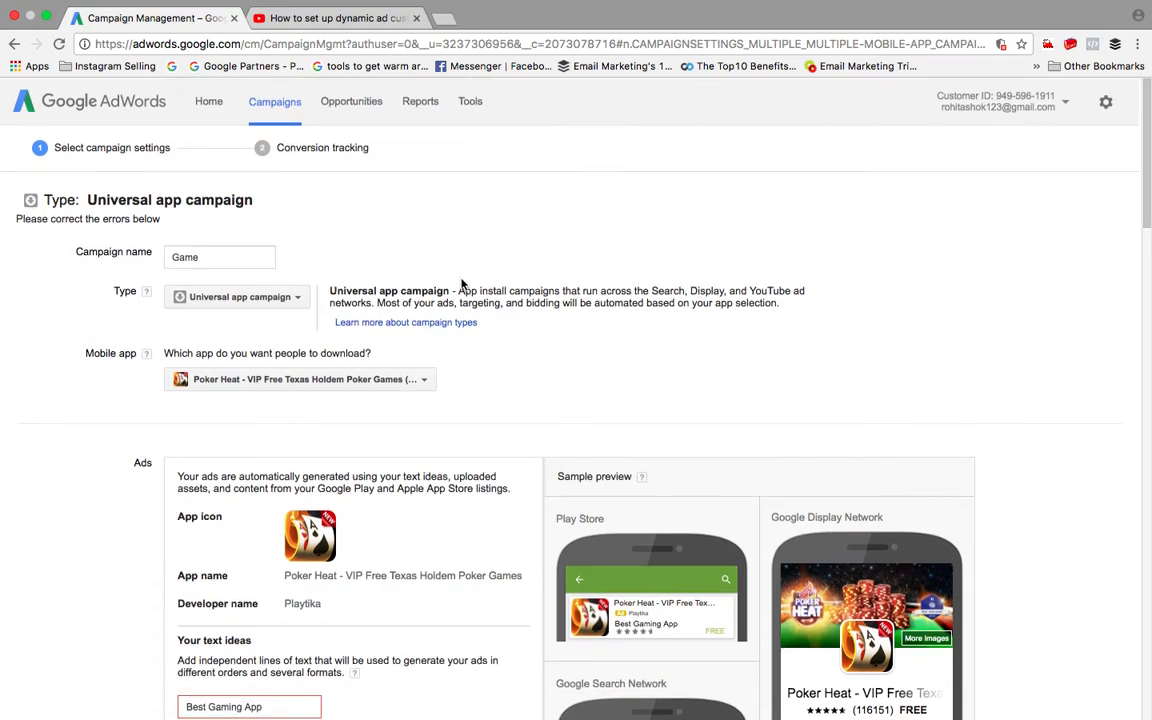
scroll(down, 3)
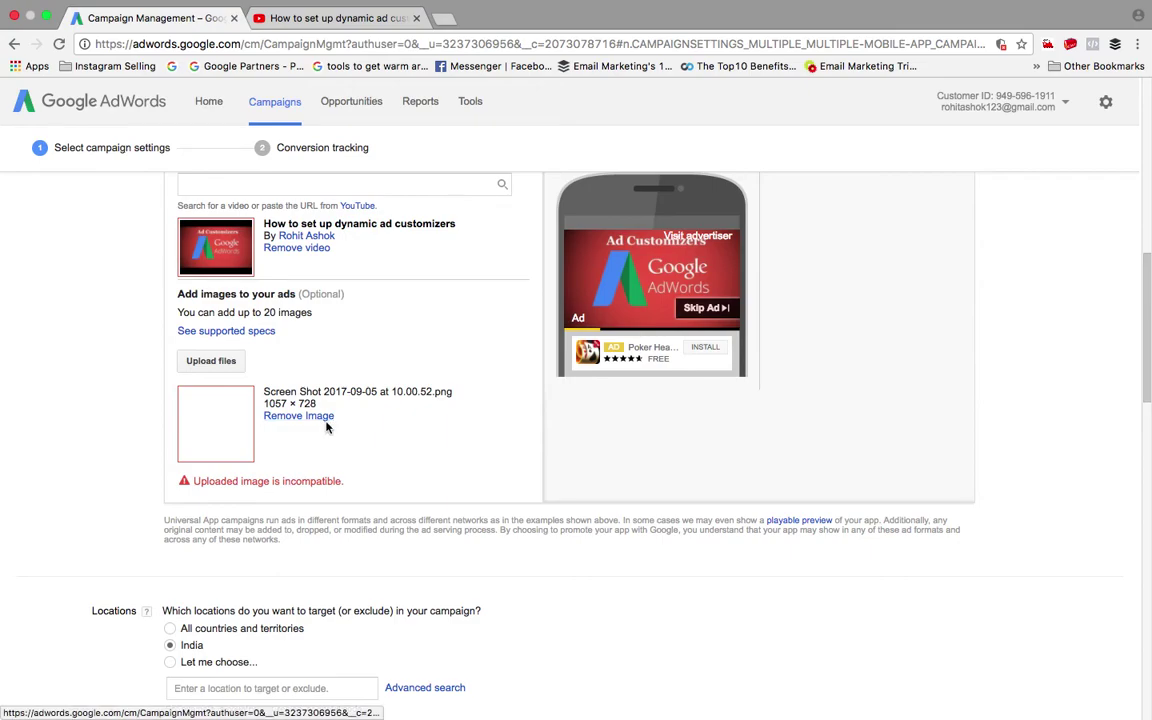
click(299, 415)
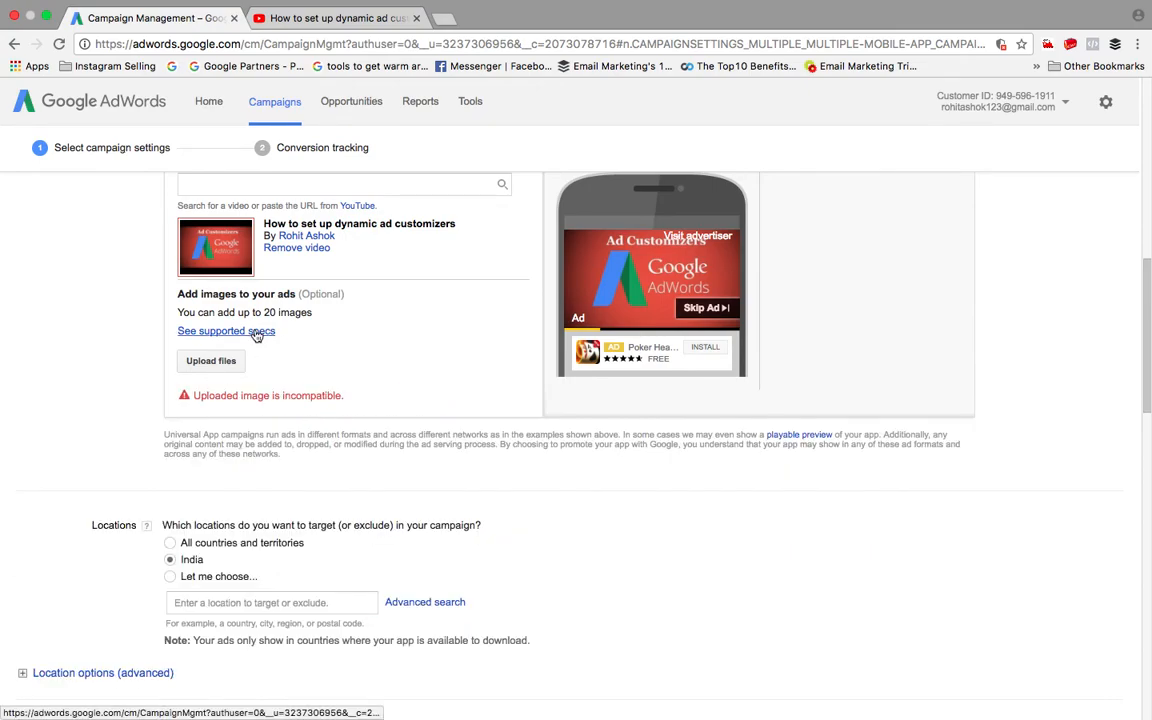
scroll(down, 3)
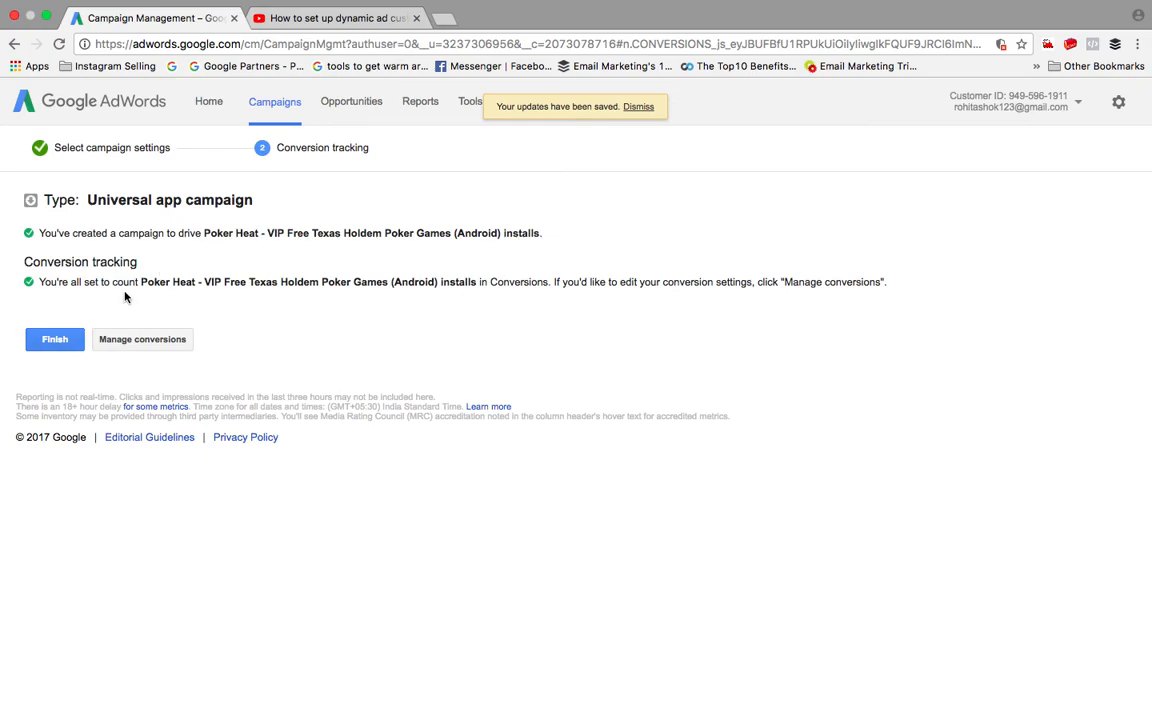
mouse_move(195, 303)
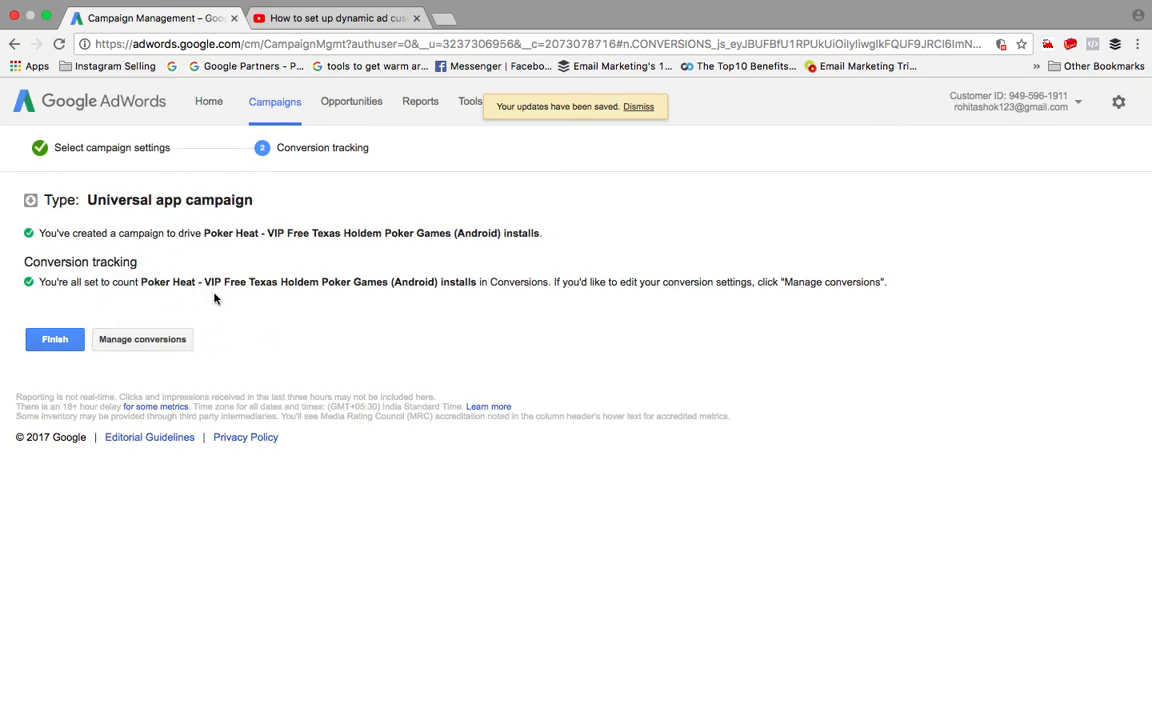
mouse_move(477, 284)
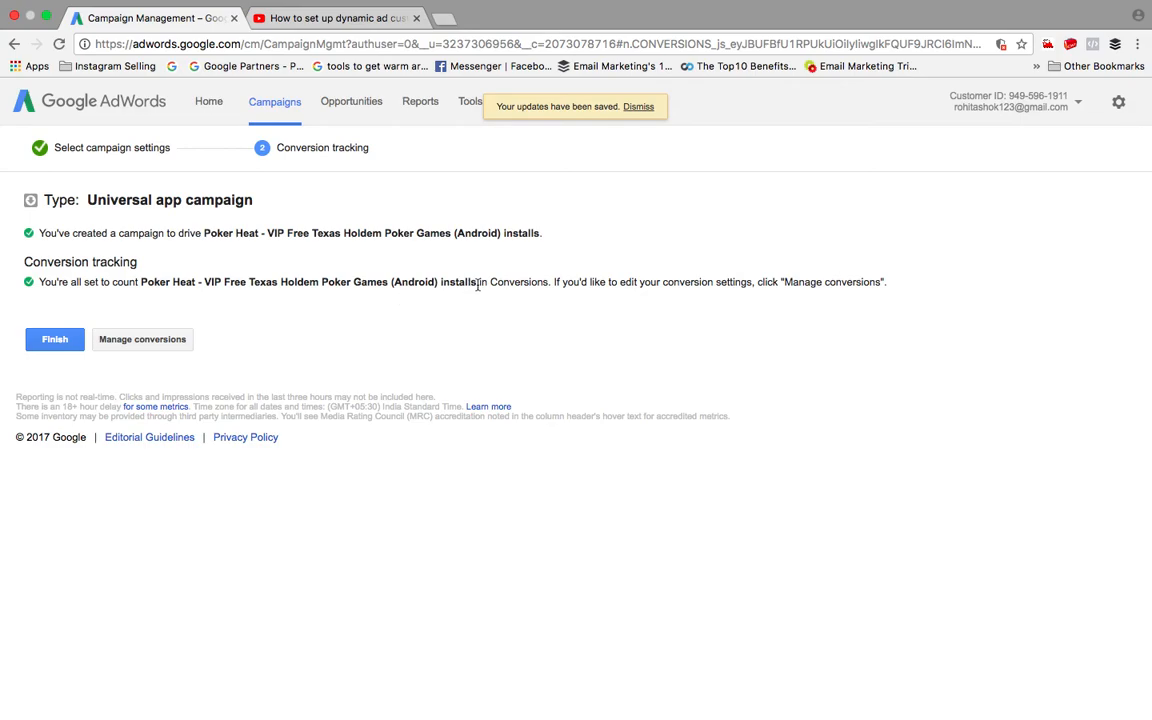
mouse_move(741, 322)
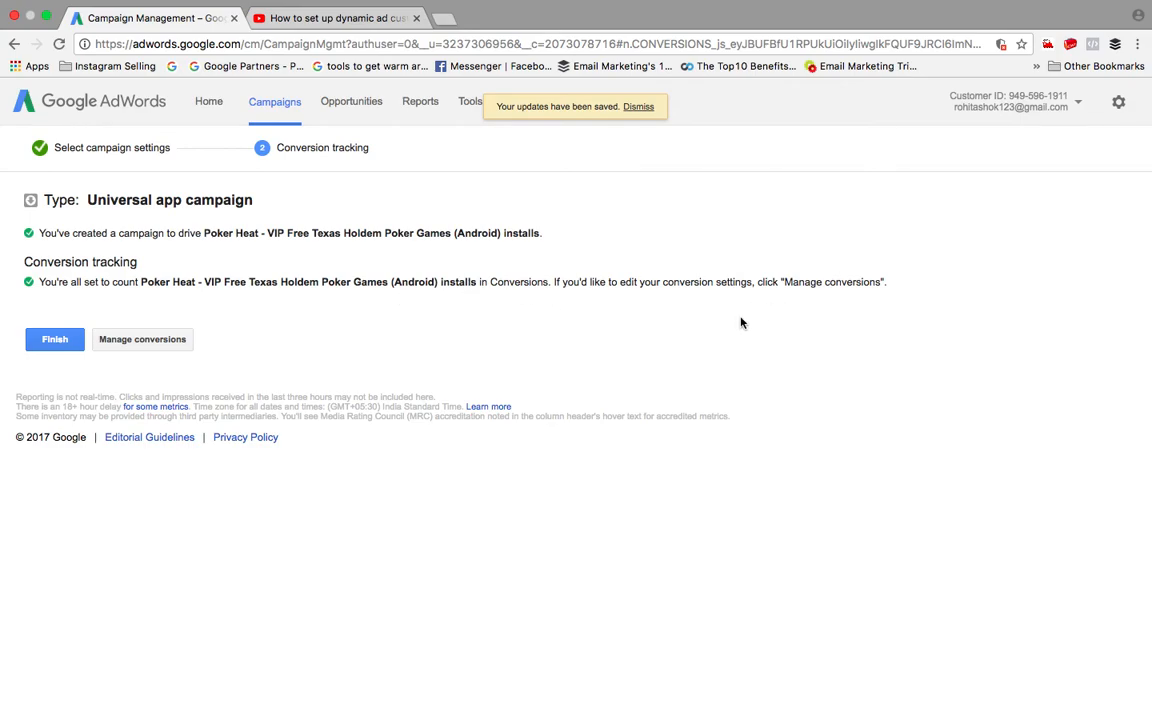
Step: Finish the Game campaign from the conversion tracking confirmation page
click(54, 339)
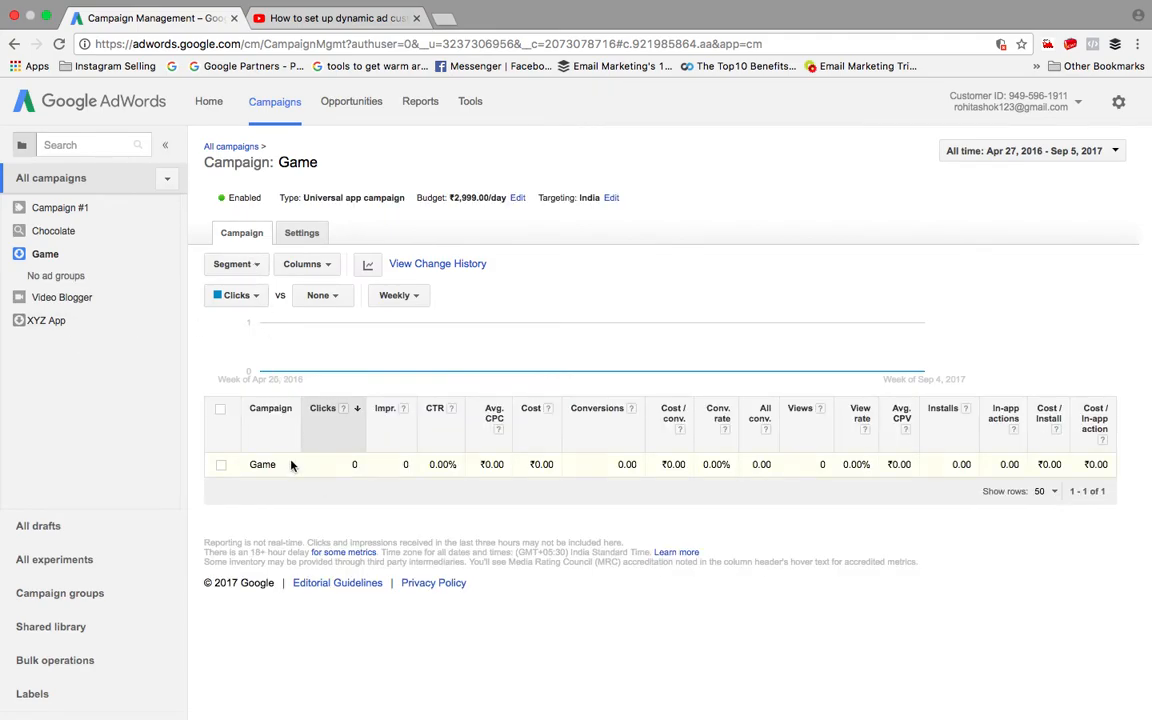
mouse_move(61, 297)
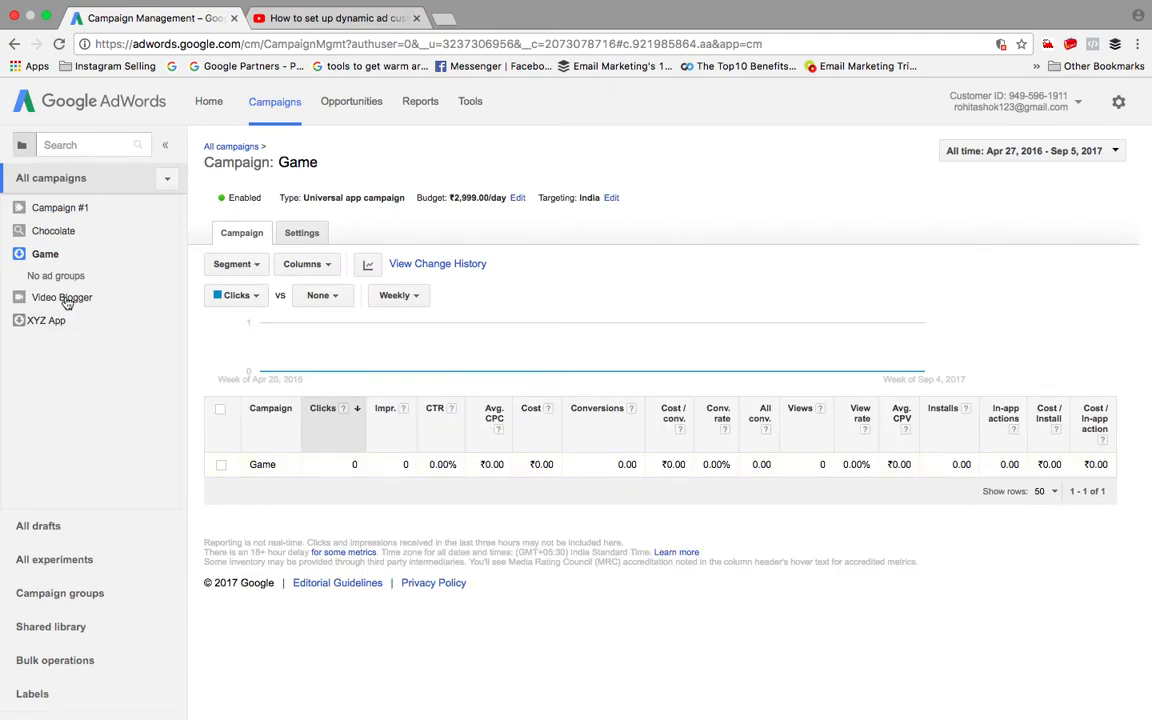
click(45, 320)
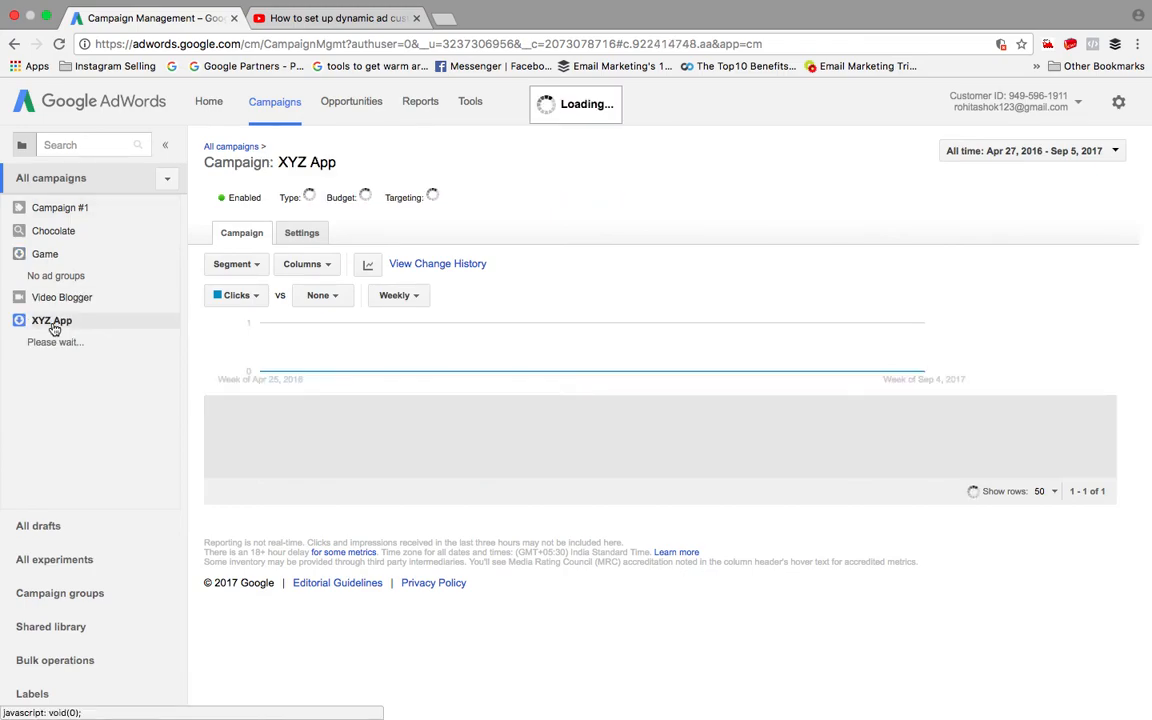
click(45, 253)
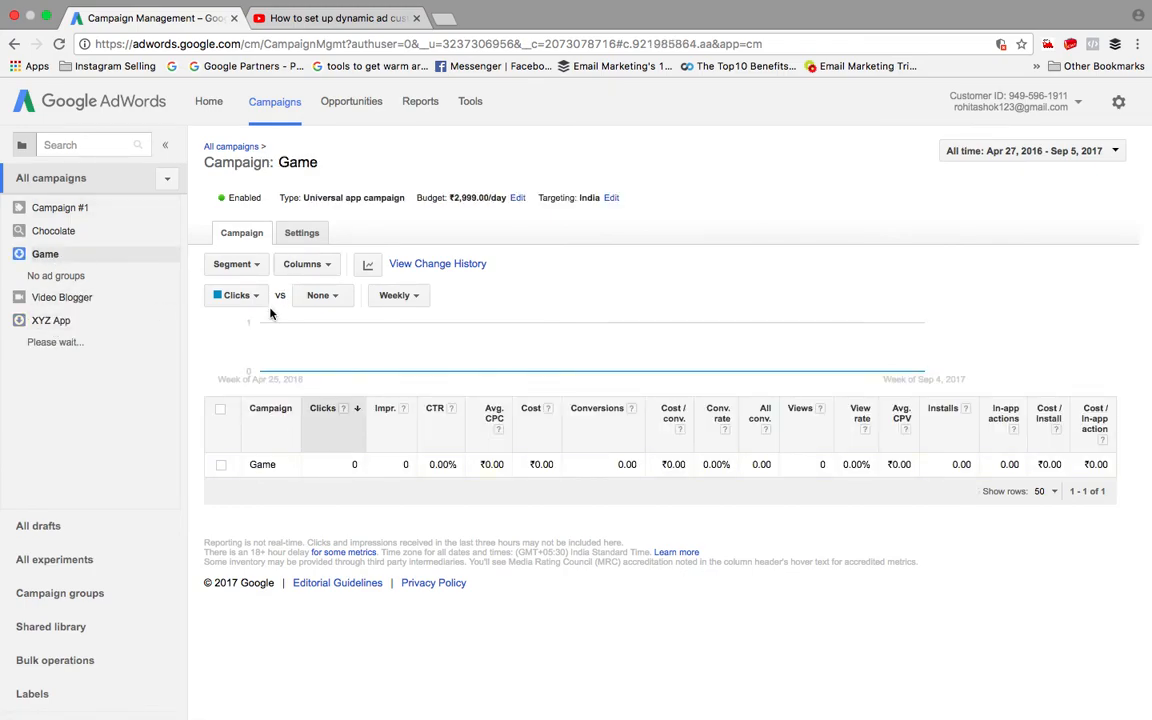
mouse_move(373, 216)
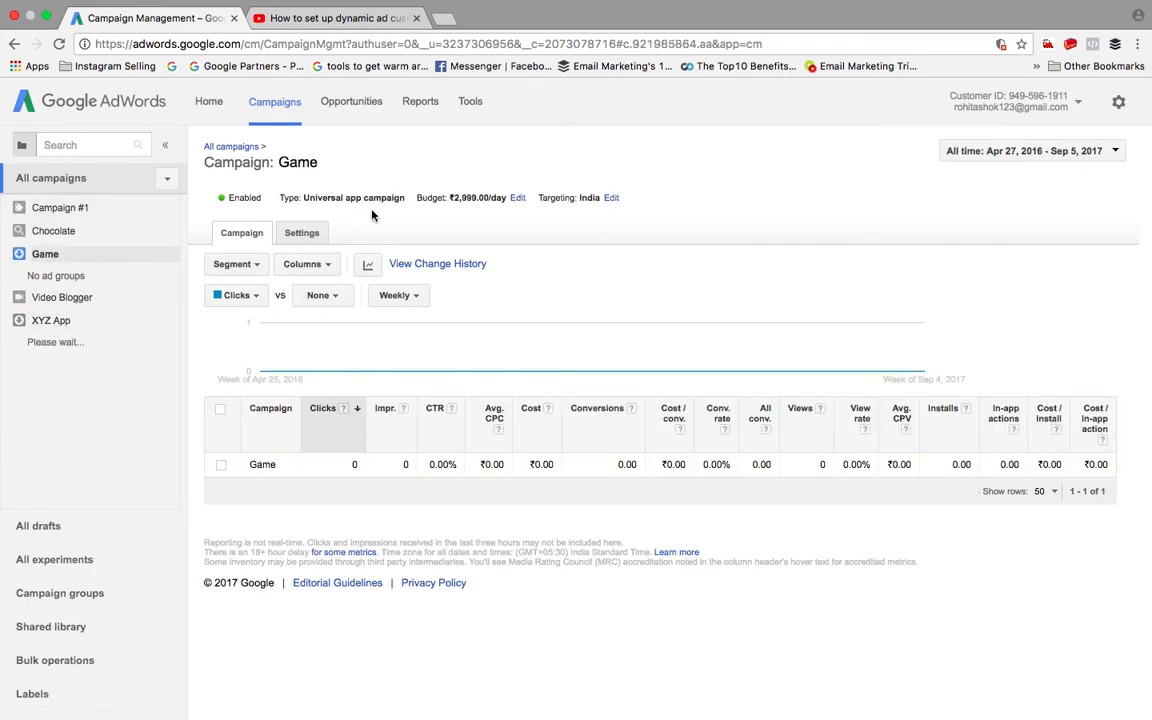